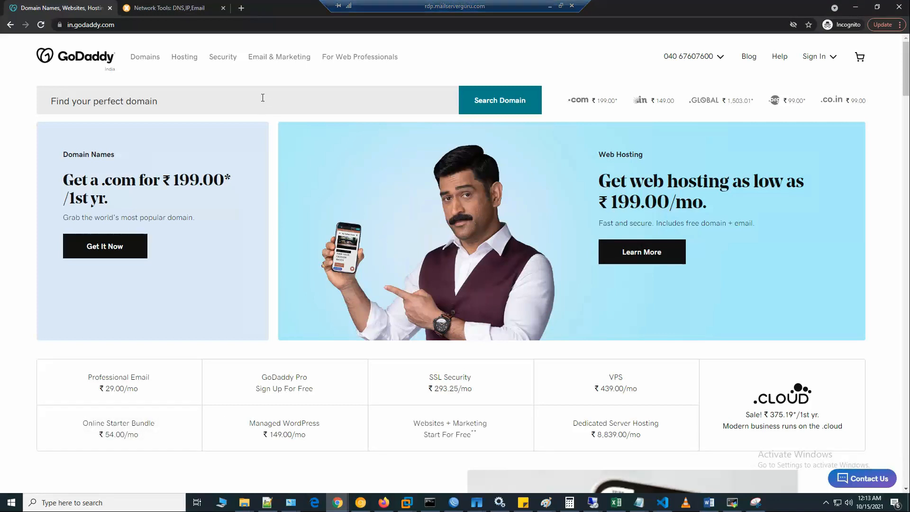
- Run an MxToolbox MX lookup for mx:mailserverguru.com (no record found), then return to GoDaddy sign-in
click(500, 100)
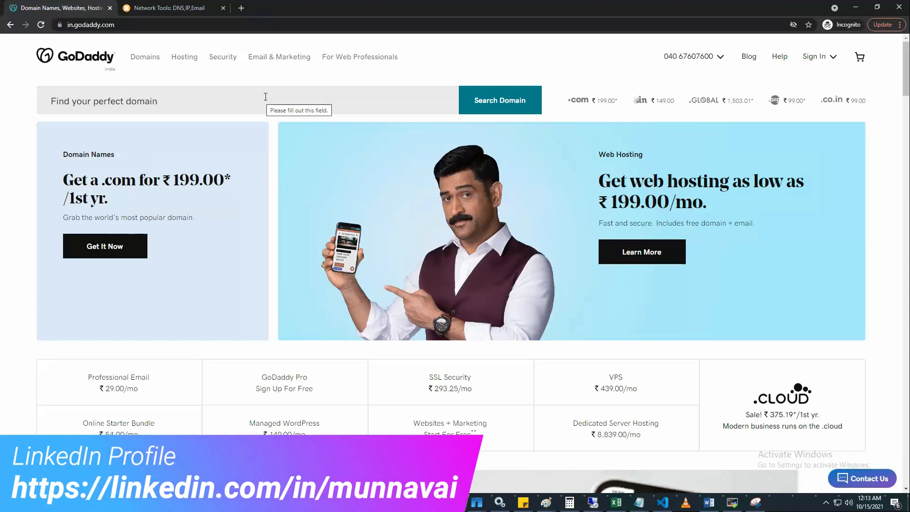
click(169, 8)
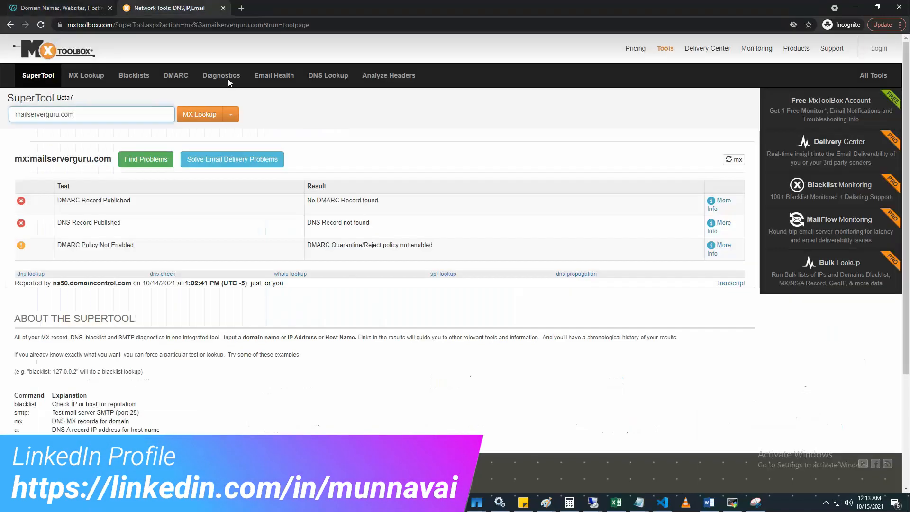
triple_click(91, 114)
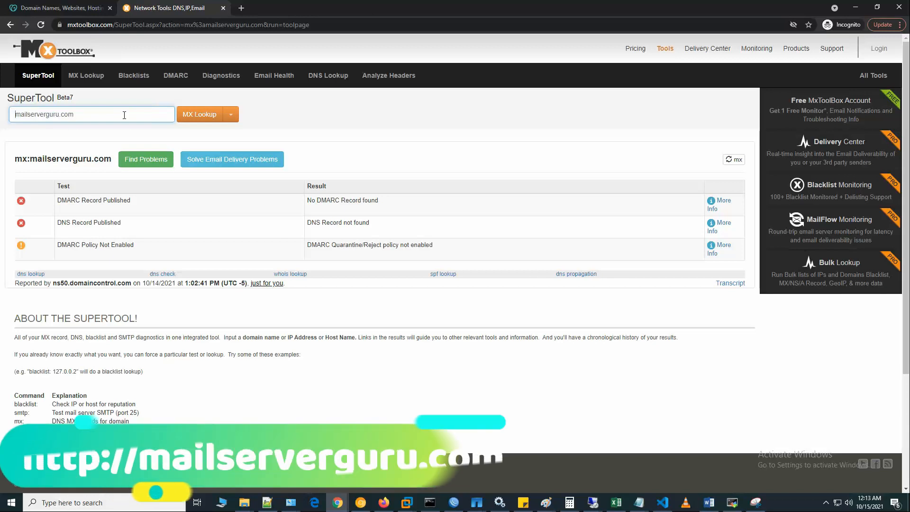
text(mx:)
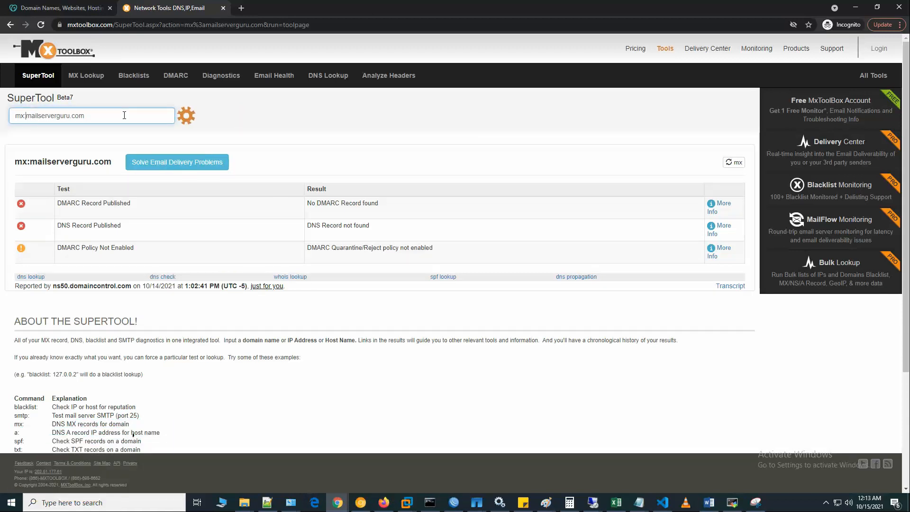
click(186, 115)
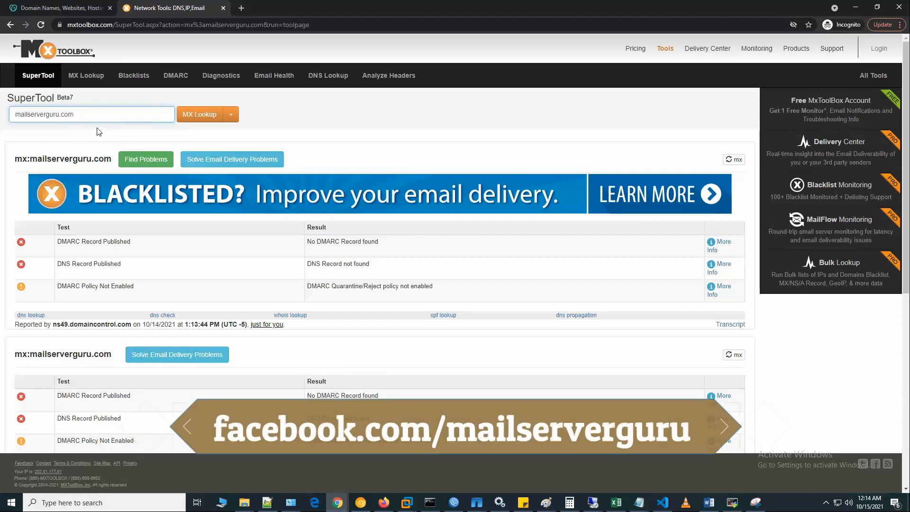
click(92, 114)
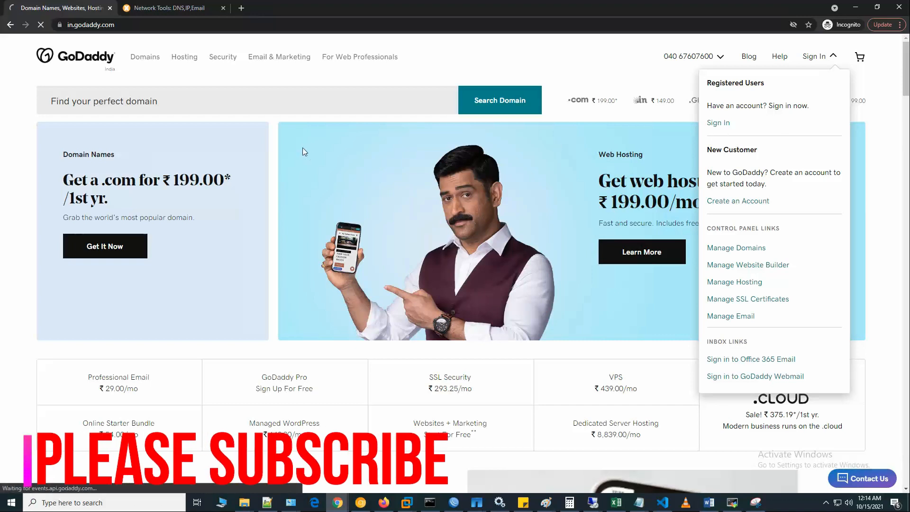
- Reach the DNS Management records list for mailserverguru.com via Manage Domains
click(718, 122)
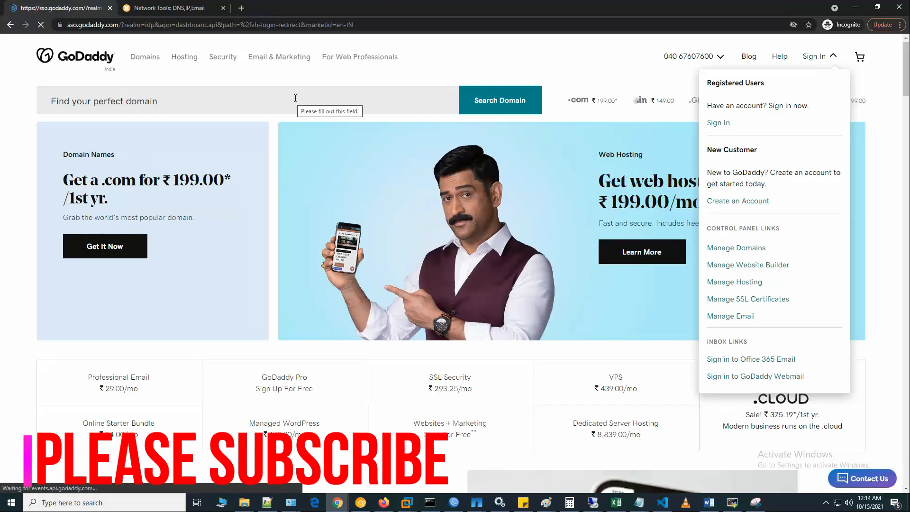
click(718, 122)
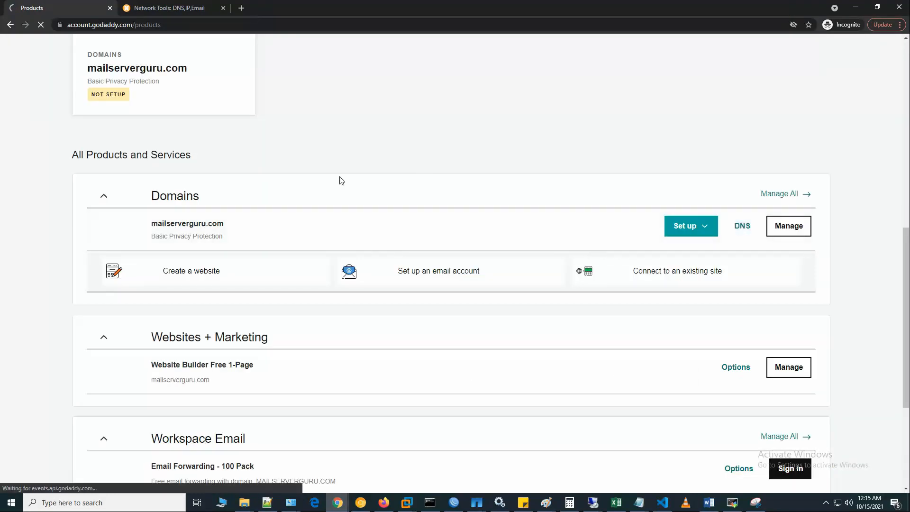
click(742, 225)
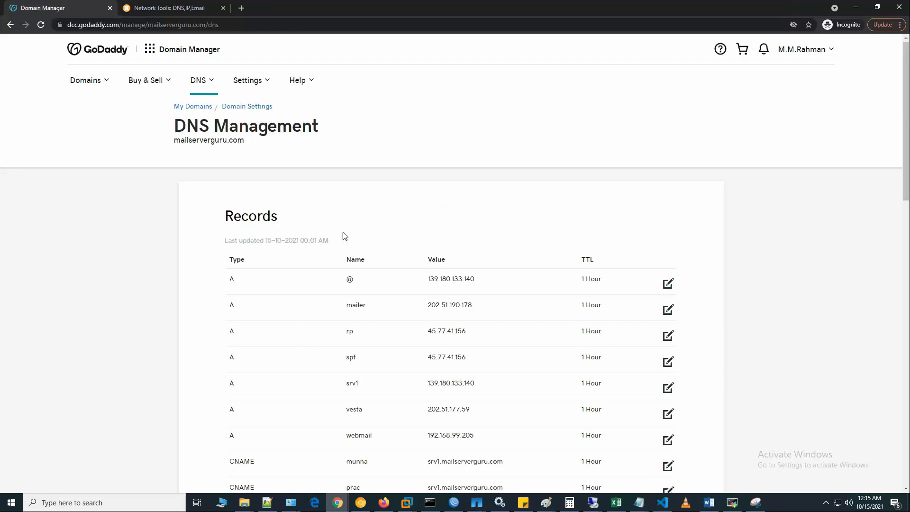
scroll(down, 3)
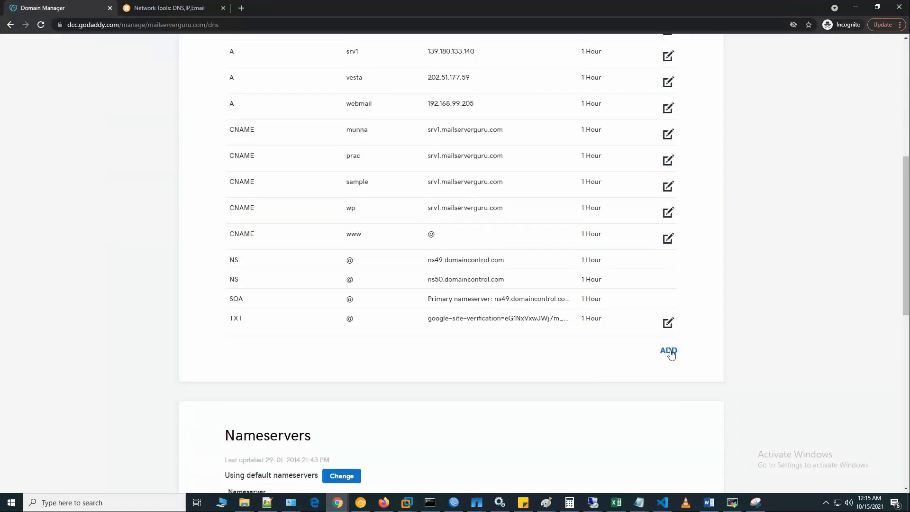
- Add an A record for host zmail pointing to 202.51.177.58 and save it
click(669, 351)
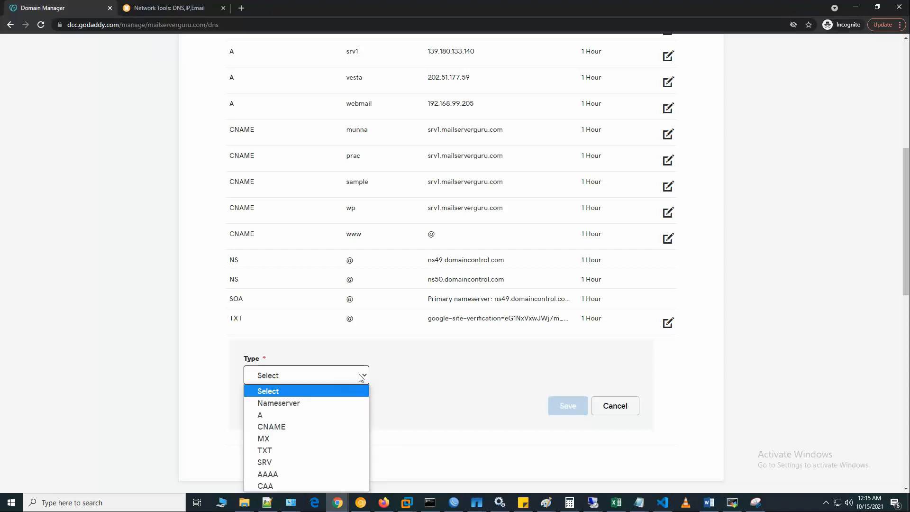
click(260, 415)
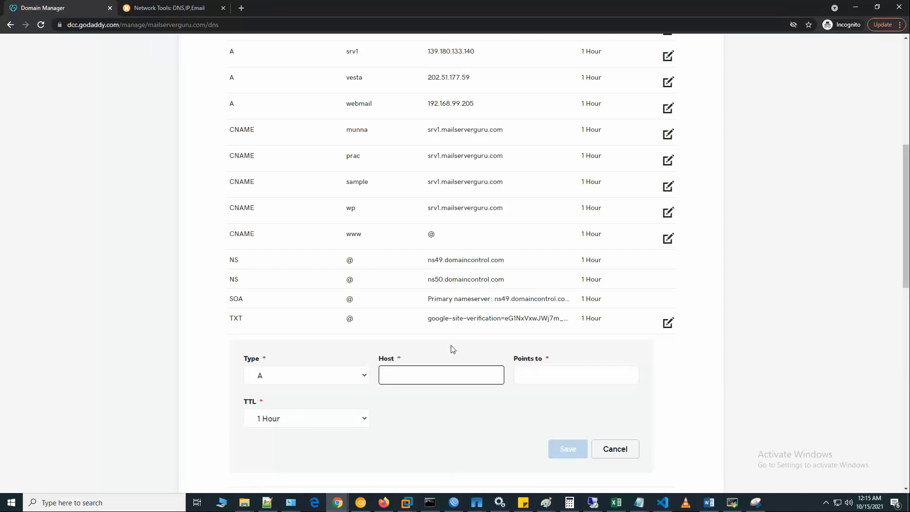
text(zmail)
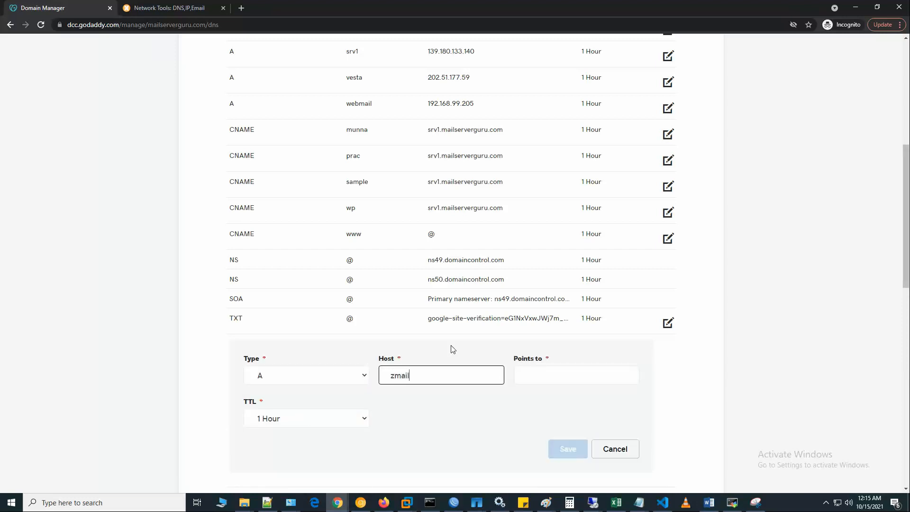
text(202.51.177.58)
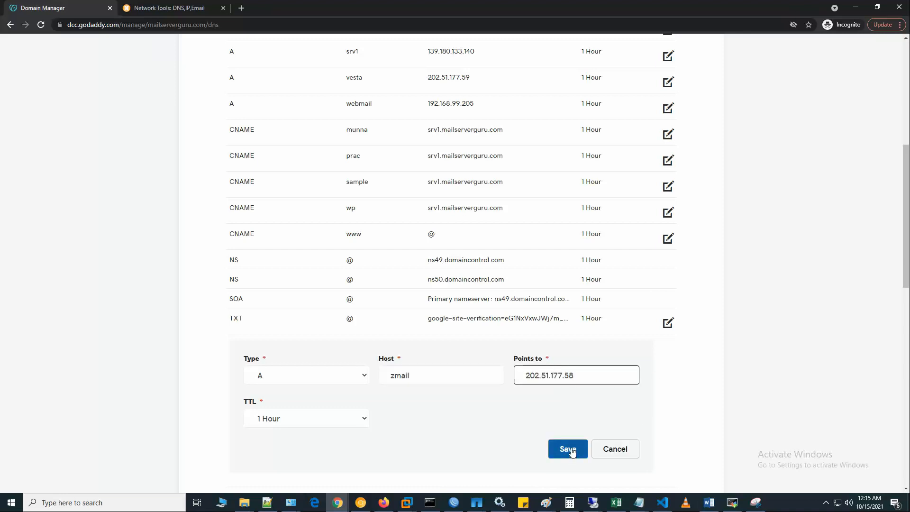
click(567, 448)
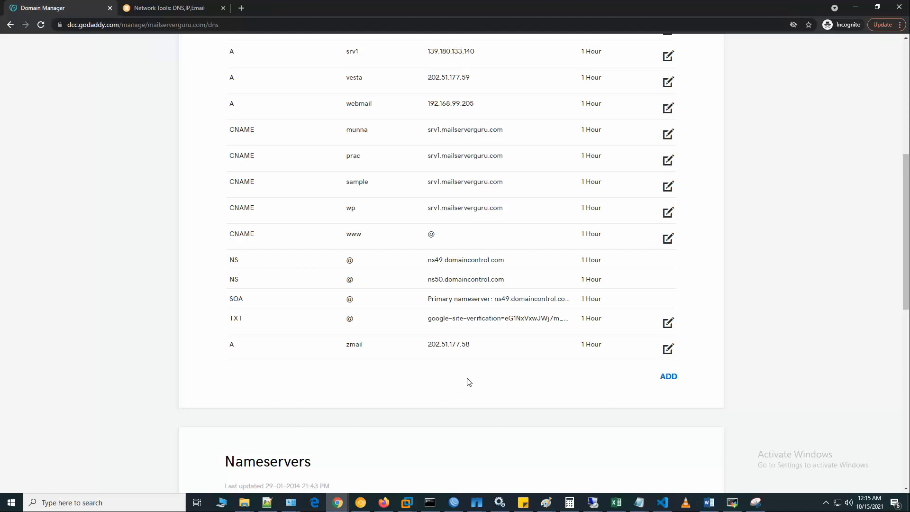
scroll(up, 3)
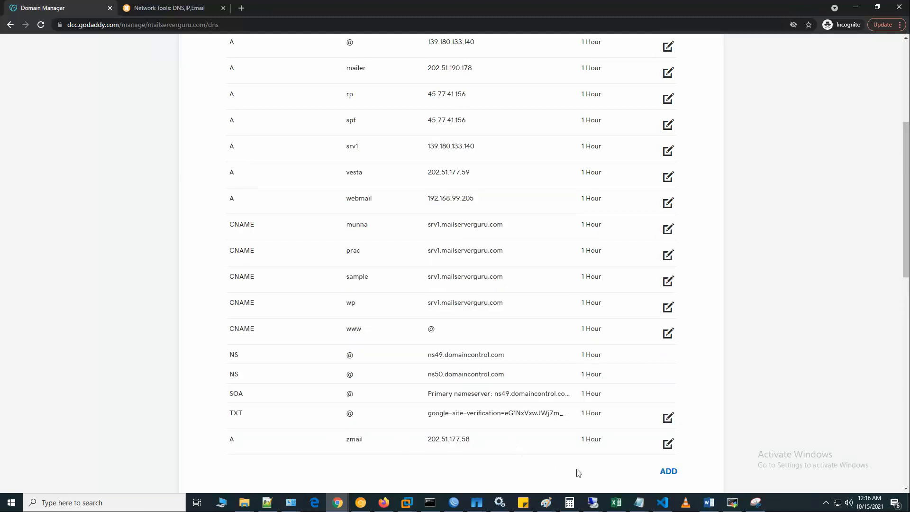
- Add an MX record for @ pointing to zmail.mailserverguru.com with priority 10 and save it
click(669, 471)
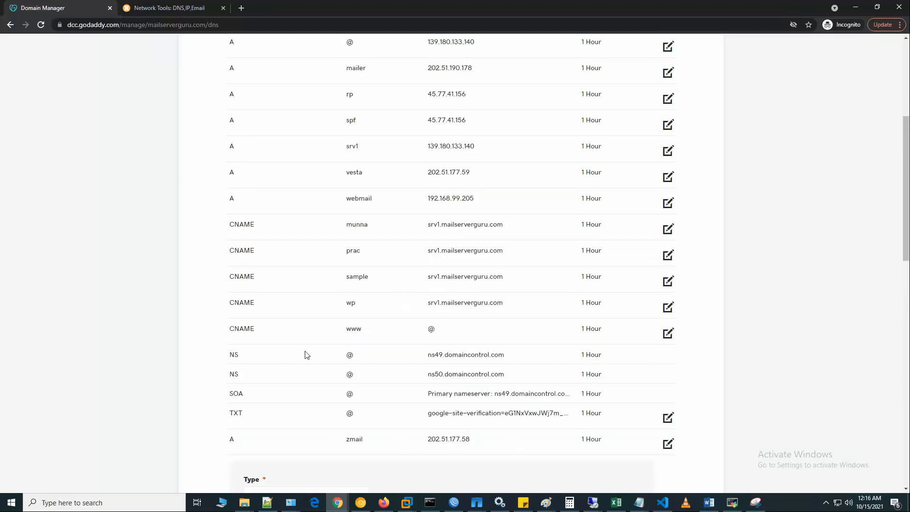
click(306, 259)
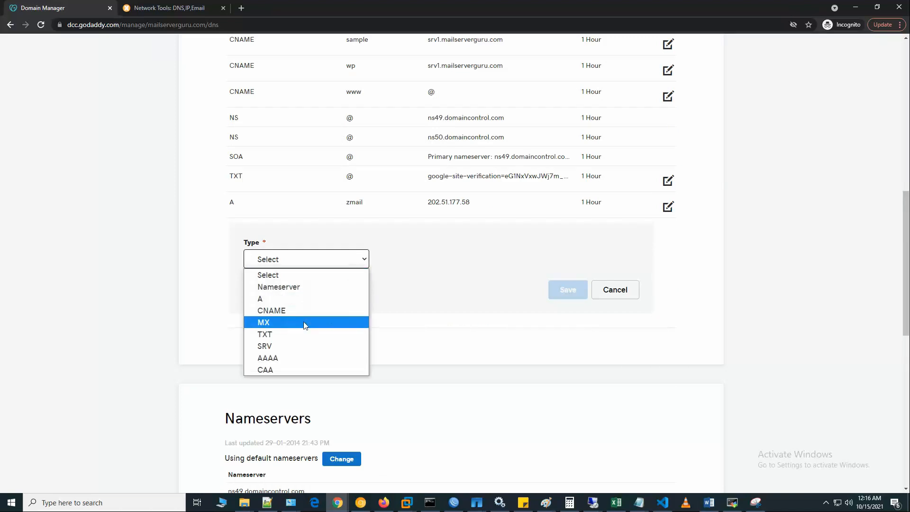
click(263, 323)
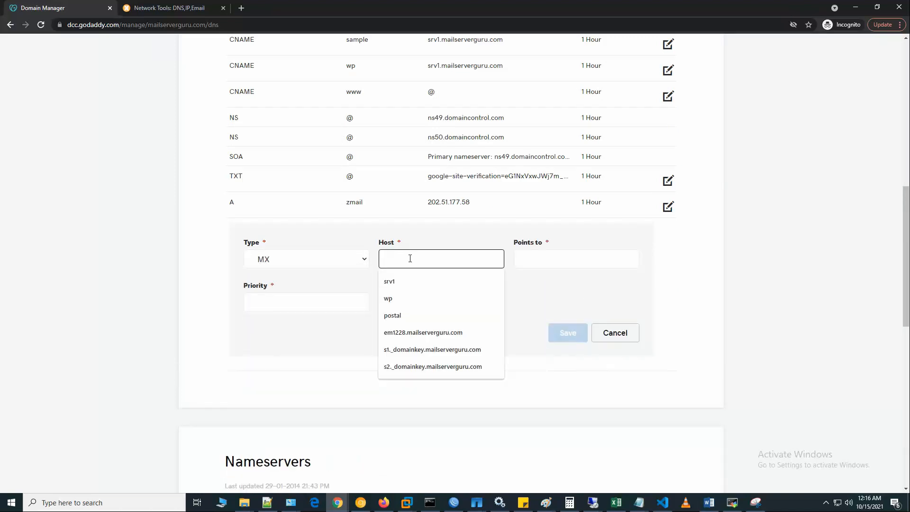
click(575, 258)
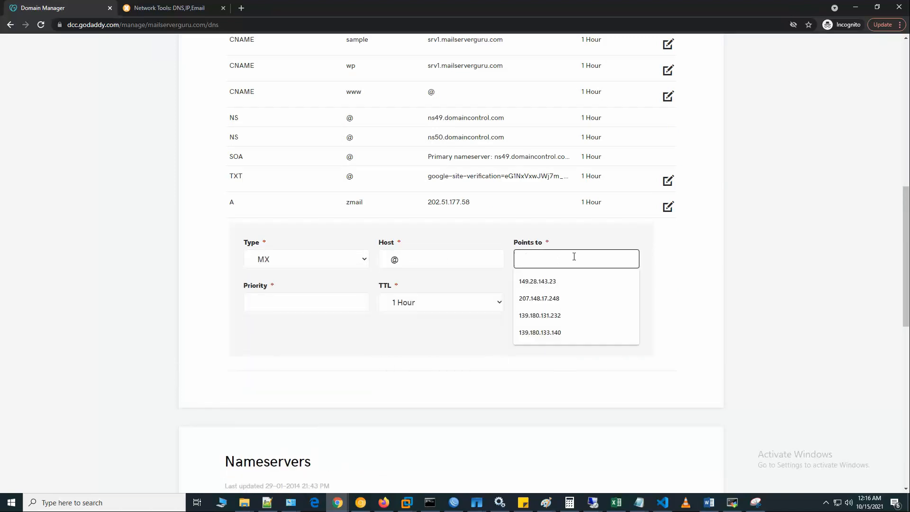
text(zmail.)
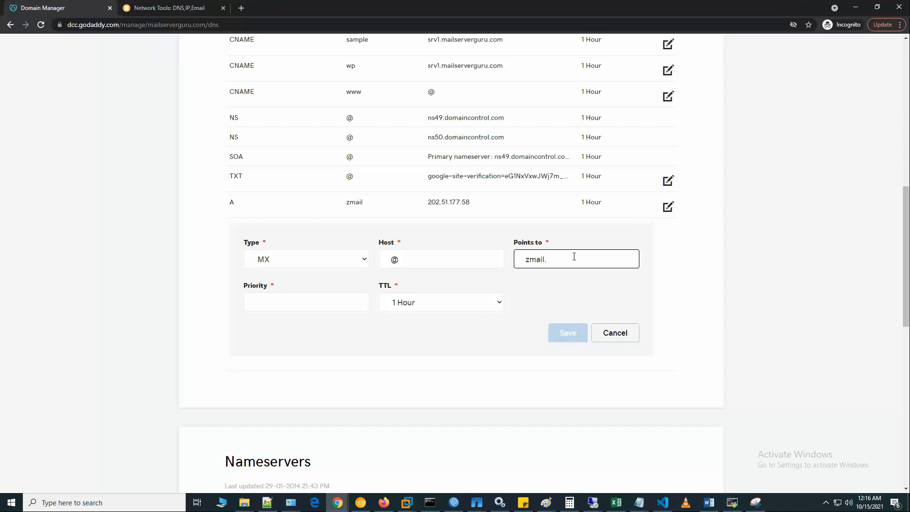
text(mailserver)
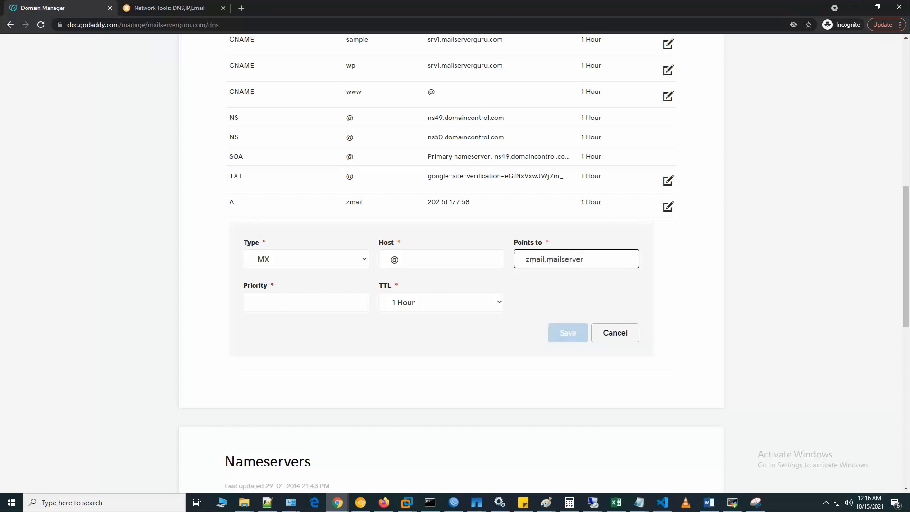
text(guru.co)
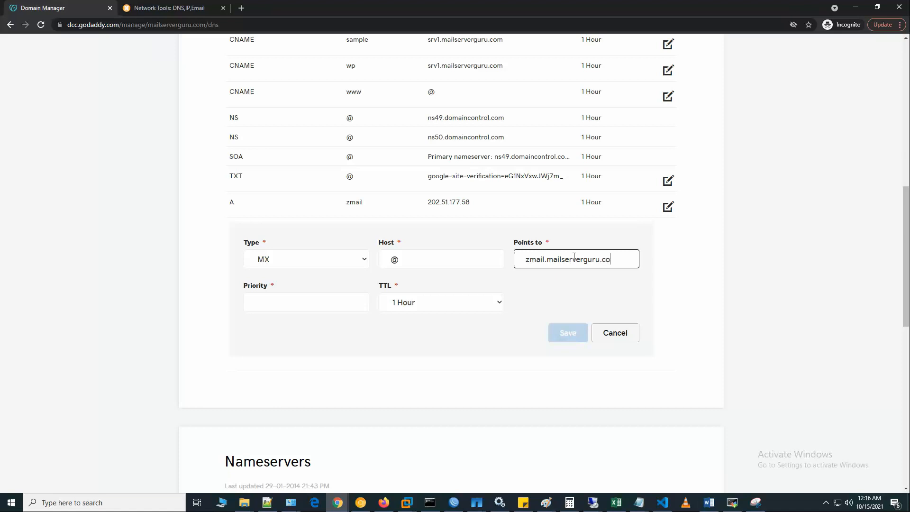
click(307, 302)
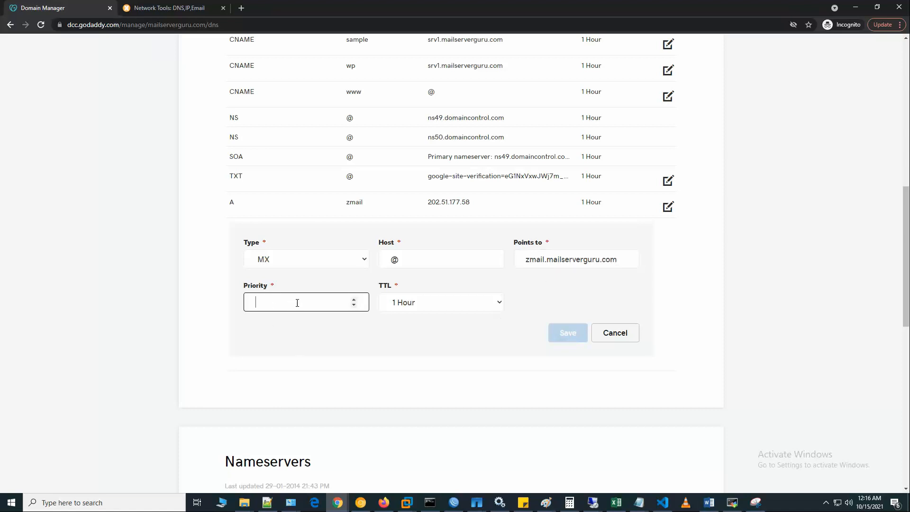
text(10)
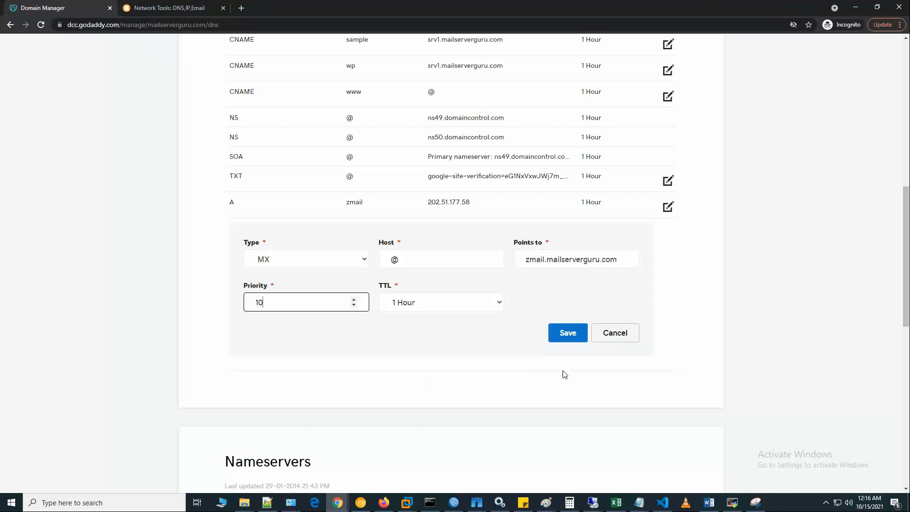
click(567, 333)
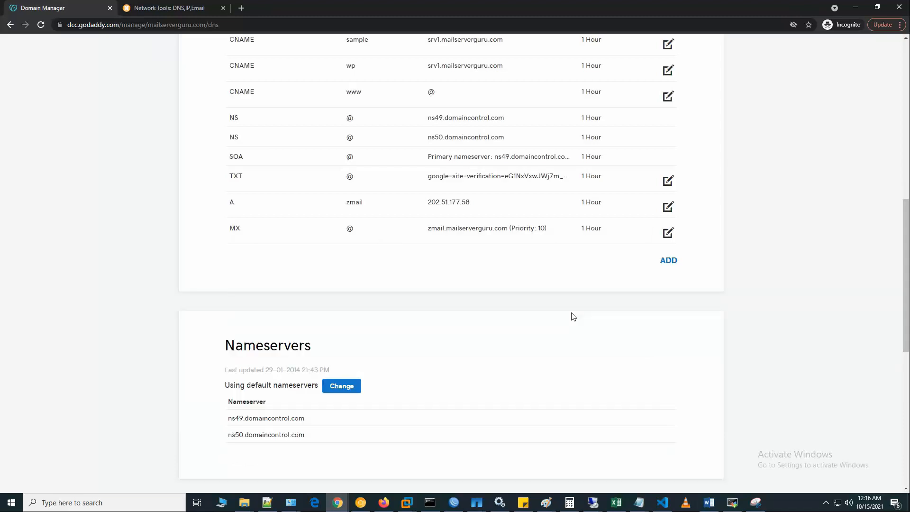
scroll(up, 3)
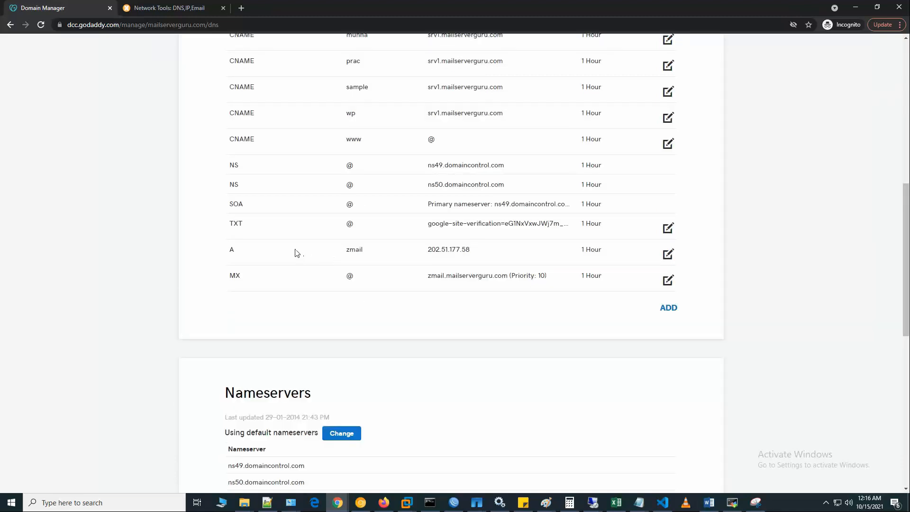
mouse_move(358, 285)
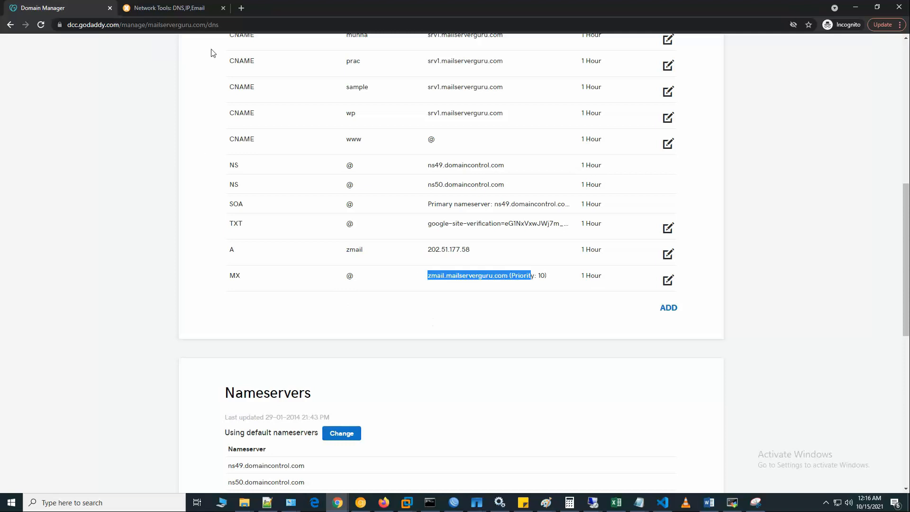
- Rerun the MxToolbox MX lookup and highlight zmail.mailserverguru.com and 202.51.177.58 in the result
click(169, 7)
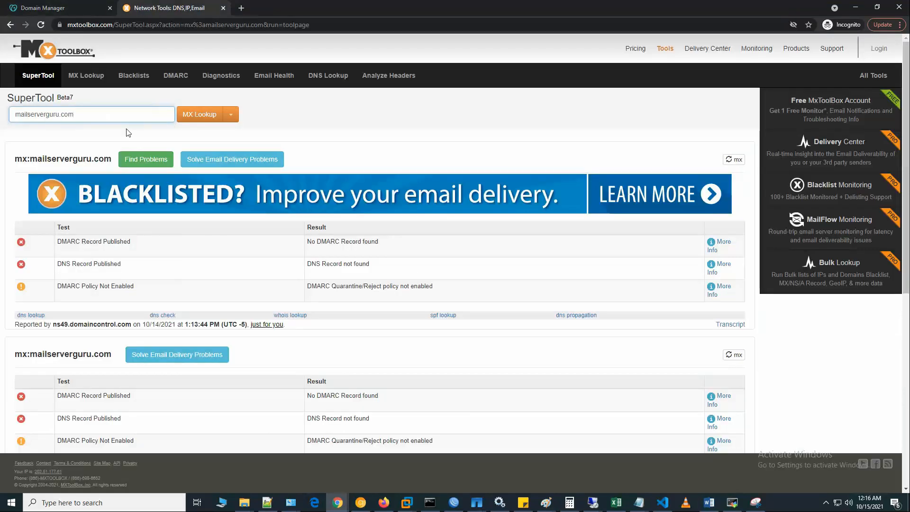
mouse_move(199, 119)
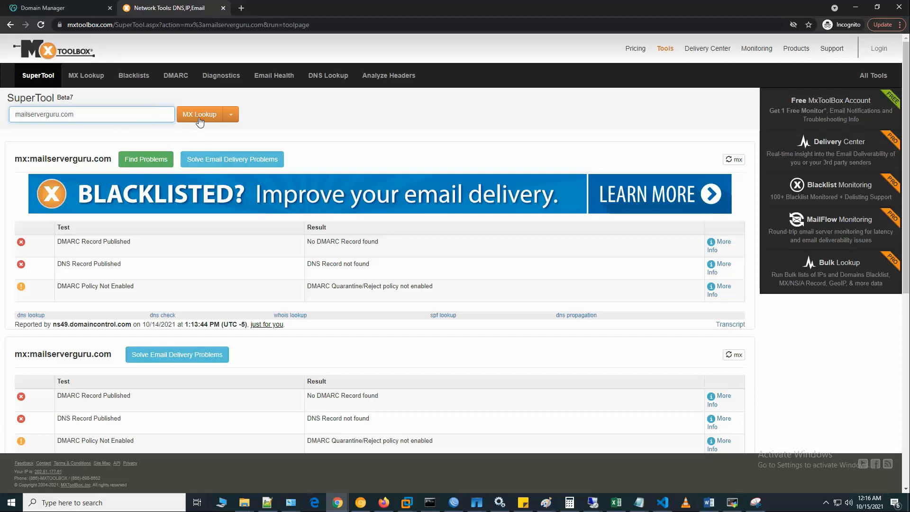
click(199, 115)
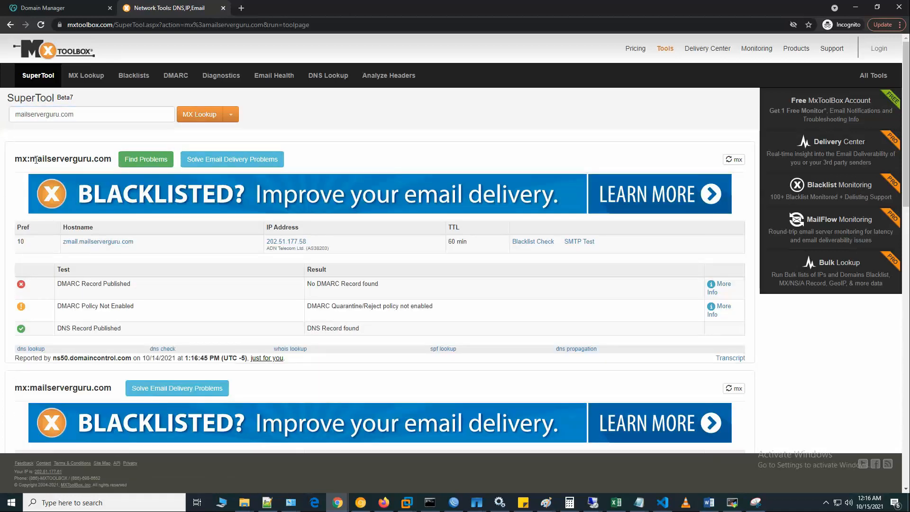
double_click(97, 241)
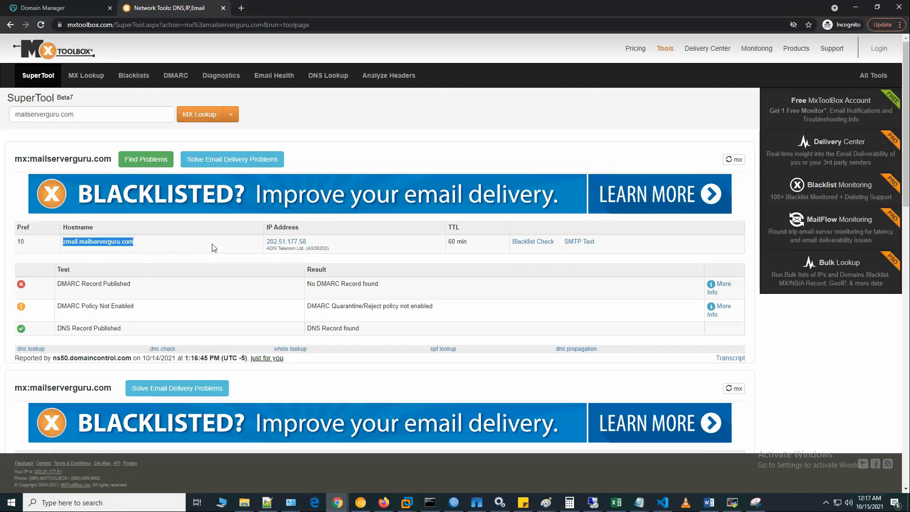
double_click(286, 242)
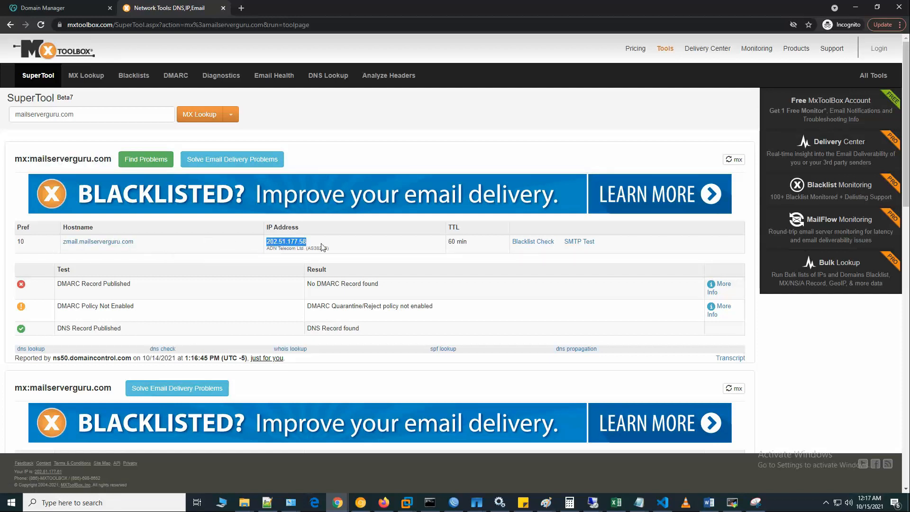
mouse_move(215, 244)
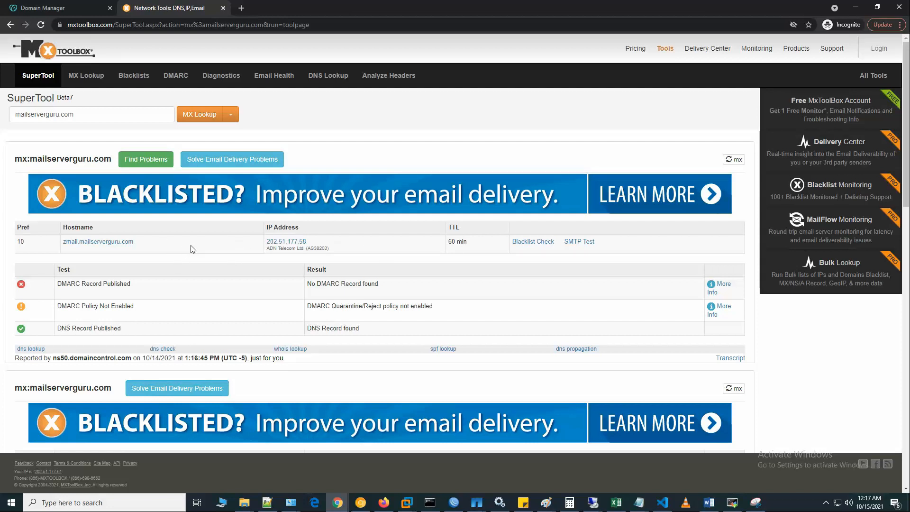
mouse_move(507, 290)
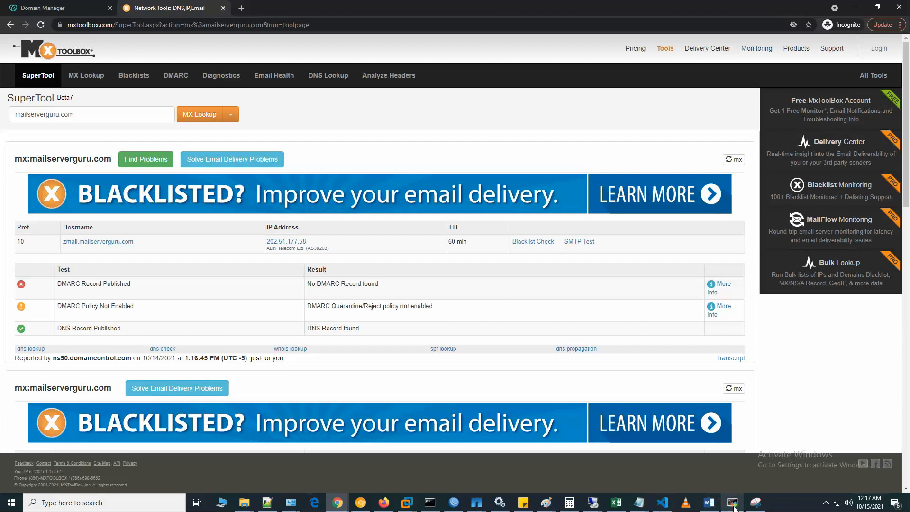
- In the SSH session confirm hostname zmail, FQDN zmail.mailserverguru.com and dnsdomainname mailserverguru.com
click(734, 503)
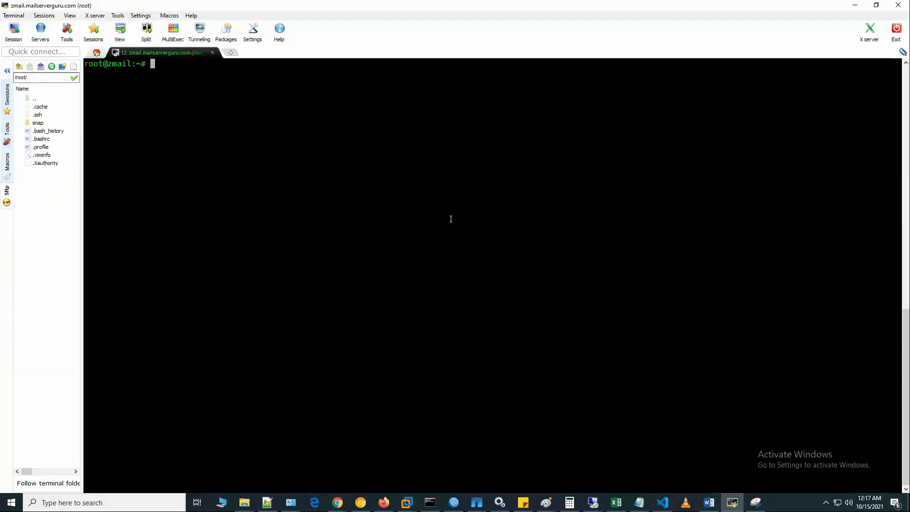
text(host)
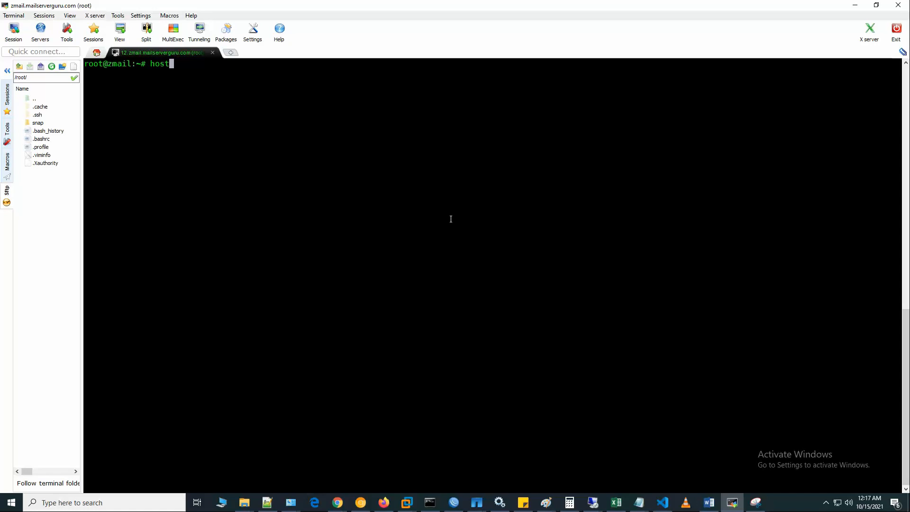
key(Return)
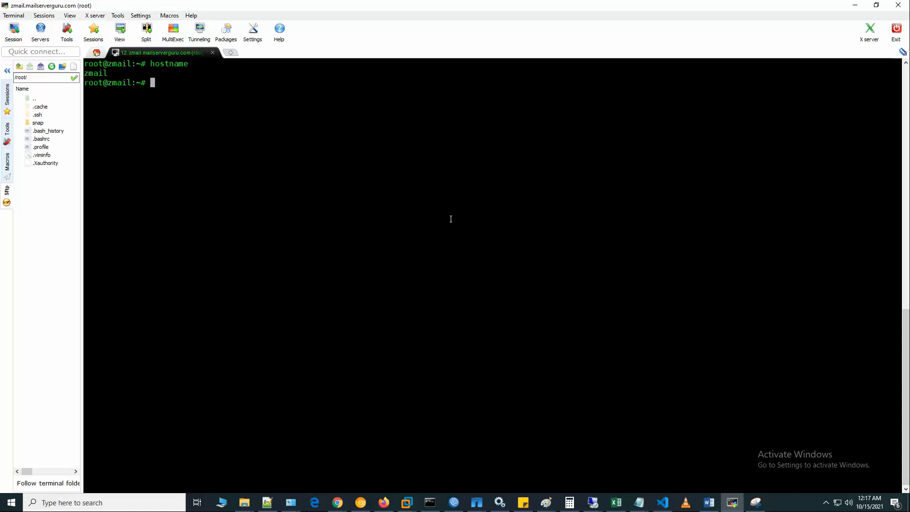
mouse_move(337, 224)
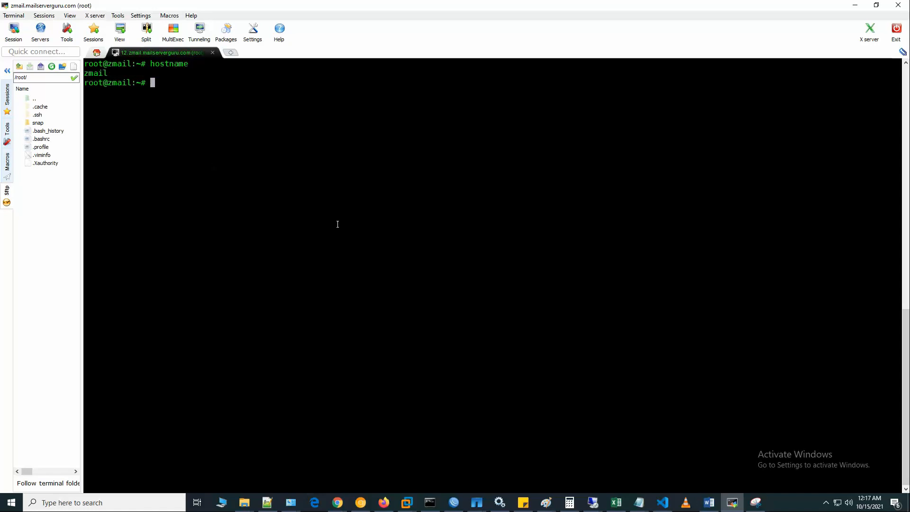
text(hostname -f)
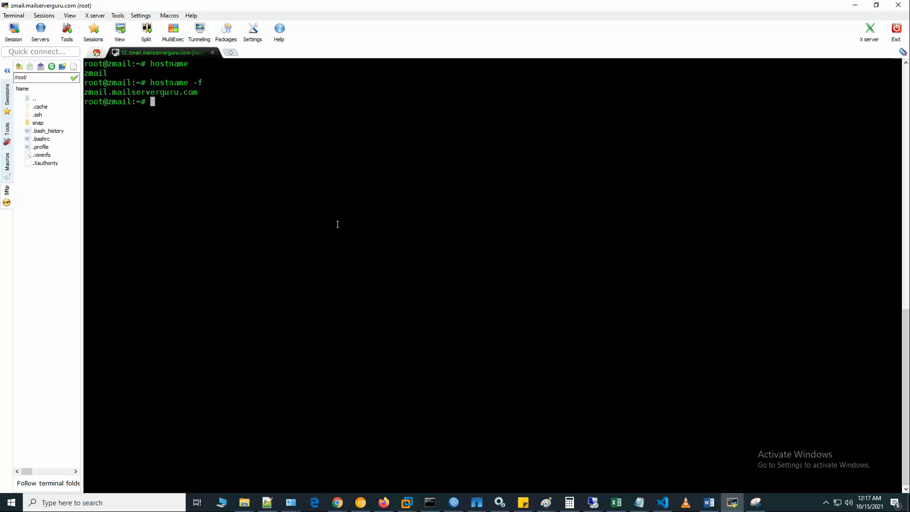
mouse_move(206, 101)
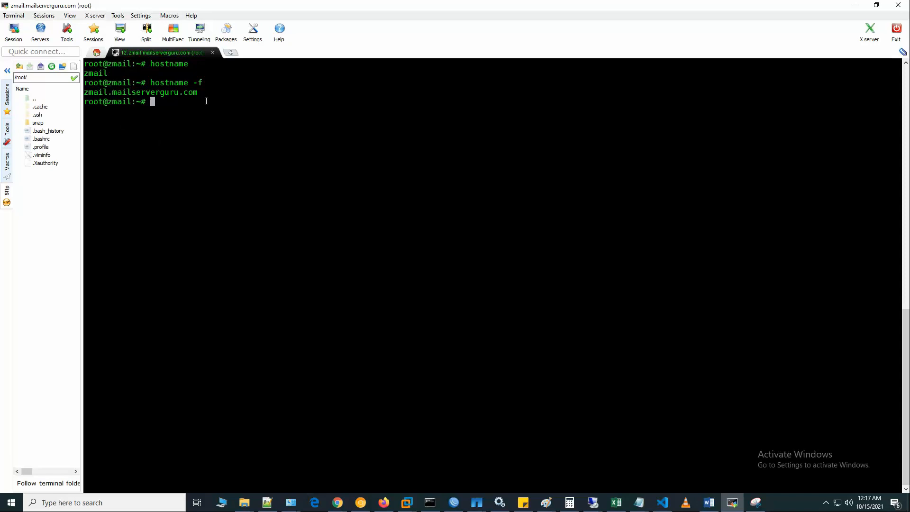
text(dn)
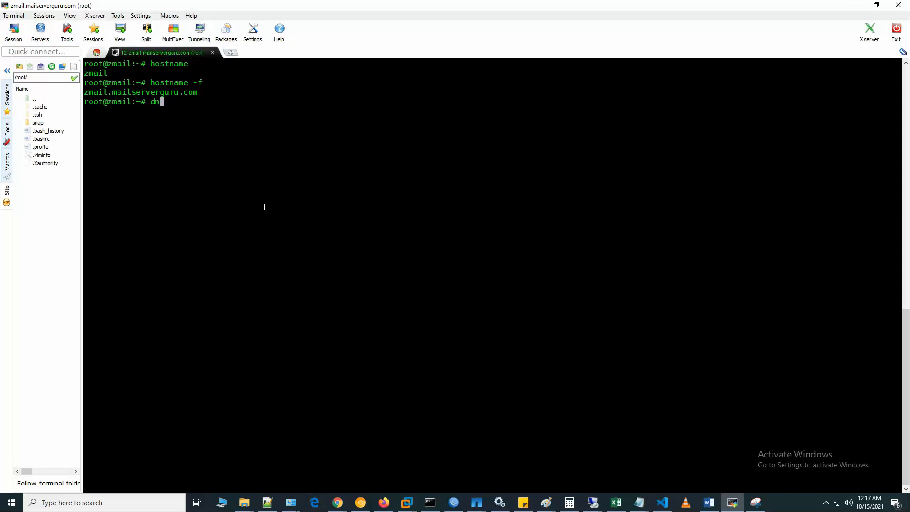
text(sdomainname)
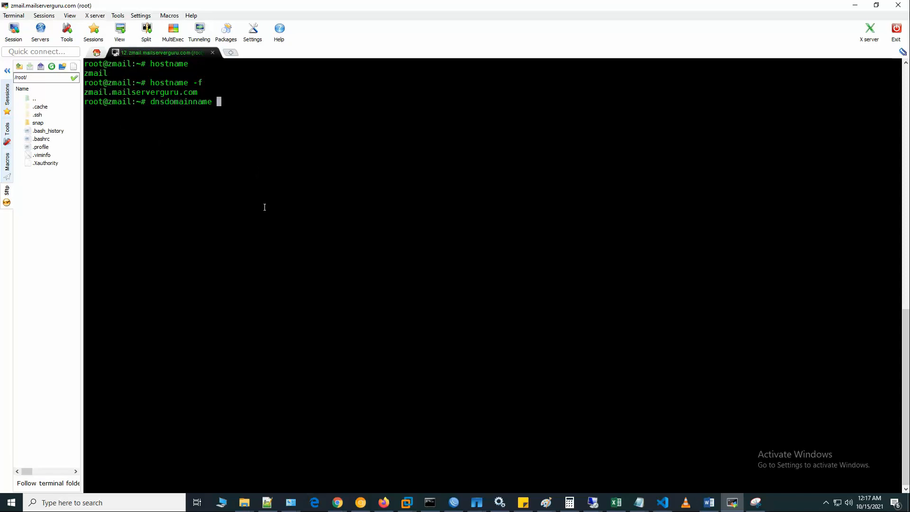
key(Return)
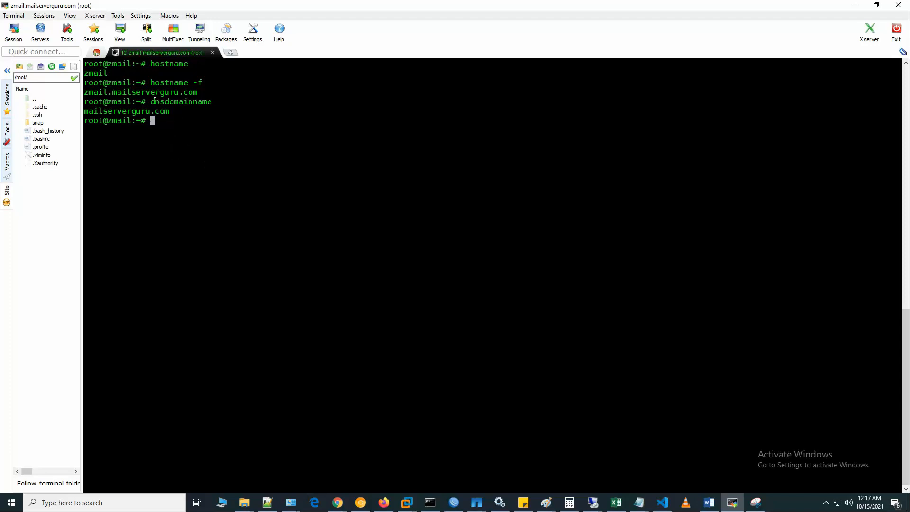
mouse_move(304, 211)
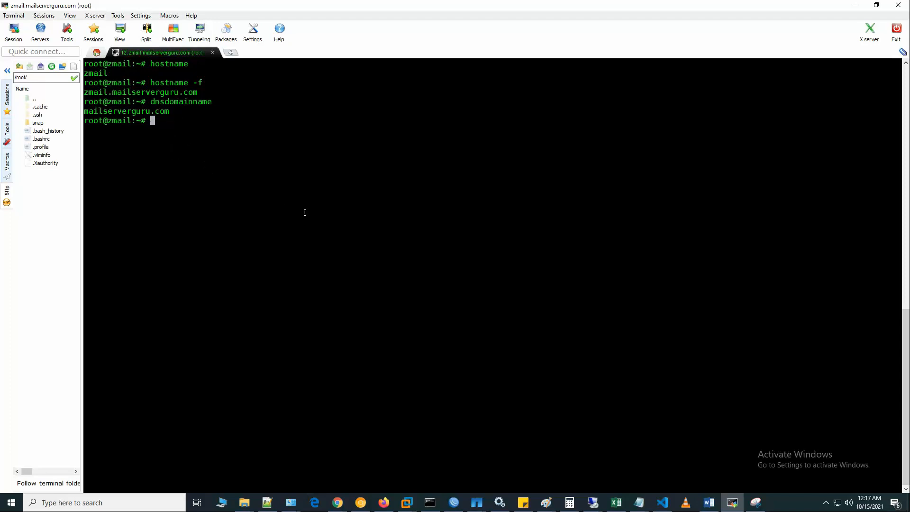
text(ping)
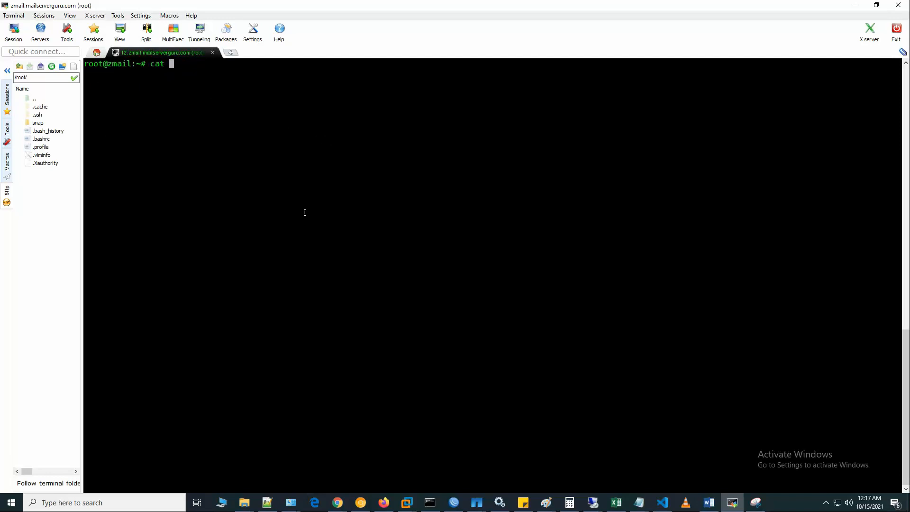
- Run apt-get update, then apt-get upgrade and answer Y to the 188-package prompt
text(/etc/)
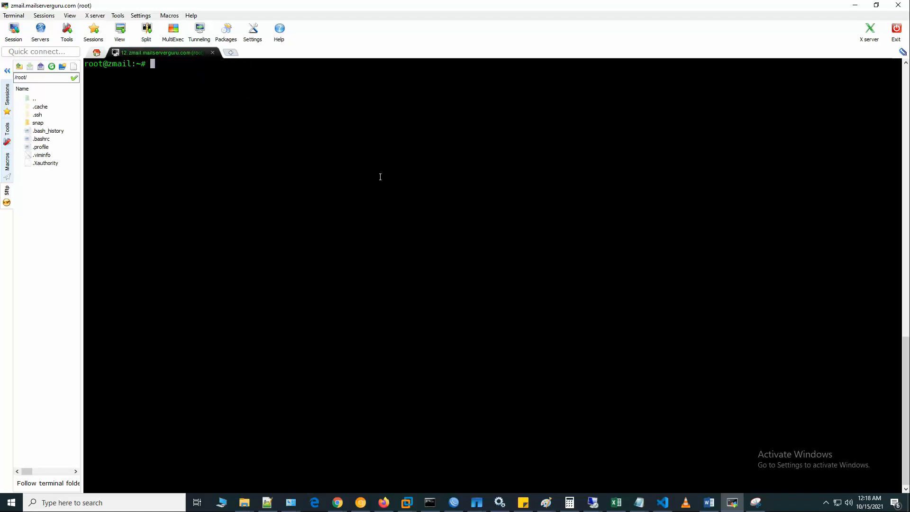
text(apt-get)
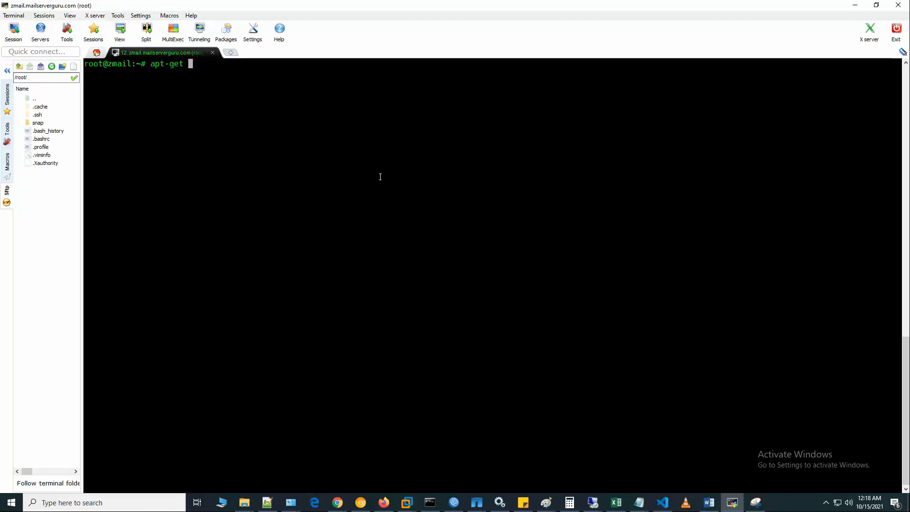
text(update)
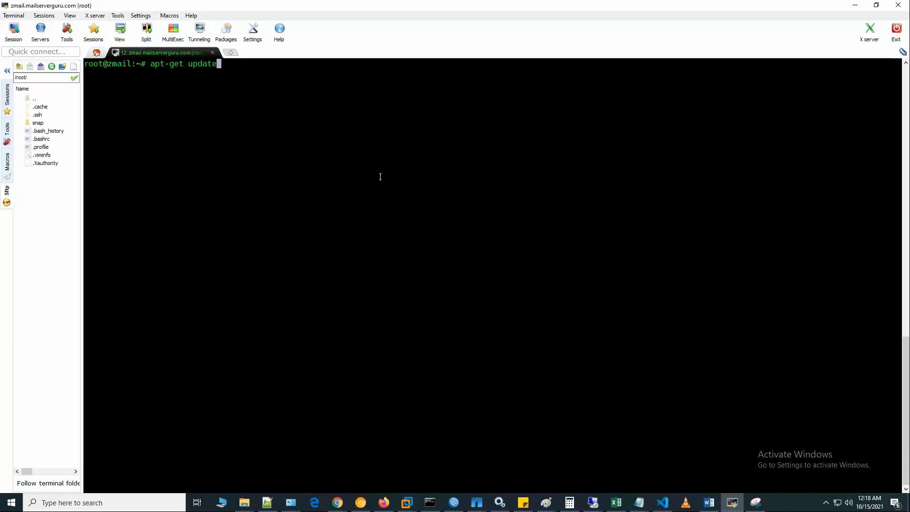
key(Return)
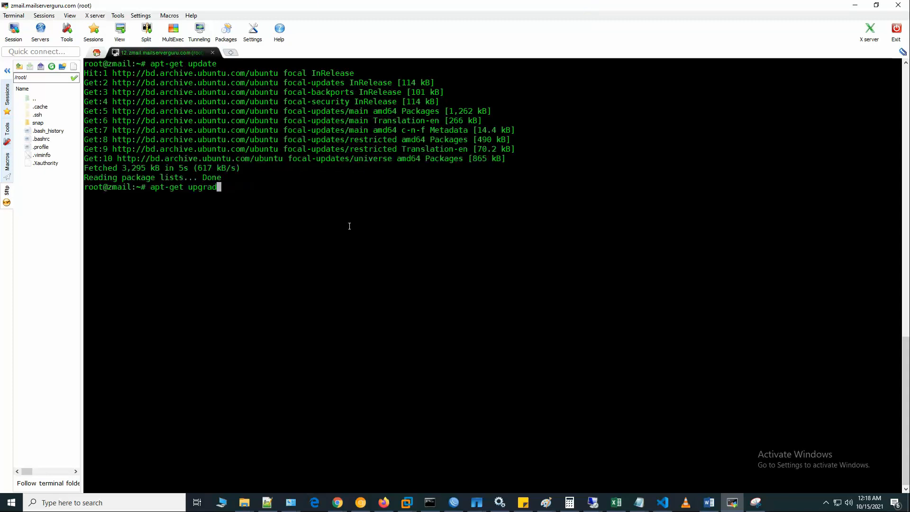
key(Return)
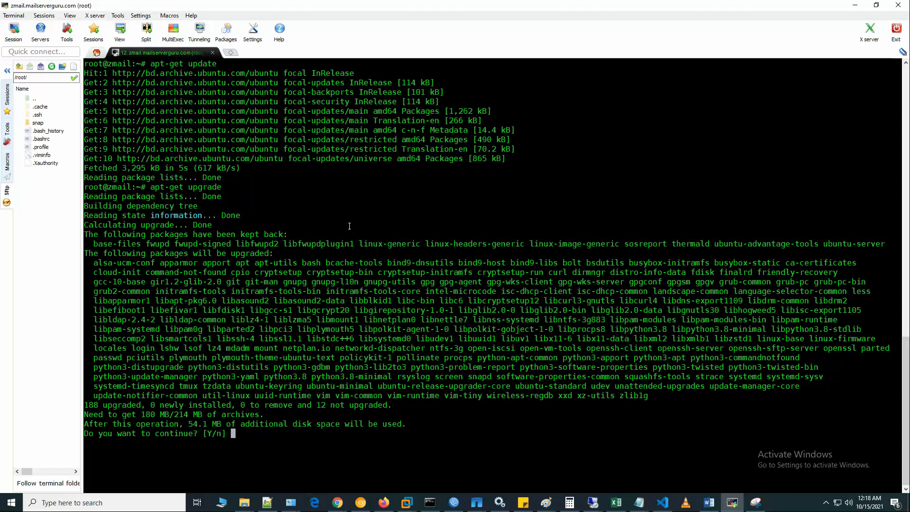
text(Y)
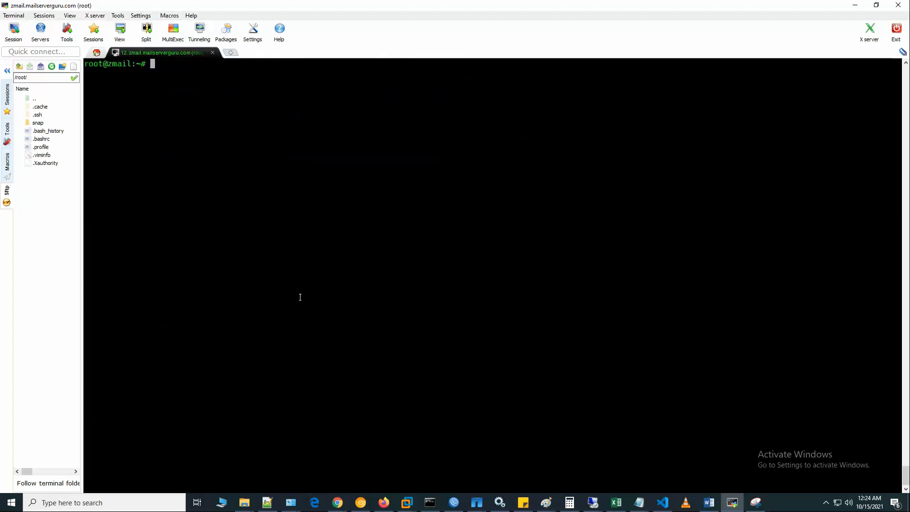
- Cancel the retyped apt-get upgrade with Ctrl+C and list root's home folder with ls -la
text(apt-get update)
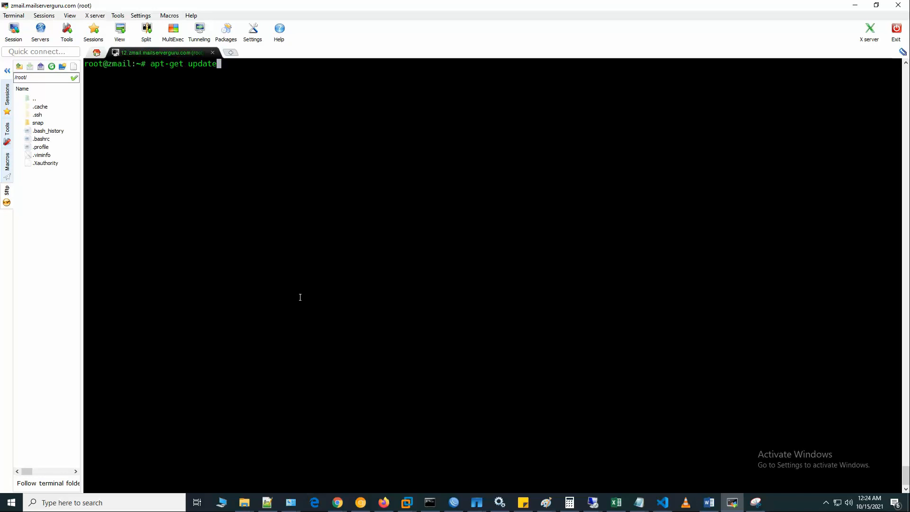
text(upgrade)
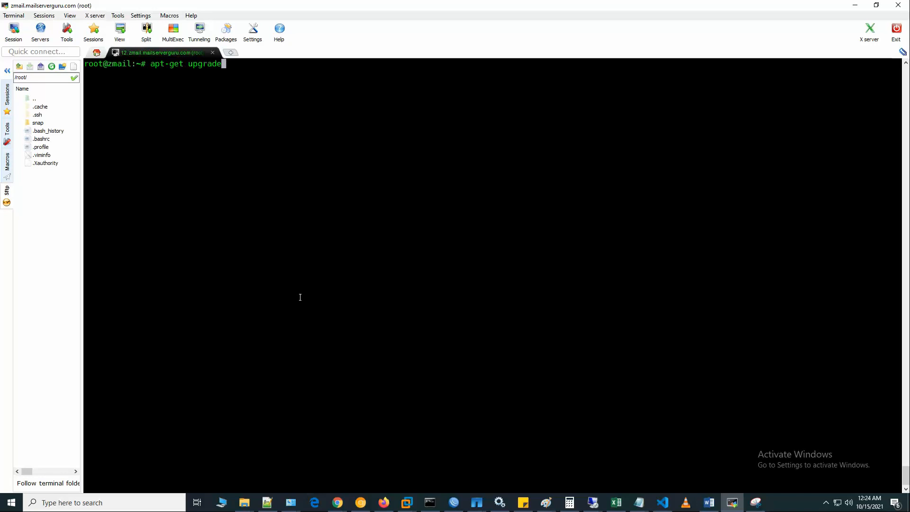
key(Ctrl+c)
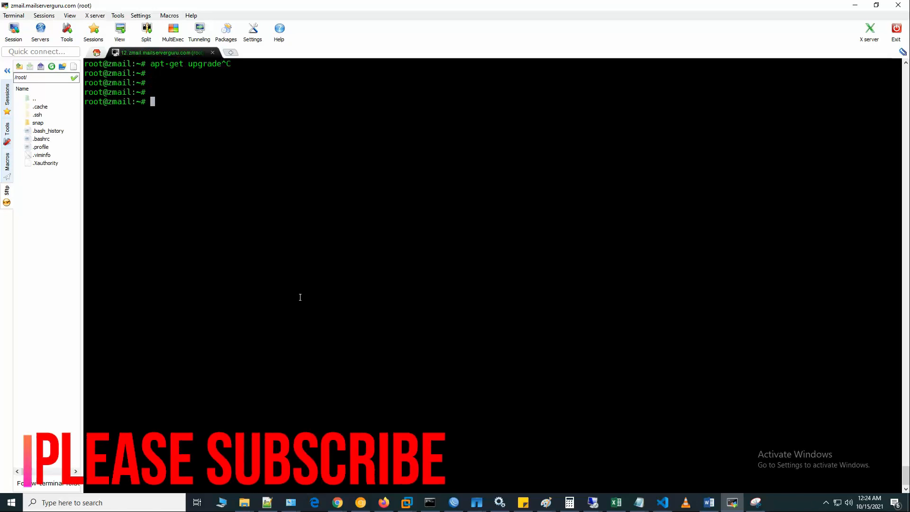
text(ls -la)
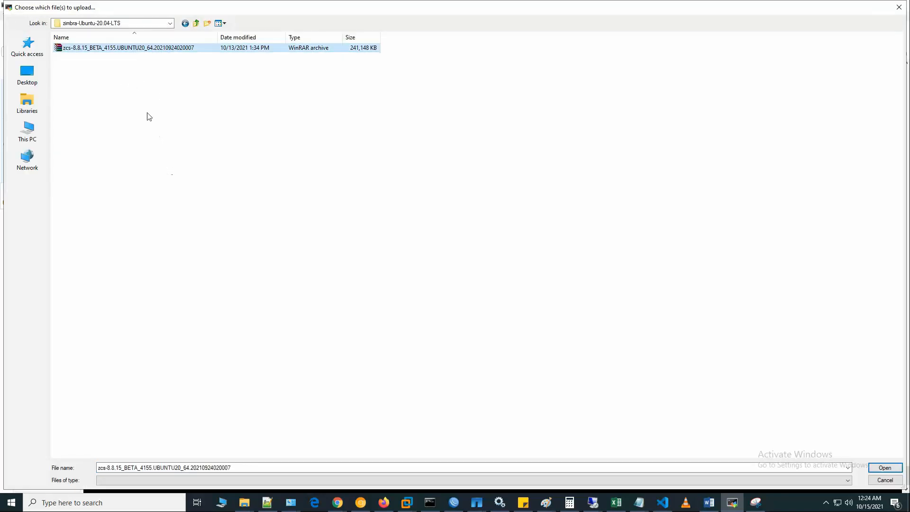
mouse_move(161, 121)
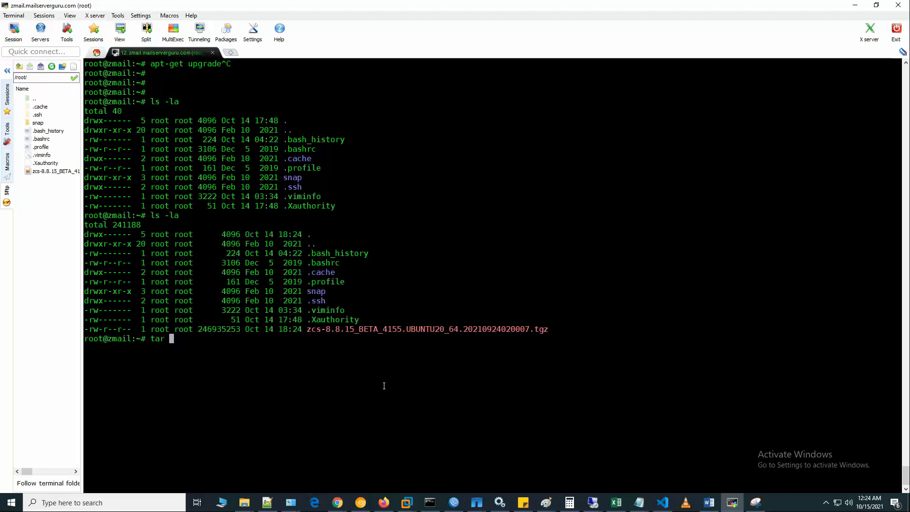
- Extract the zcs-8.8.15 archive with tar xvf and list the folder to see it
text(z)
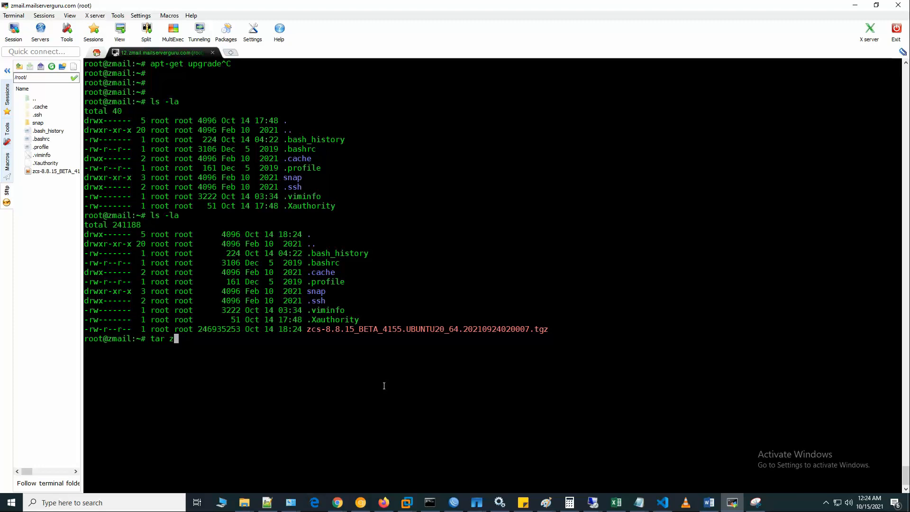
text(xvf z)
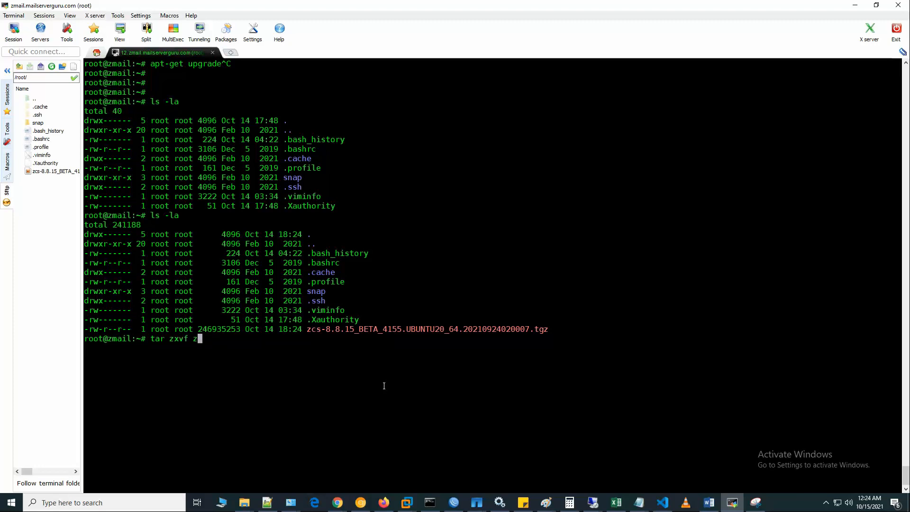
key(Return)
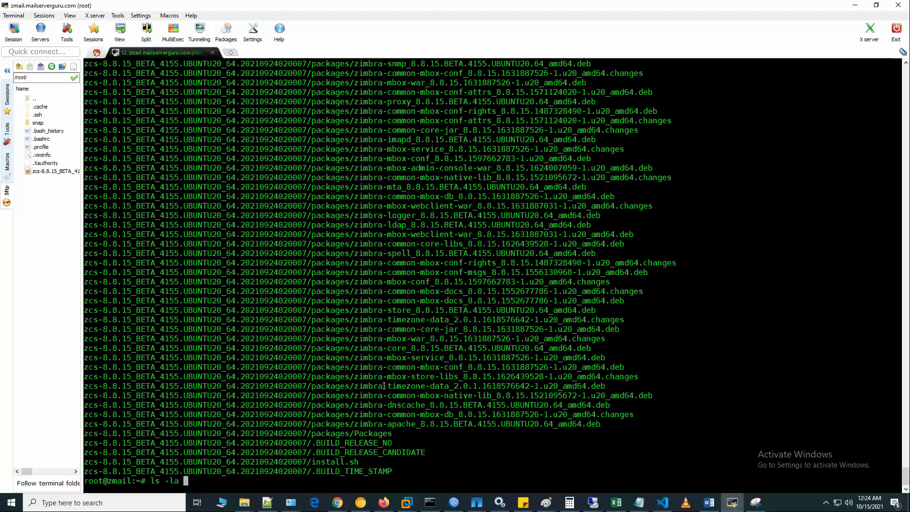
key(Return)
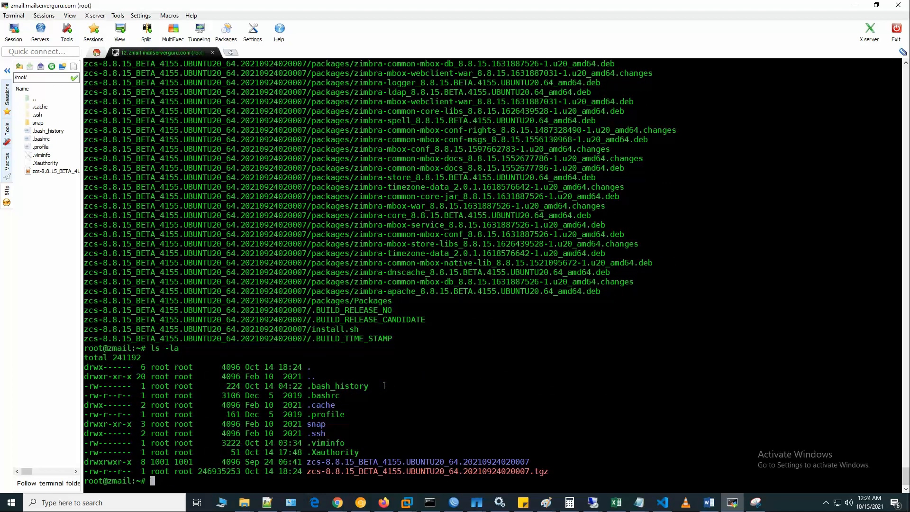
- Rename the extracted folder to zcs, cd into it and list its contents including install.sh
text(mv zcs-8.8.15_BETA_4155.UBUNTU20_64.20210924020007 zcs)
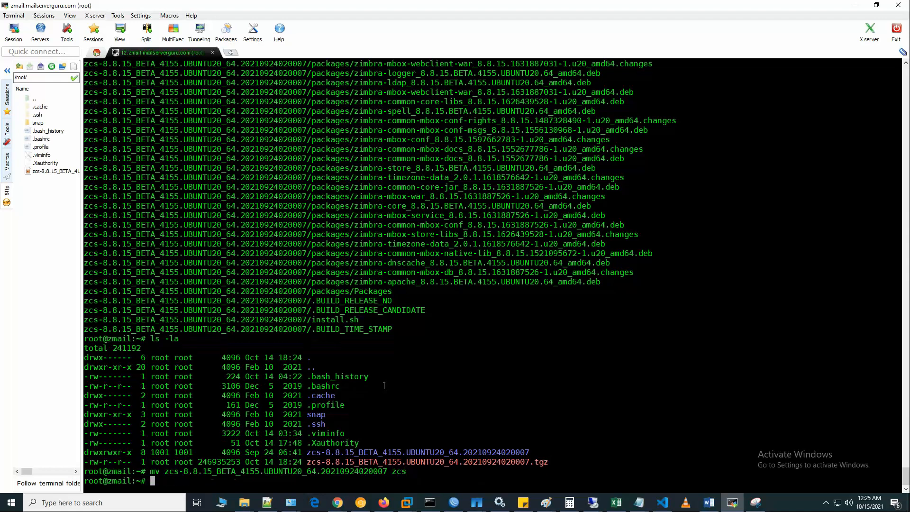
text(cd)
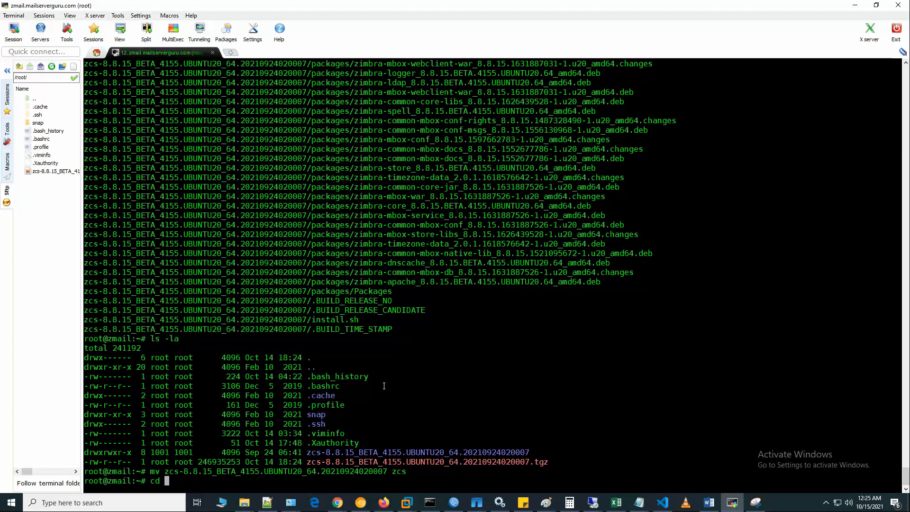
key(Return)
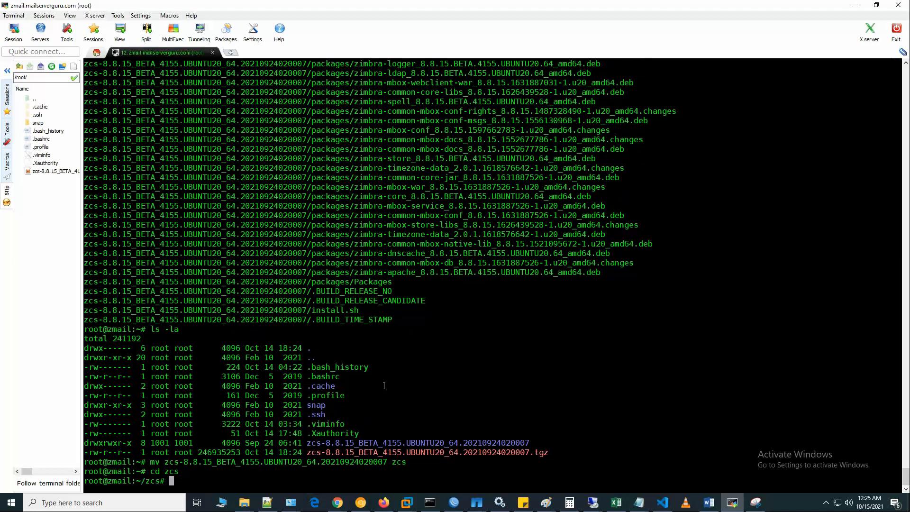
text(ls -la)
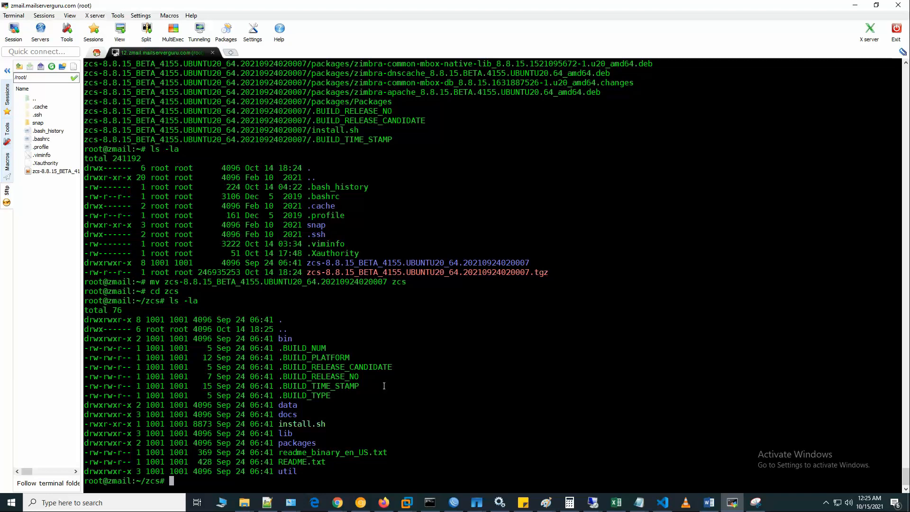
- Run ./install.sh, accept the license and package repository, take default packages and answer Y for zimbra-imapd
text(./install.sh)
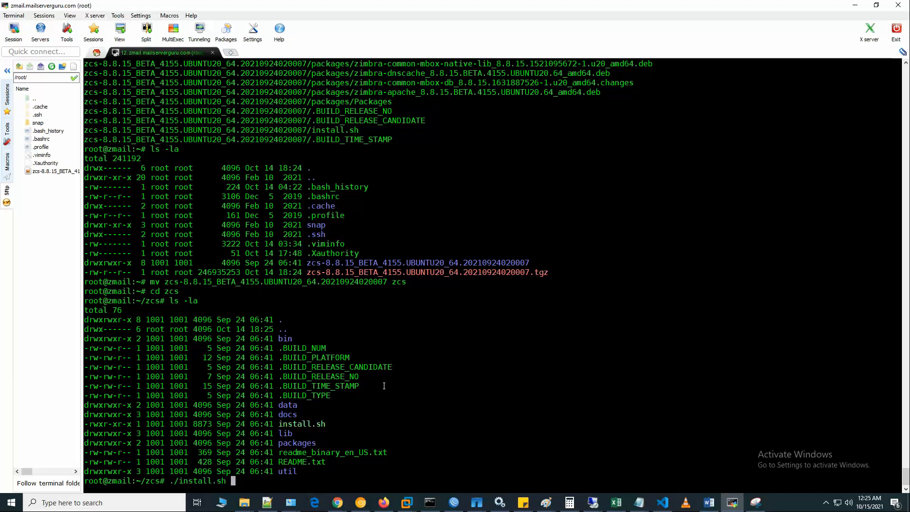
key(Return)
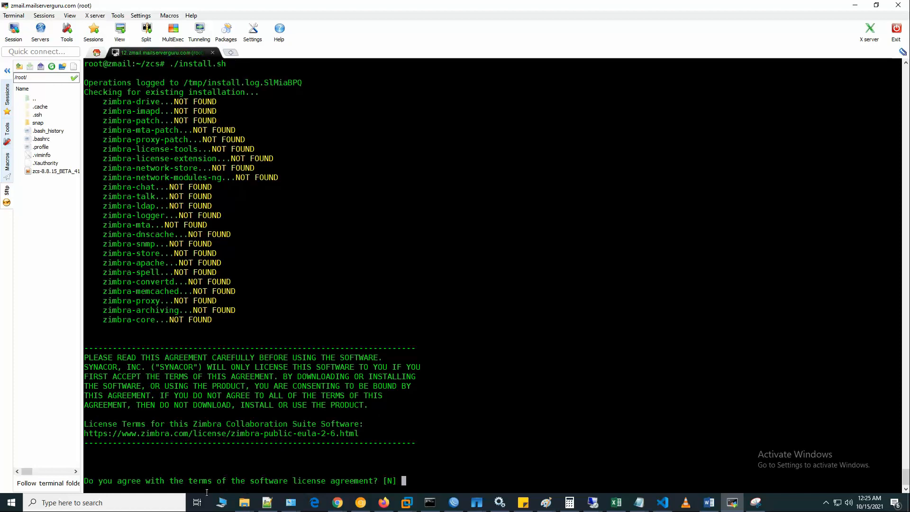
mouse_move(517, 381)
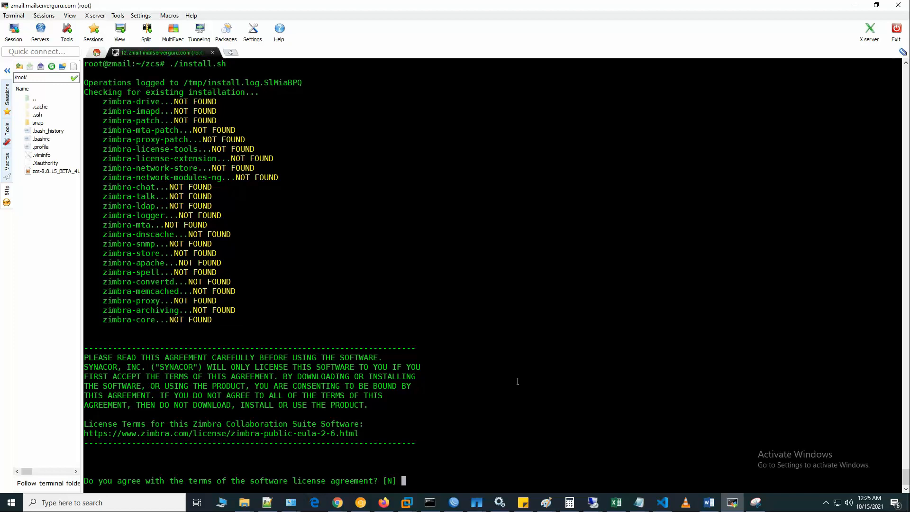
text(Y)
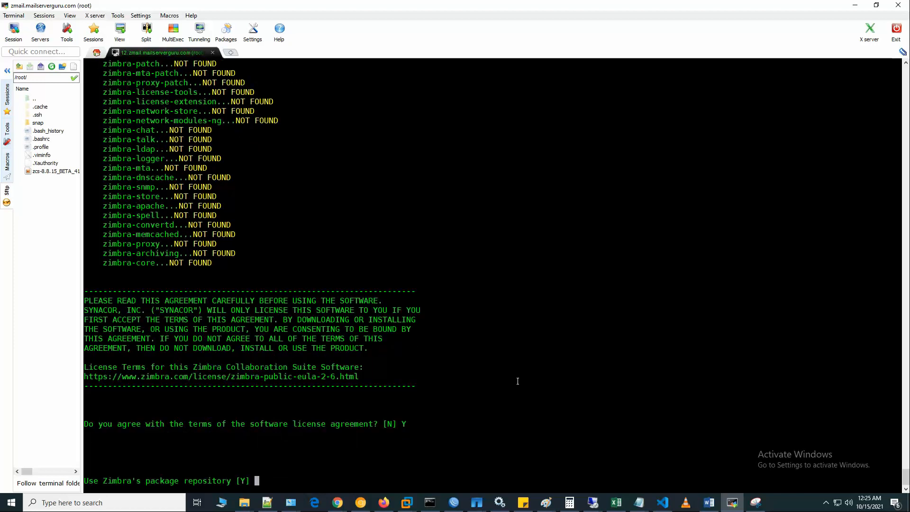
key(Return)
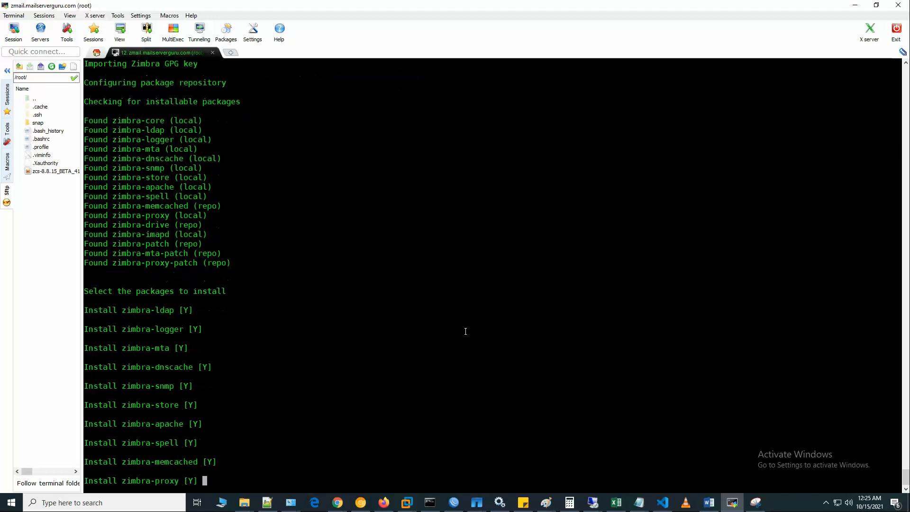
key(Return)
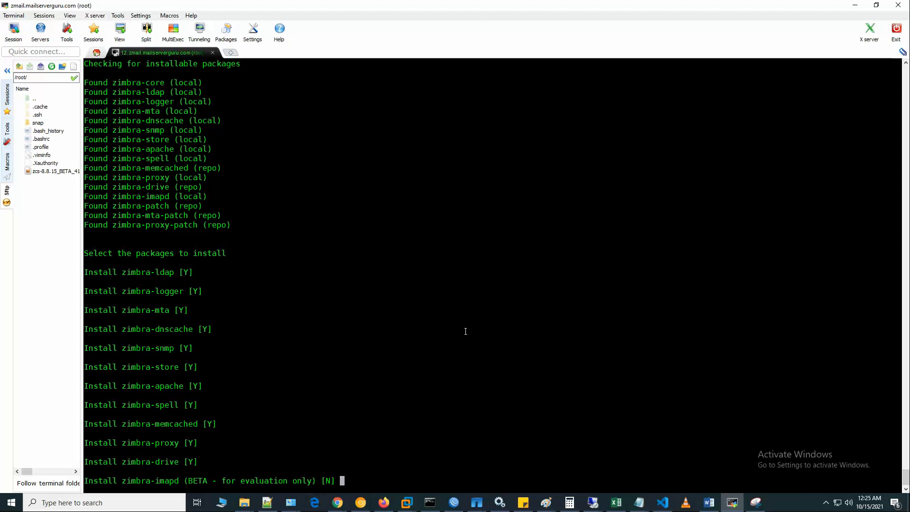
text(Y)
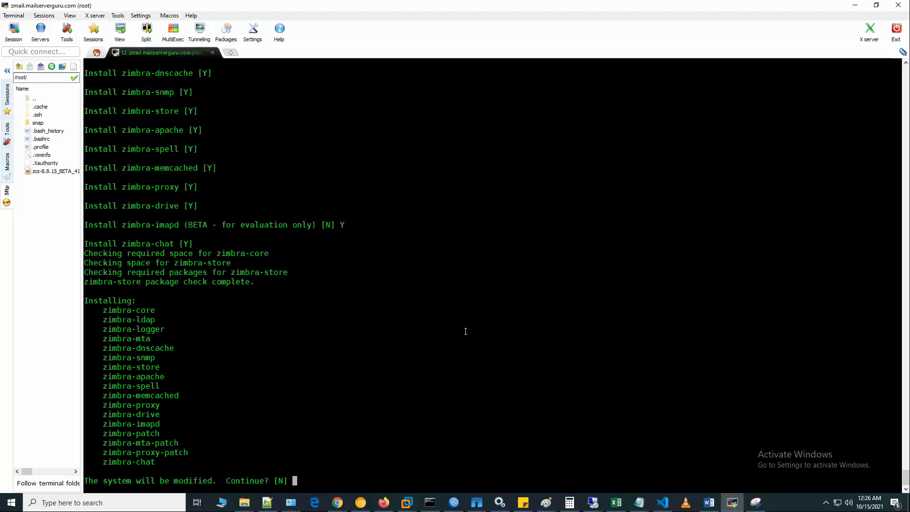
- Answer Y to 'The system will be modified' so Zimbra's repo and local packages install
text(Y)
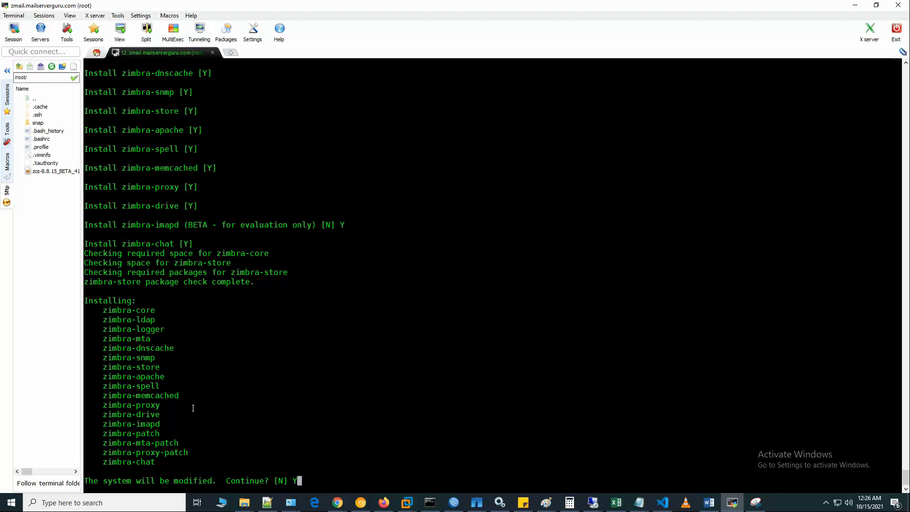
mouse_move(474, 344)
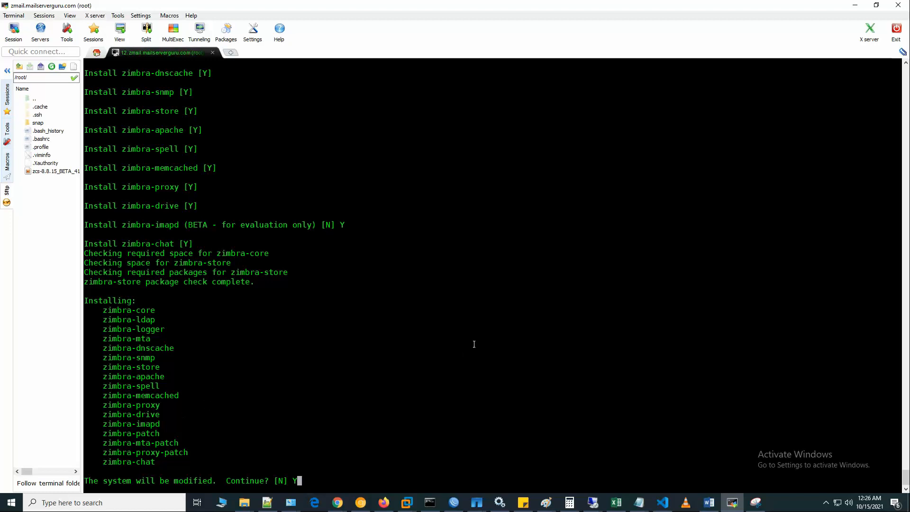
key(Return)
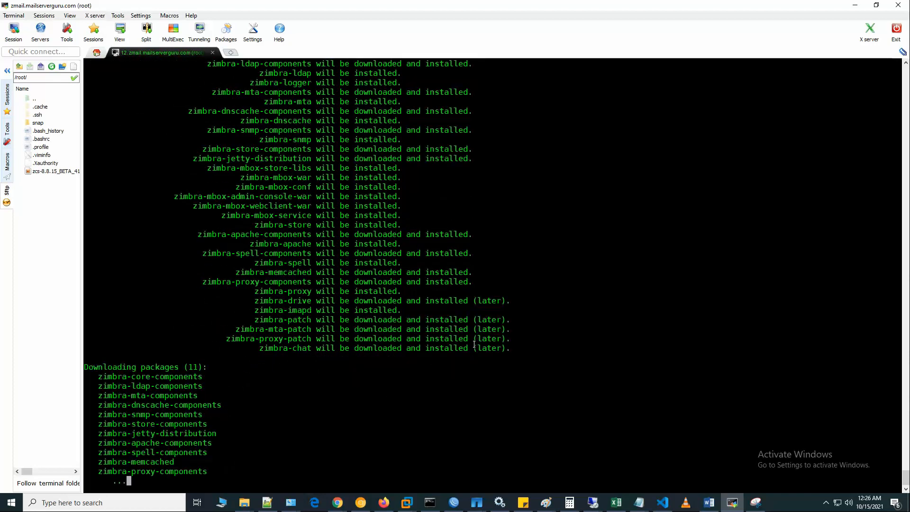
click(231, 53)
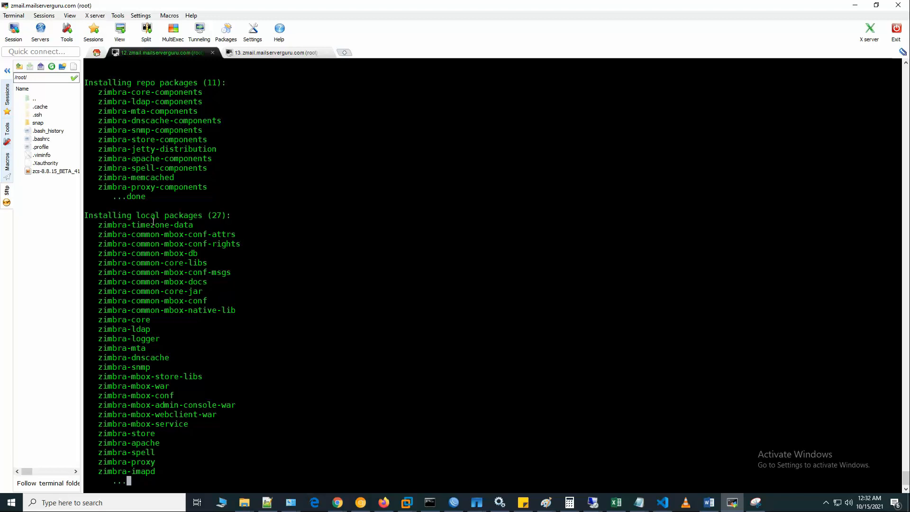
mouse_move(352, 309)
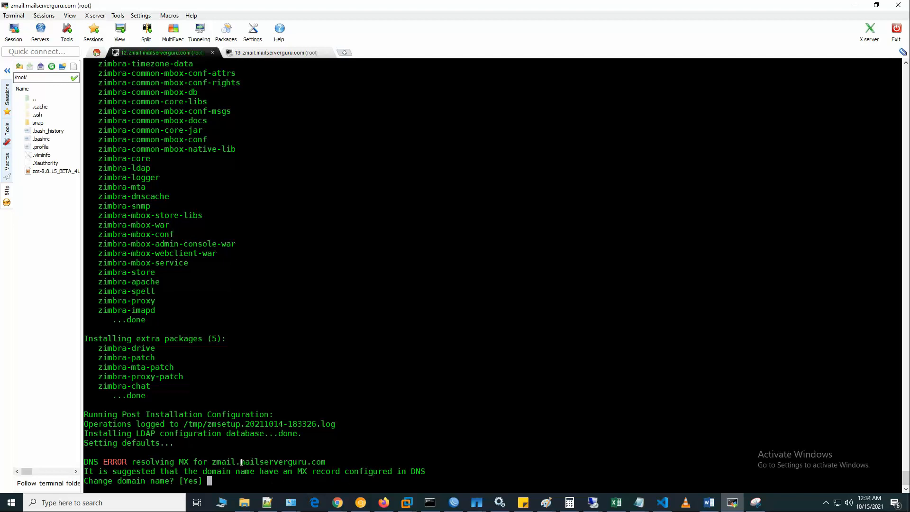
- Change the installer's domain name to mailserverguru.com
right_click(282, 462)
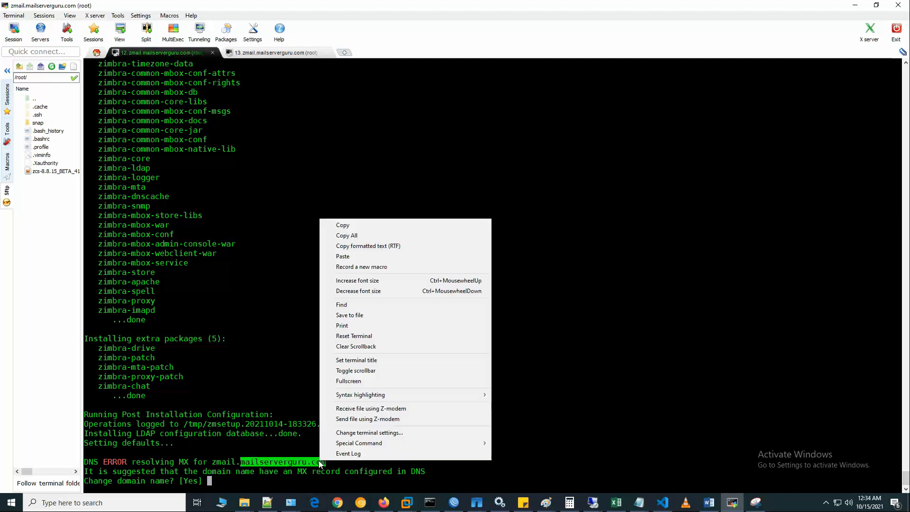
click(424, 267)
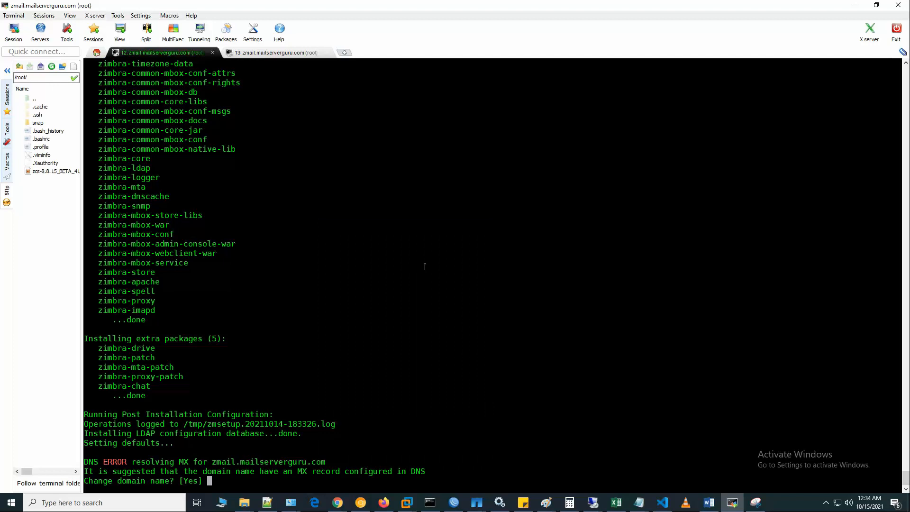
mouse_move(417, 290)
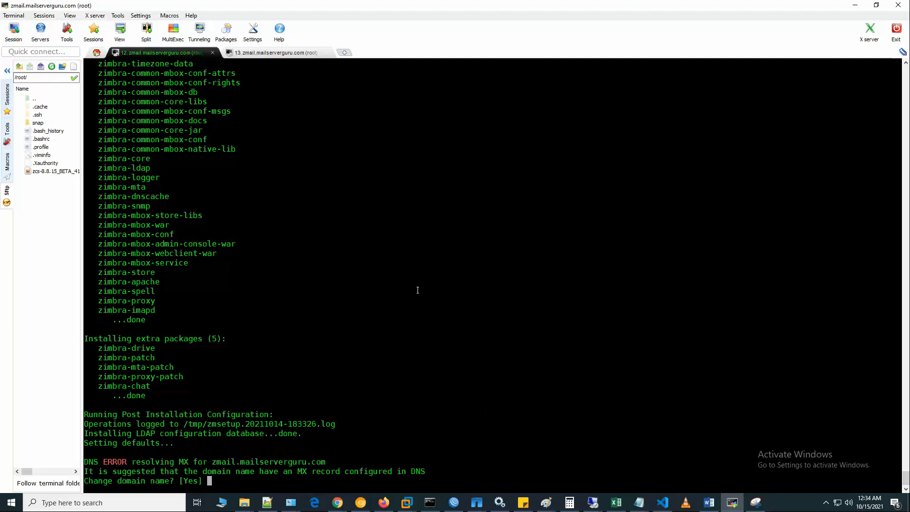
key(Return)
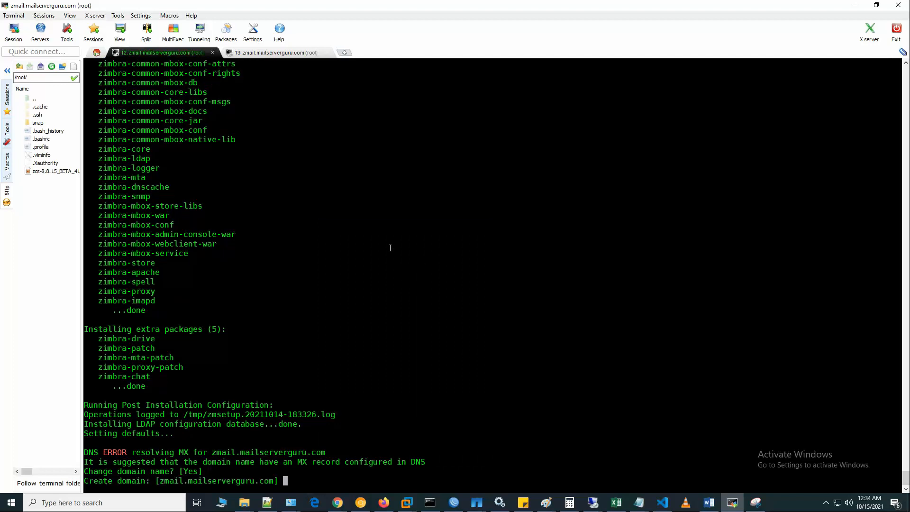
text(mailserverguru.com)
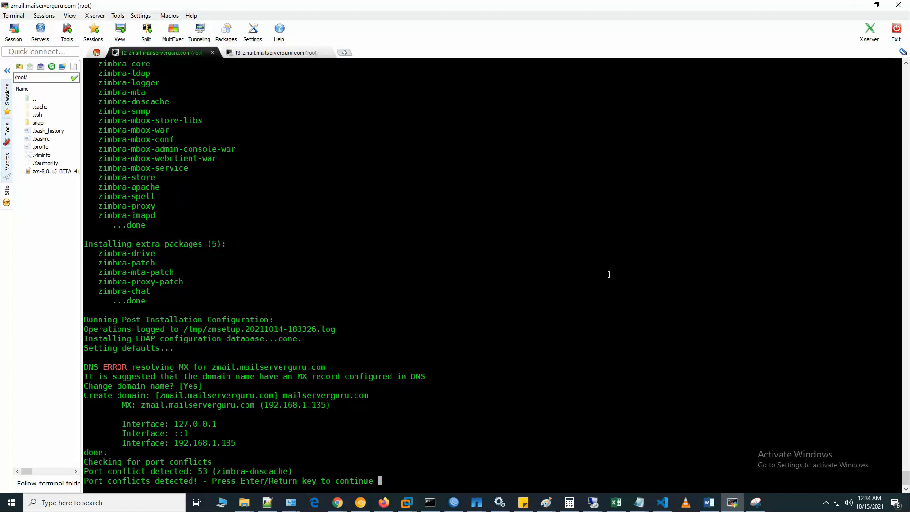
mouse_move(292, 453)
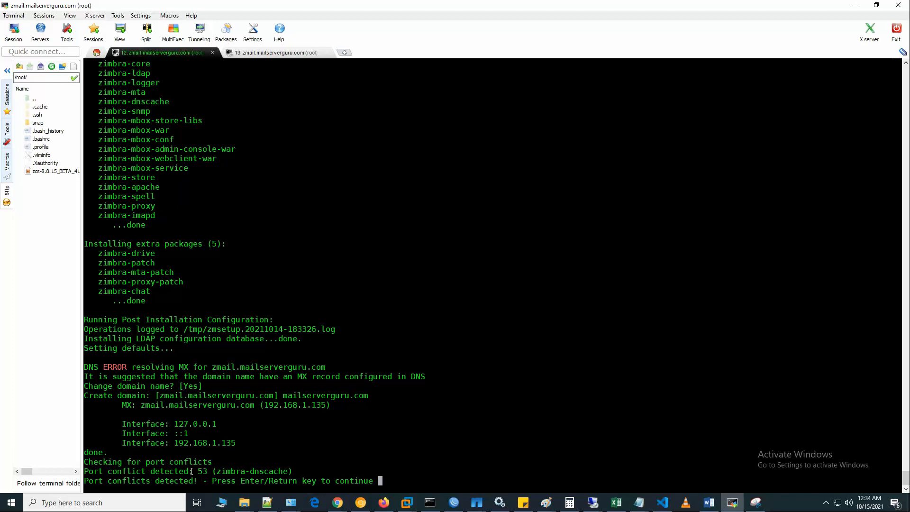
- Note the zimbra-dnscache port 53 conflict and move to the second terminal session
double_click(199, 471)
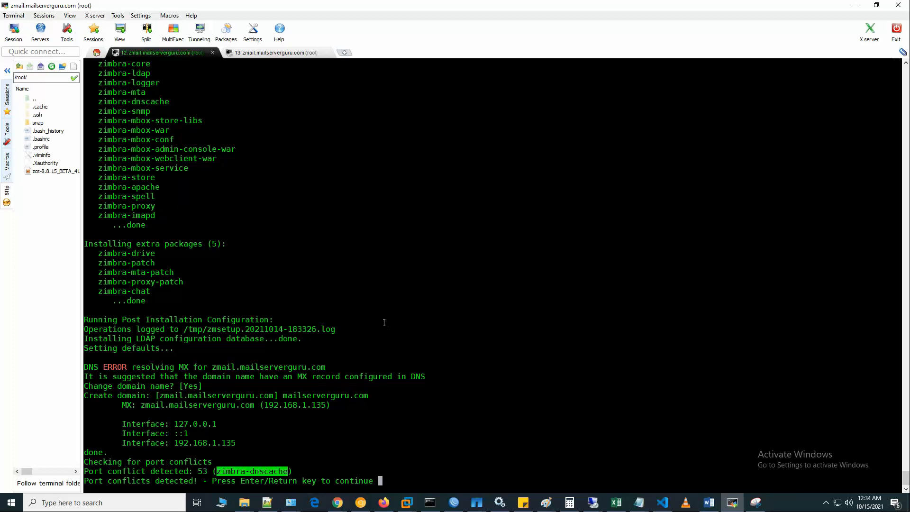
click(273, 52)
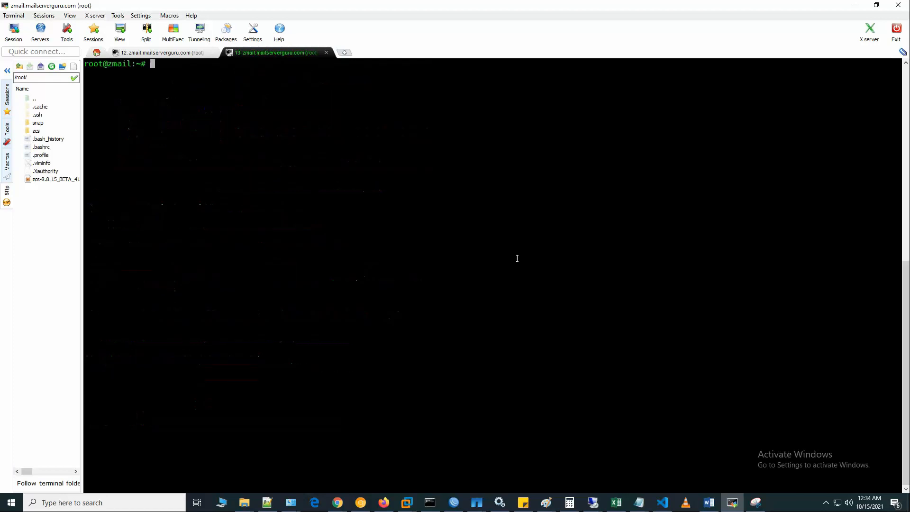
- Stop systemd-resolved and verify with netstat -antp that nothing listens on port 53
key(Return)
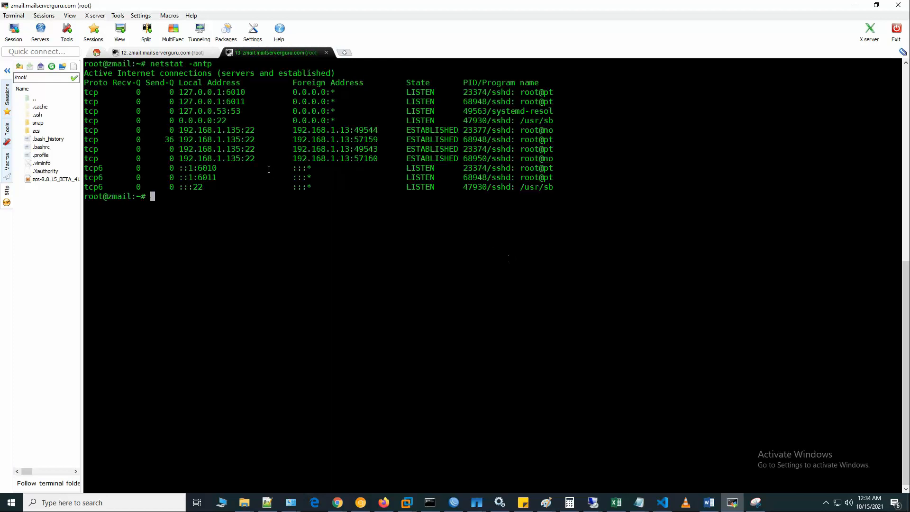
double_click(215, 111)
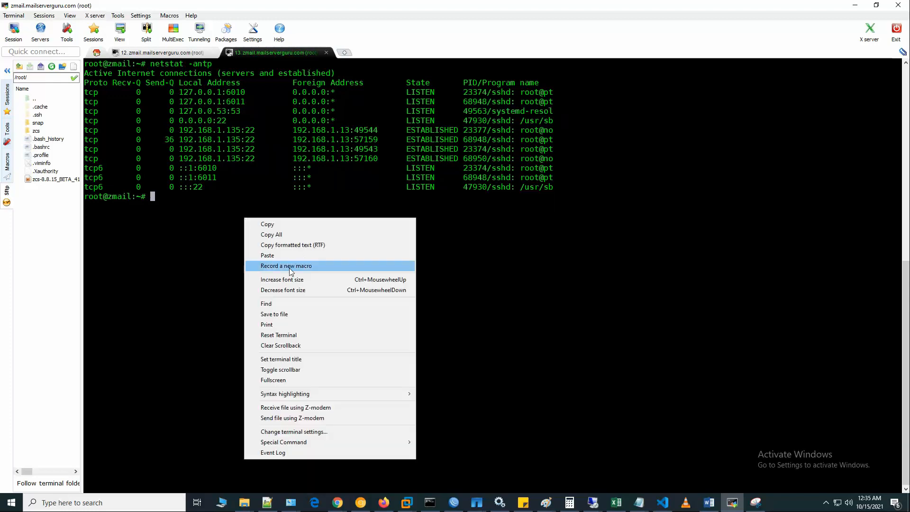
click(268, 255)
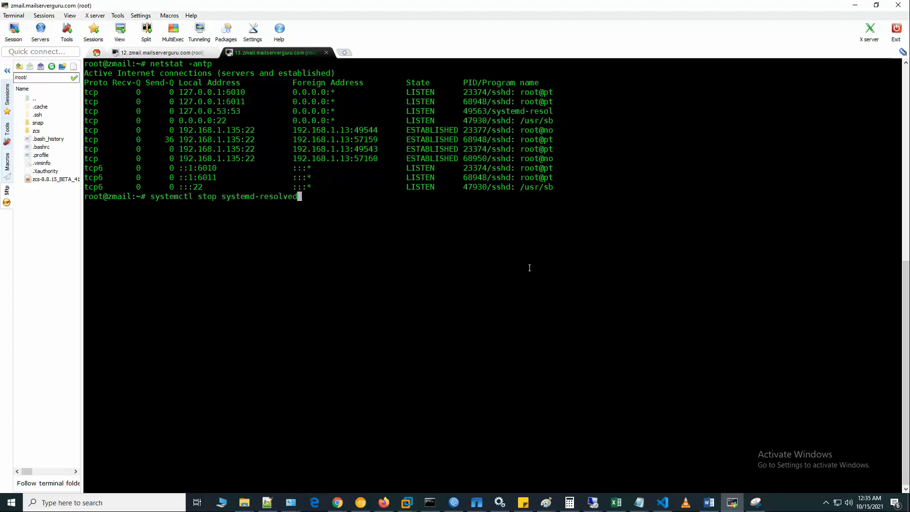
mouse_move(404, 273)
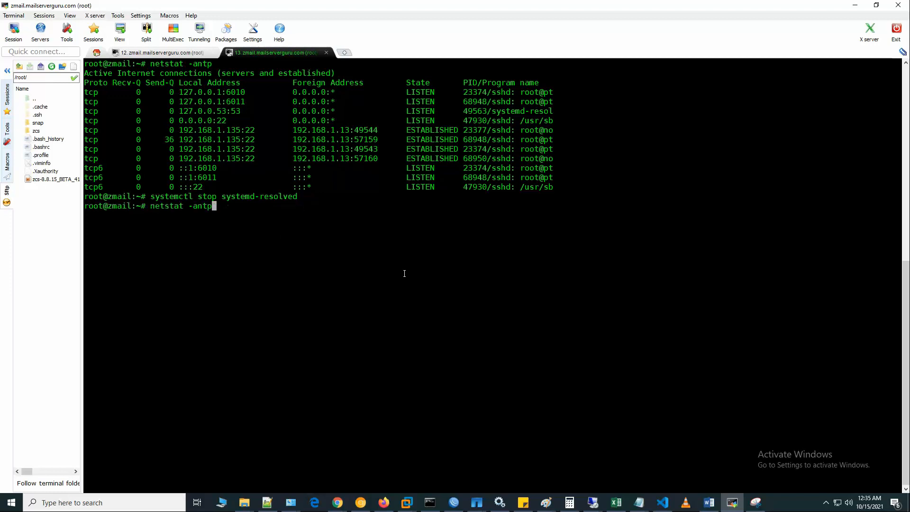
key(Return)
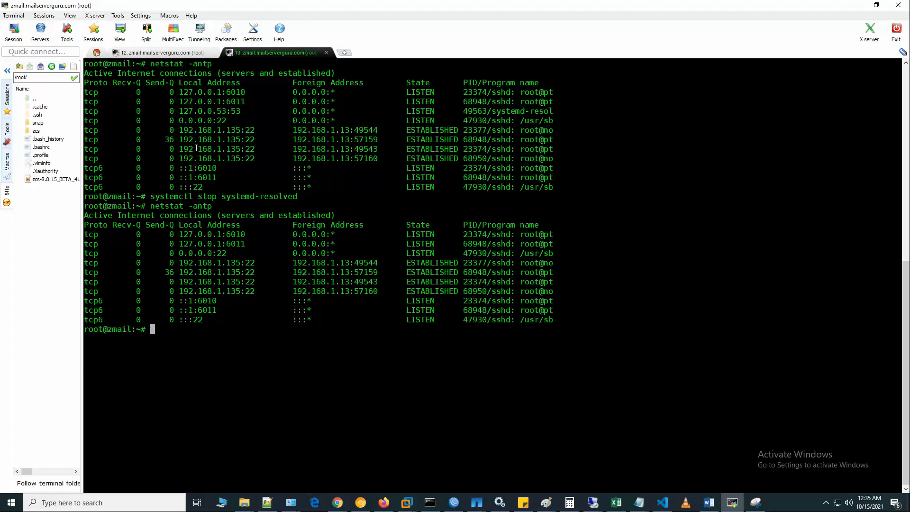
click(162, 52)
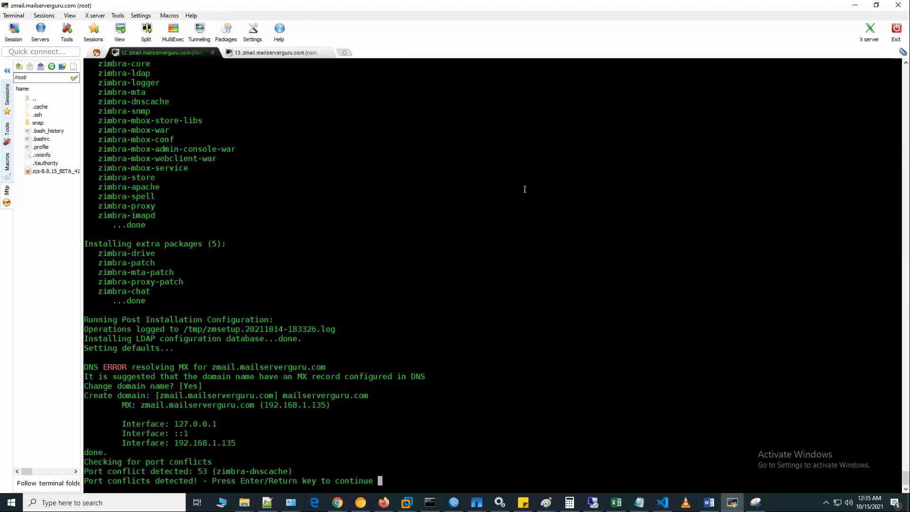
mouse_move(524, 219)
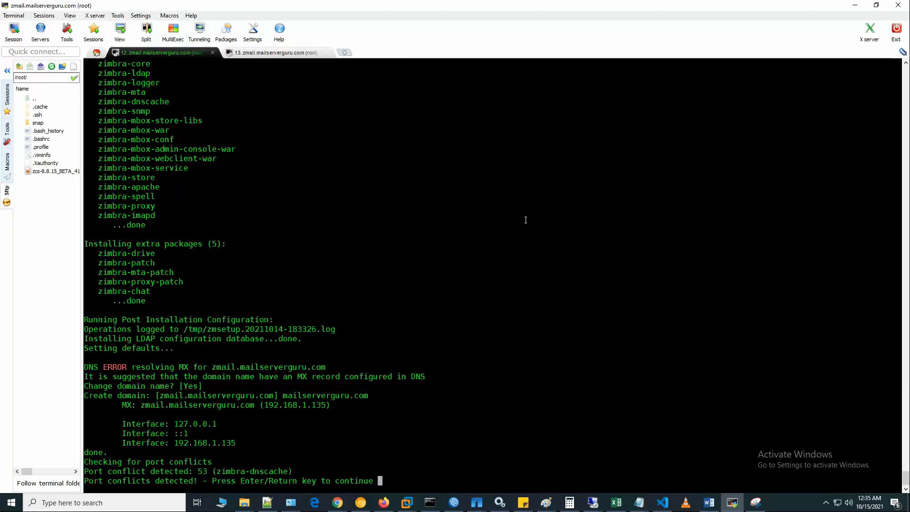
- In zimbra-store menu 7, set the Admin Password (option 4) and return to the main menu
key(Return)
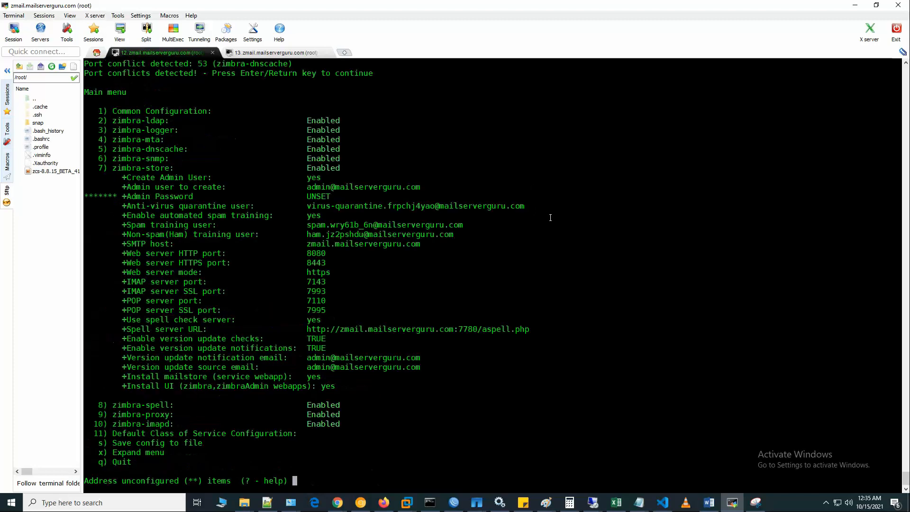
mouse_move(437, 235)
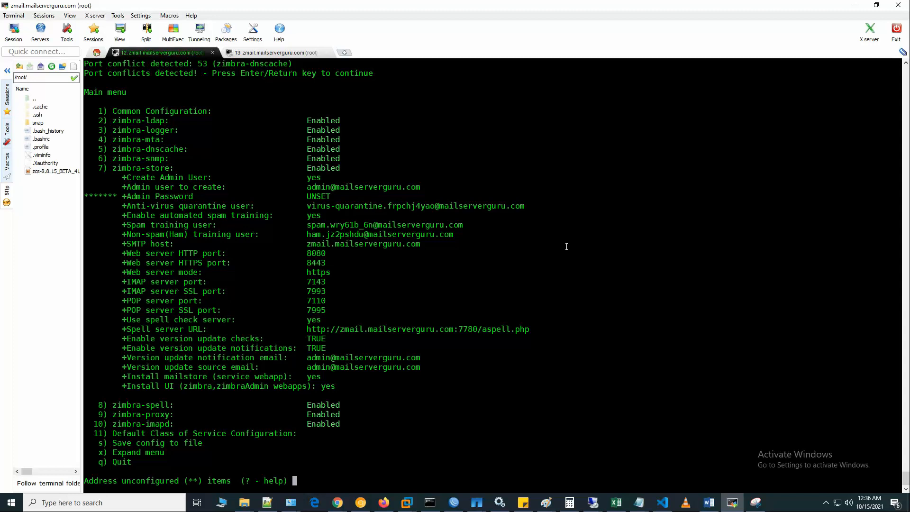
text(7)
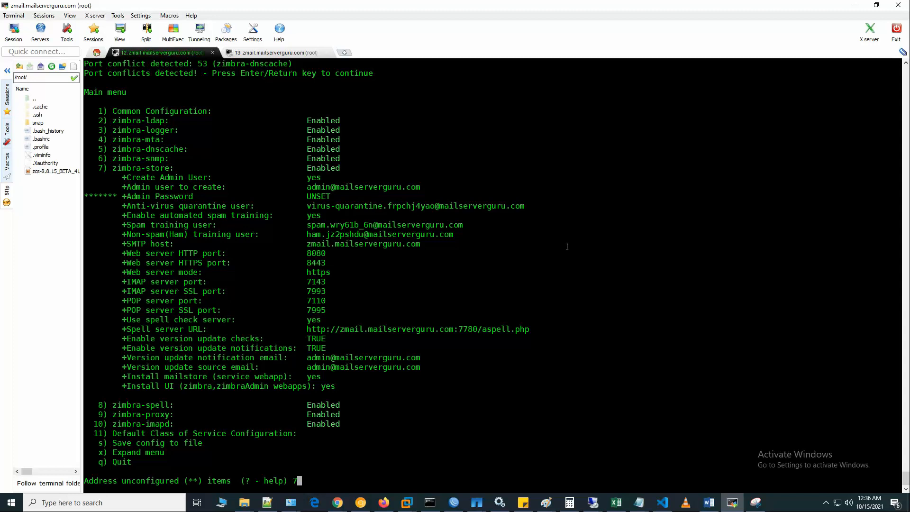
key(Return)
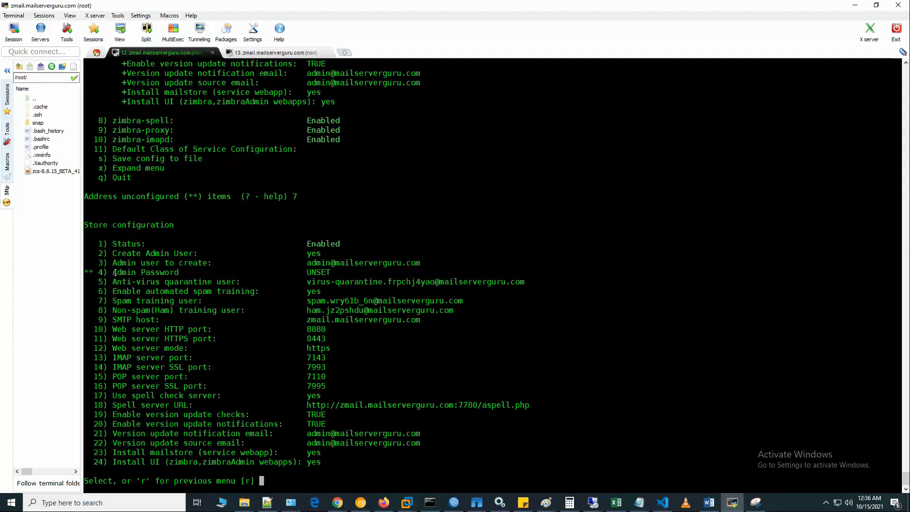
text(4)
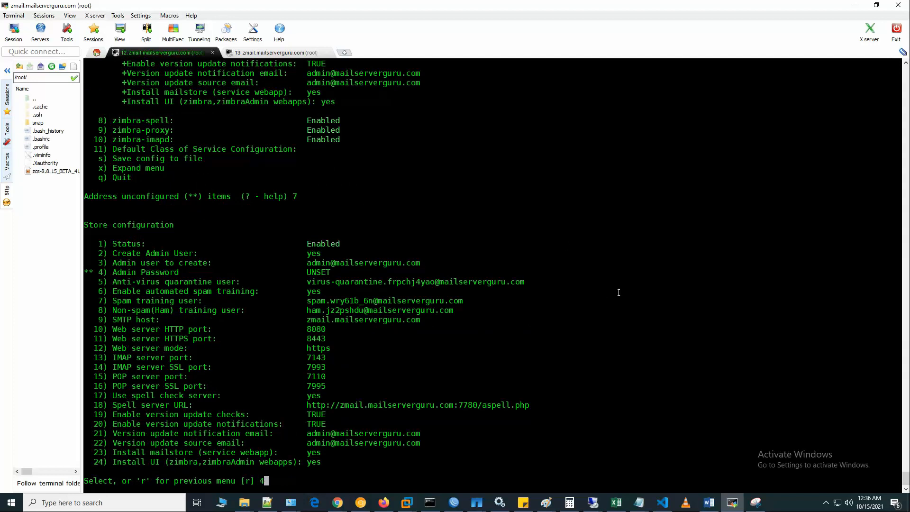
key(Return)
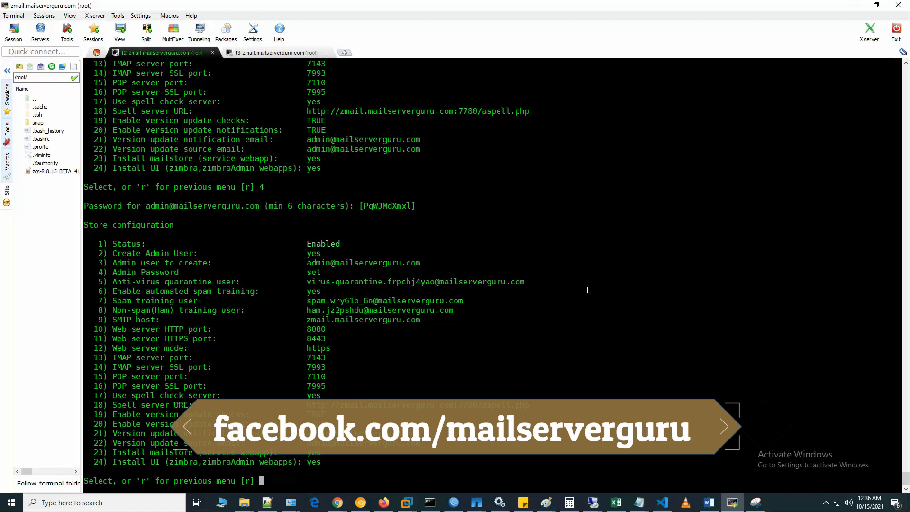
text(r)
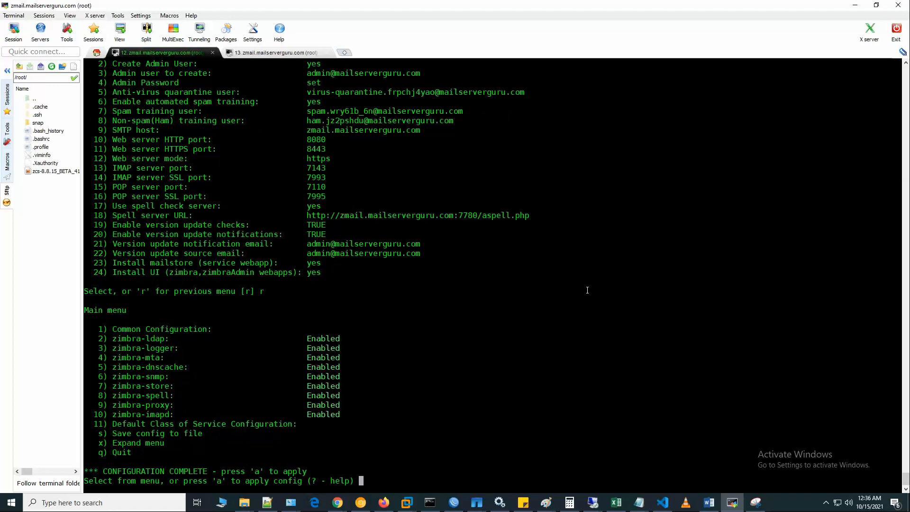
mouse_move(134, 484)
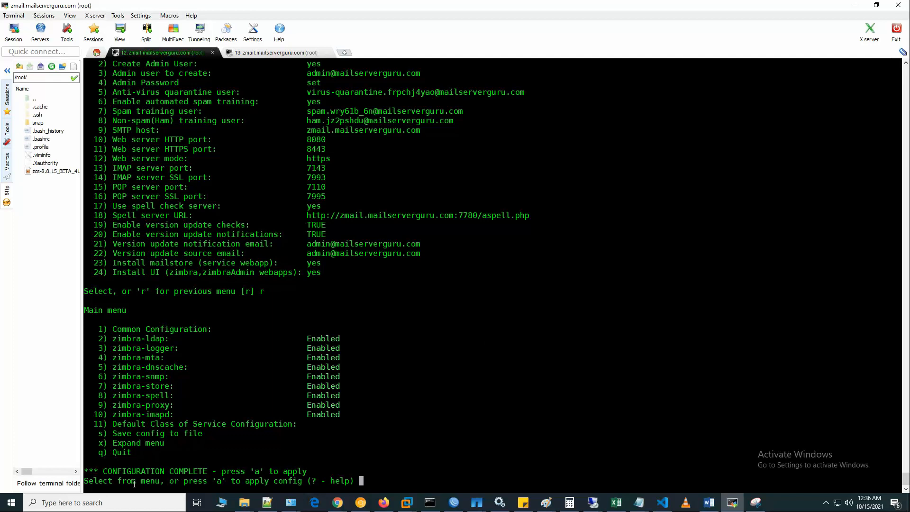
mouse_move(501, 420)
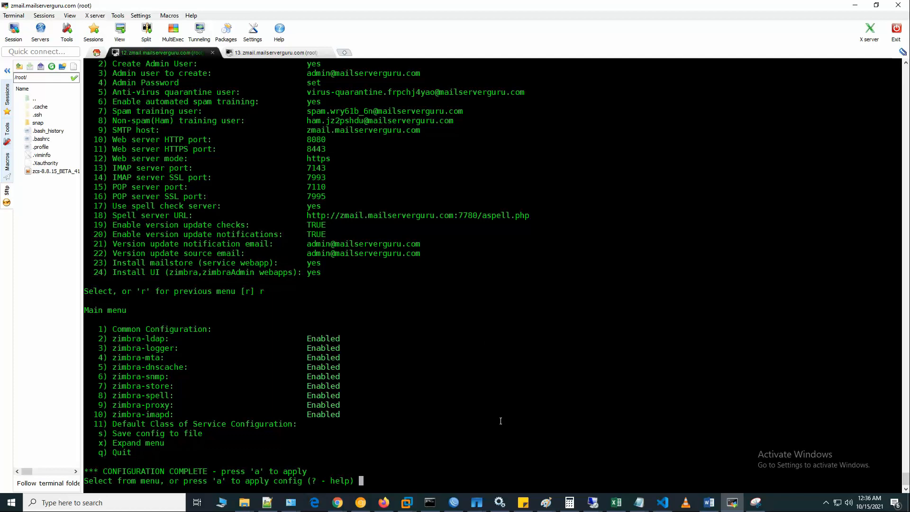
- Apply the config, saving it to the default /opt/zimbra/config path, and answer Yes to modify
text(a)
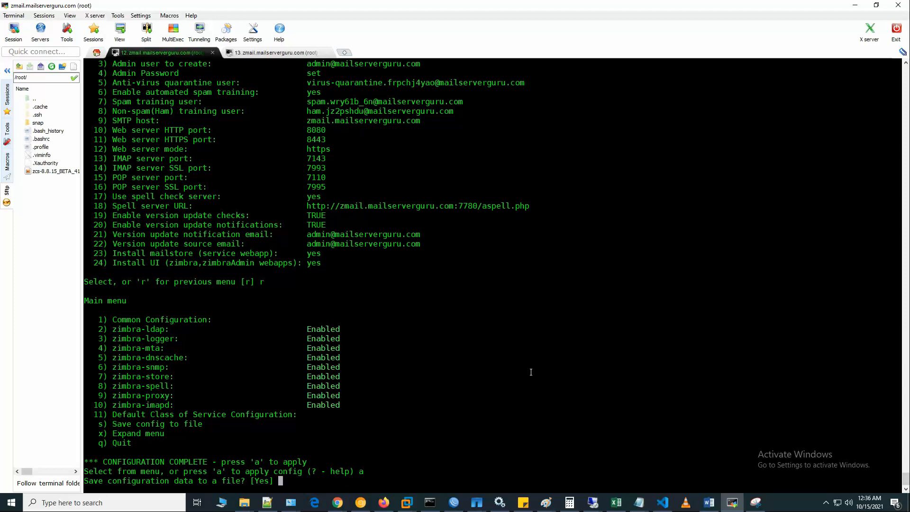
key(Return)
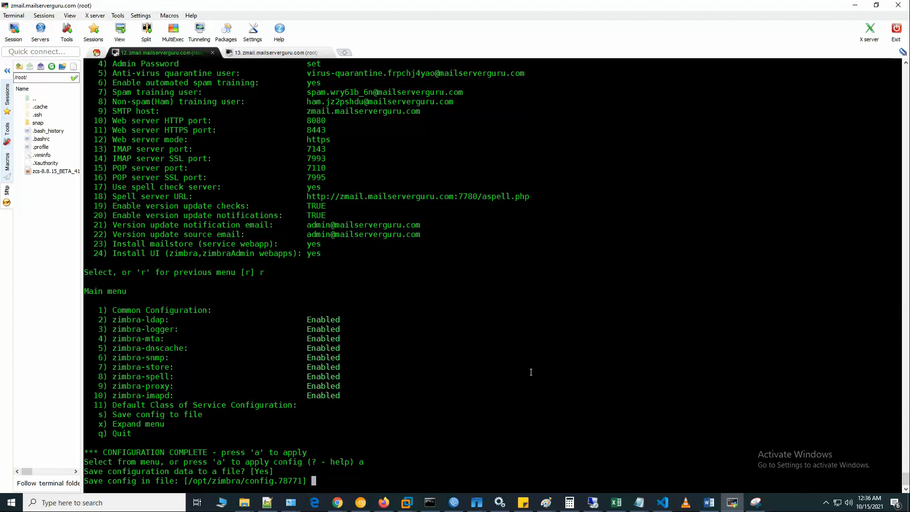
key(Return)
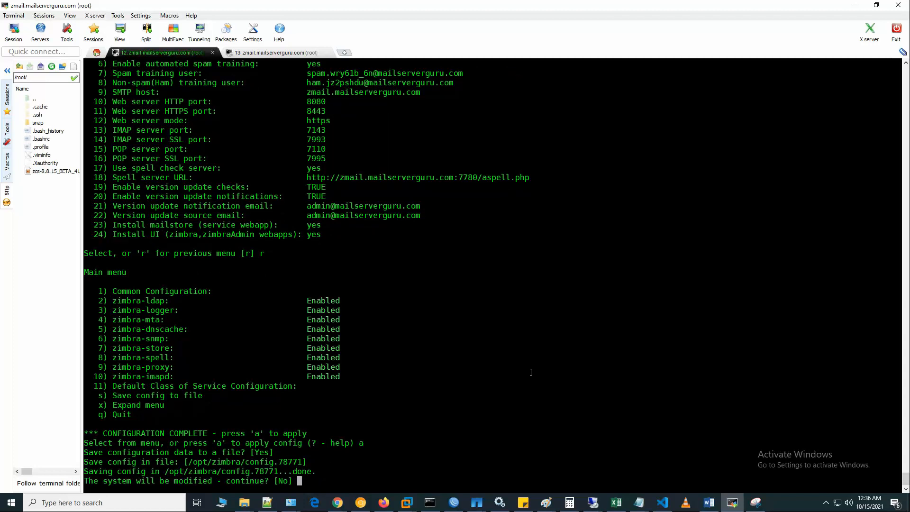
text(Yes)
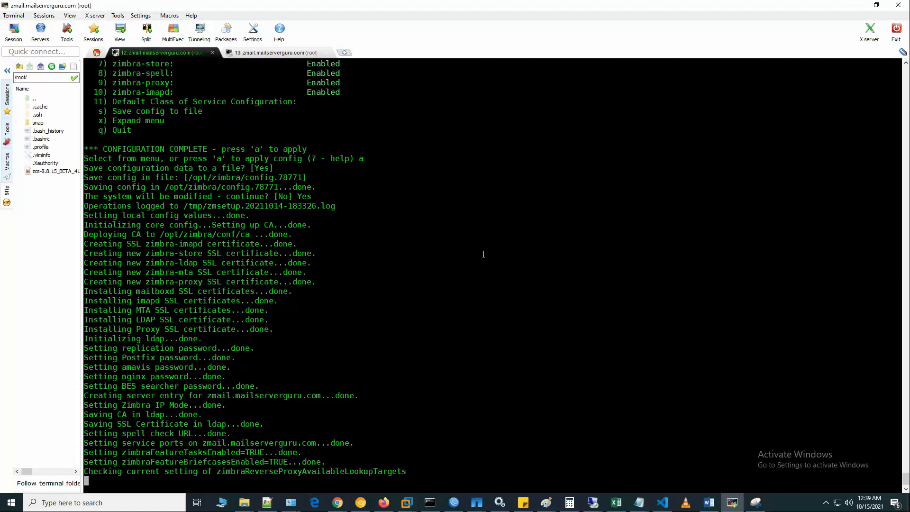
- Scroll through the installer output as servers start and common zimlets install
scroll(down, 3)
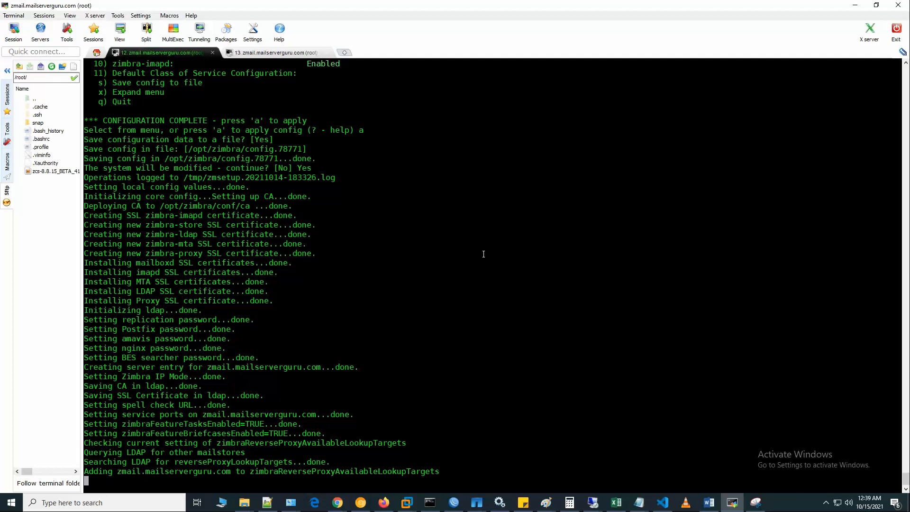
scroll(down, 3)
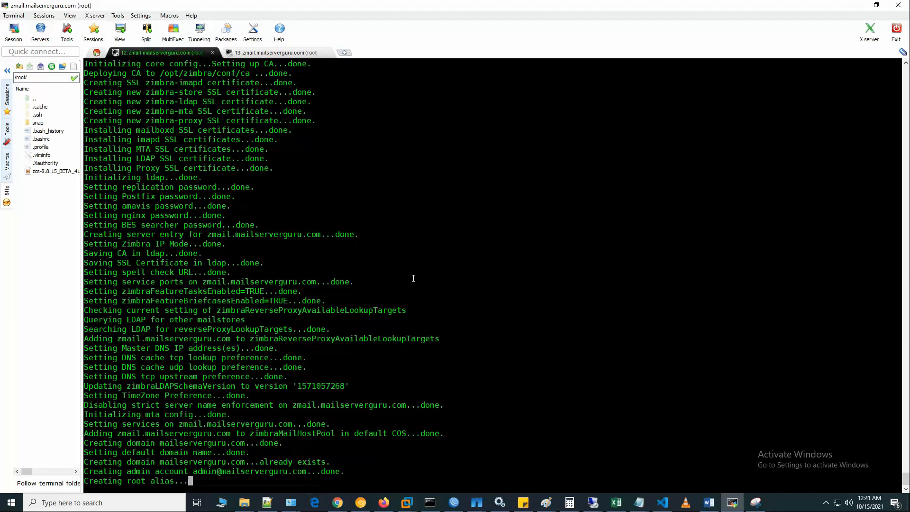
scroll(down, 3)
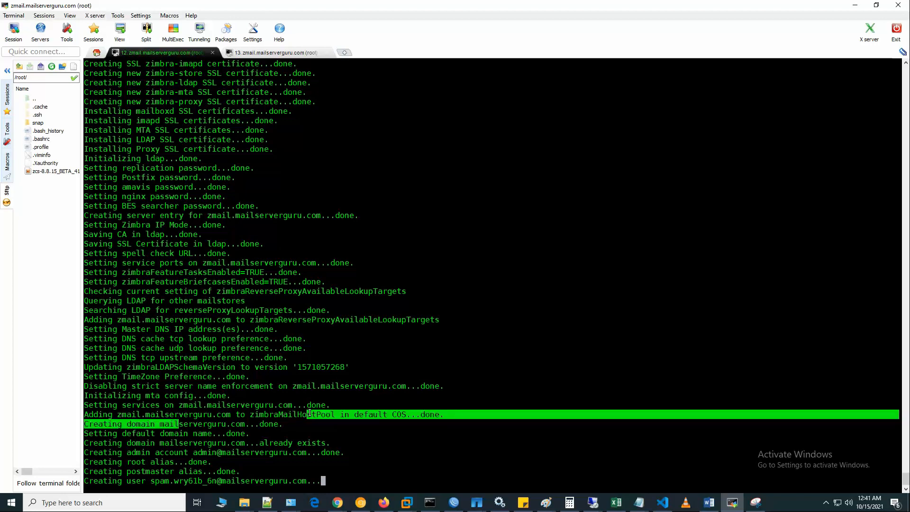
scroll(down, 3)
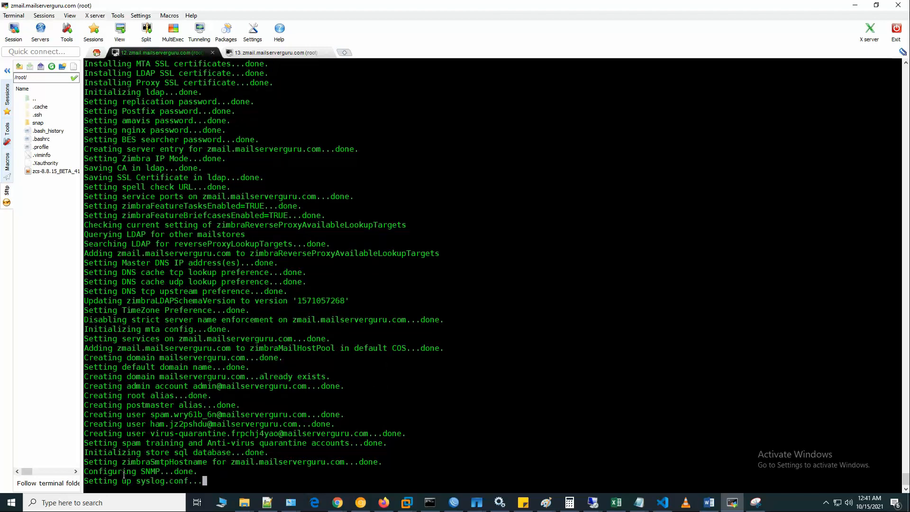
scroll(down, 3)
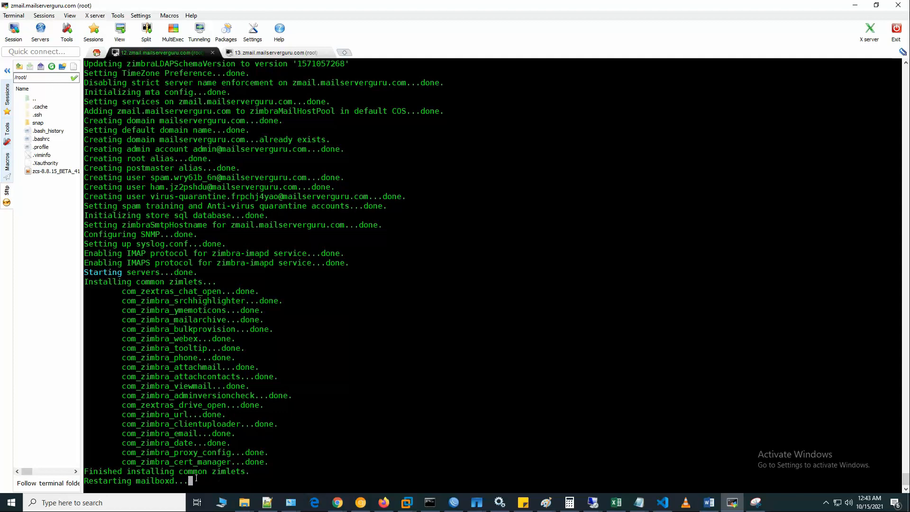
mouse_move(336, 416)
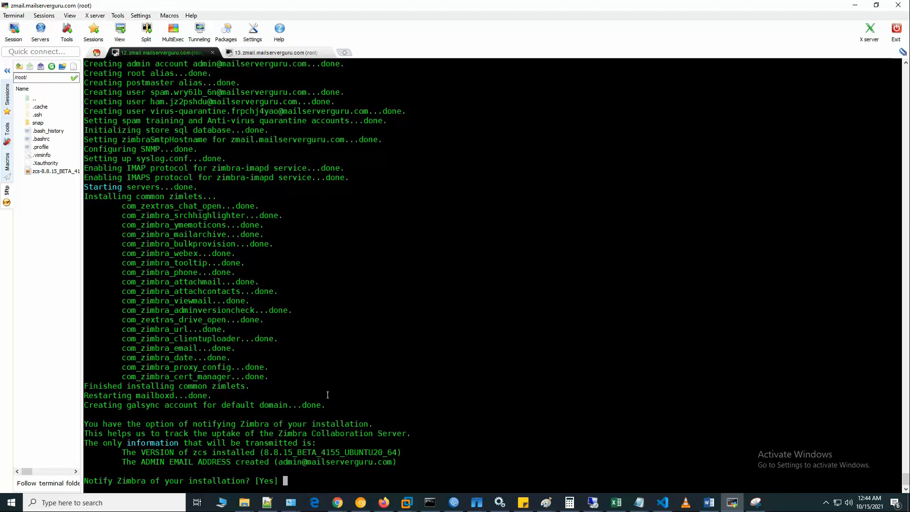
mouse_move(180, 489)
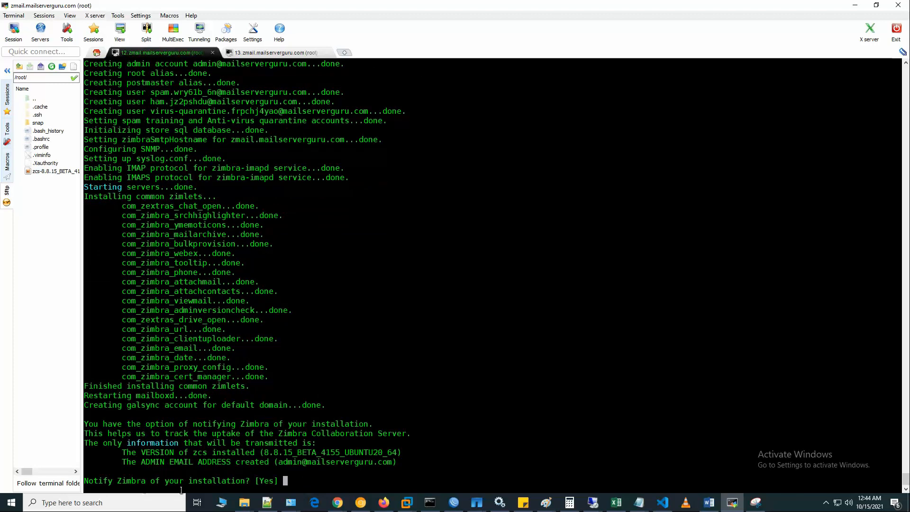
mouse_move(466, 317)
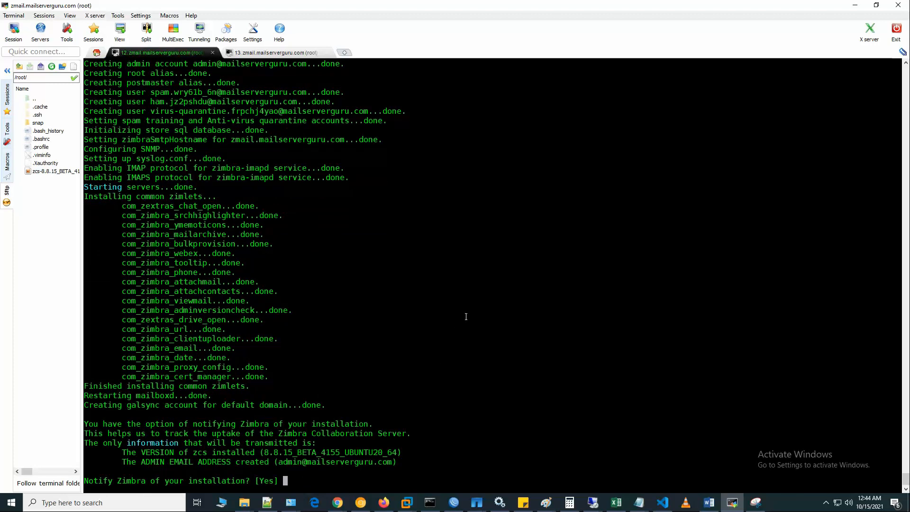
- Decline notifying Zimbra with No and exit the finished installer to the shell
text(No)
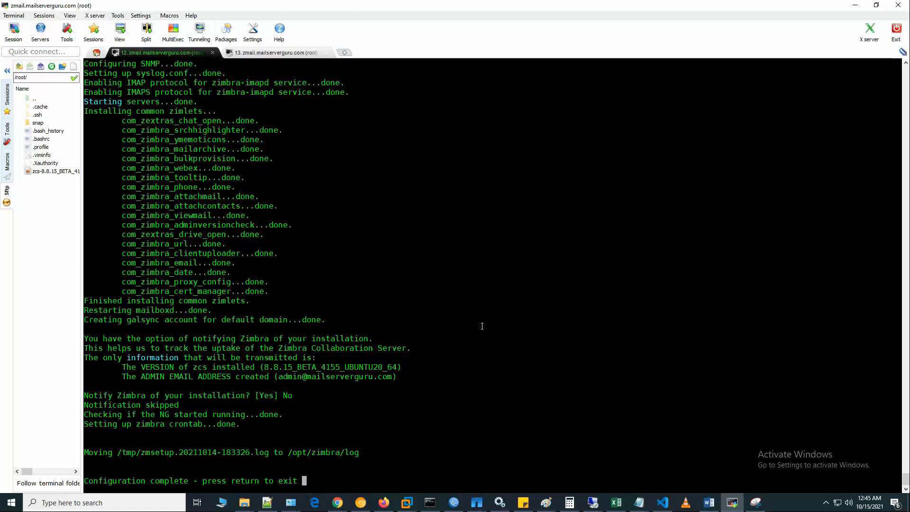
mouse_move(473, 318)
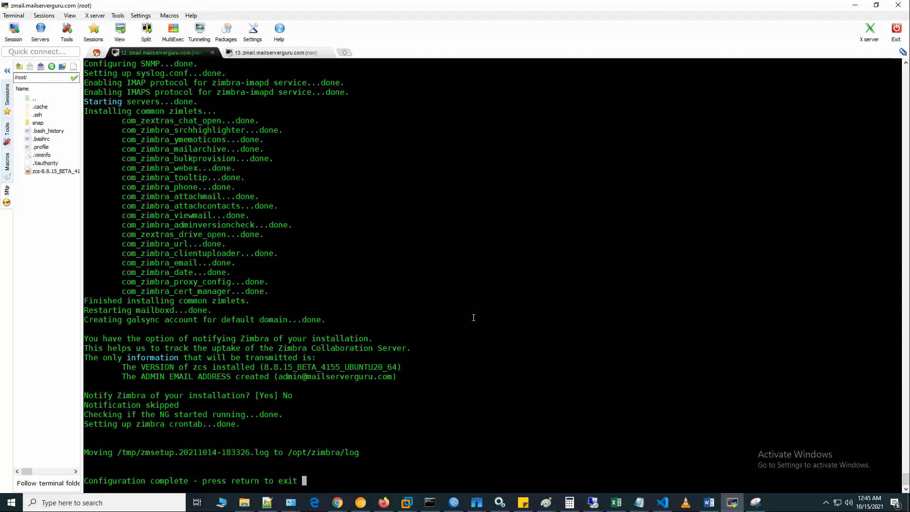
key(Return)
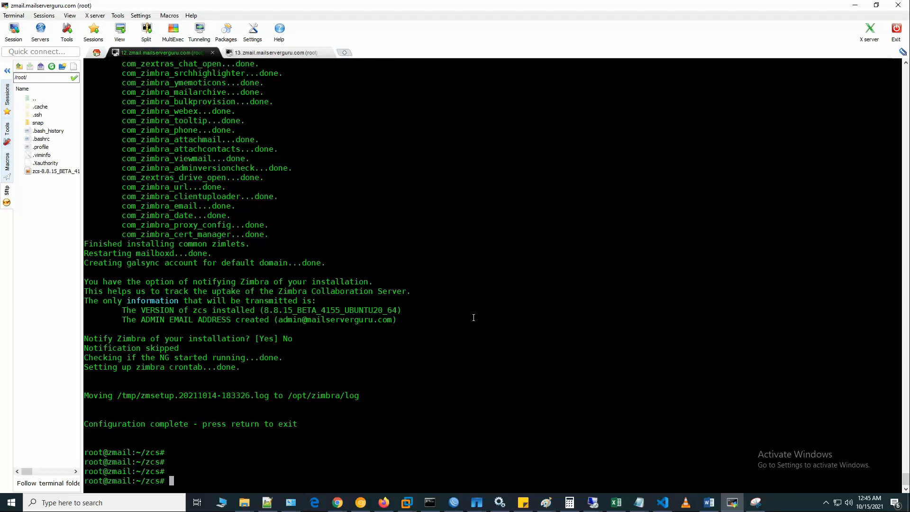
- Switch to the zimbra user and run zmcontrol status to confirm all services Running
text(su zimbra)
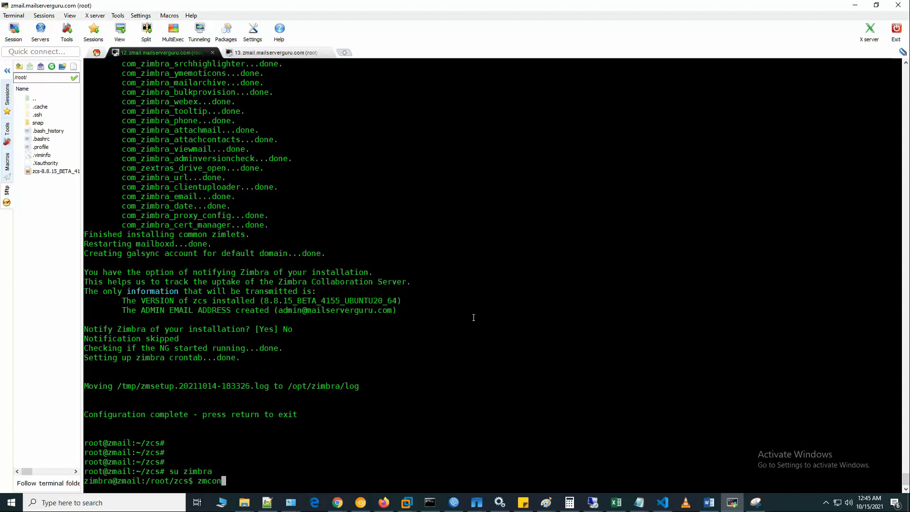
text(trol s)
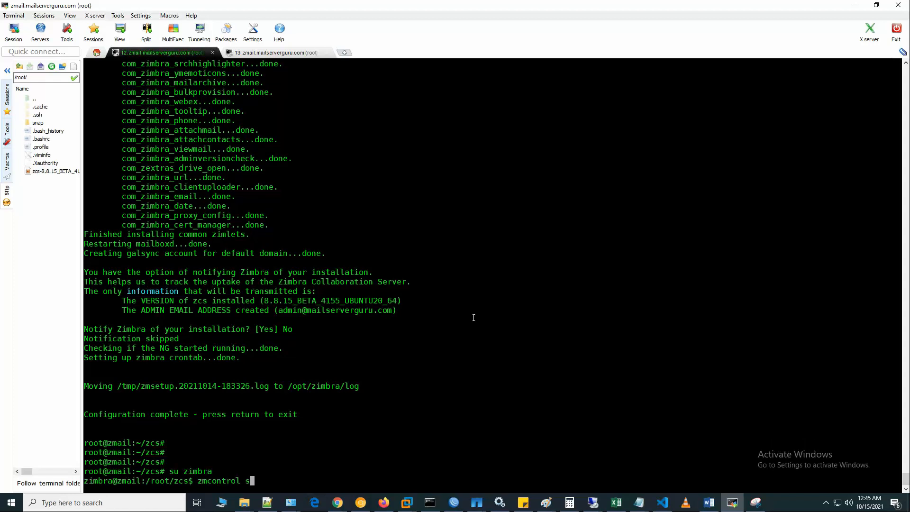
text(tatus)
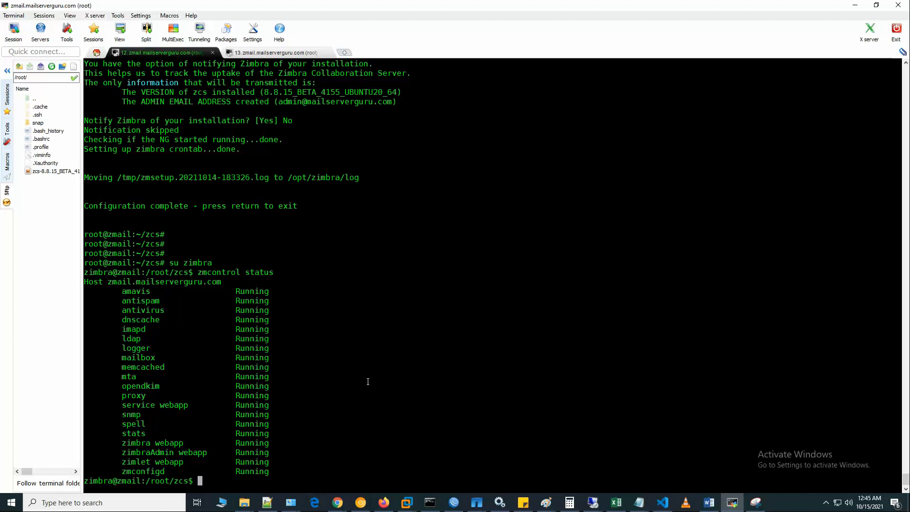
mouse_move(338, 503)
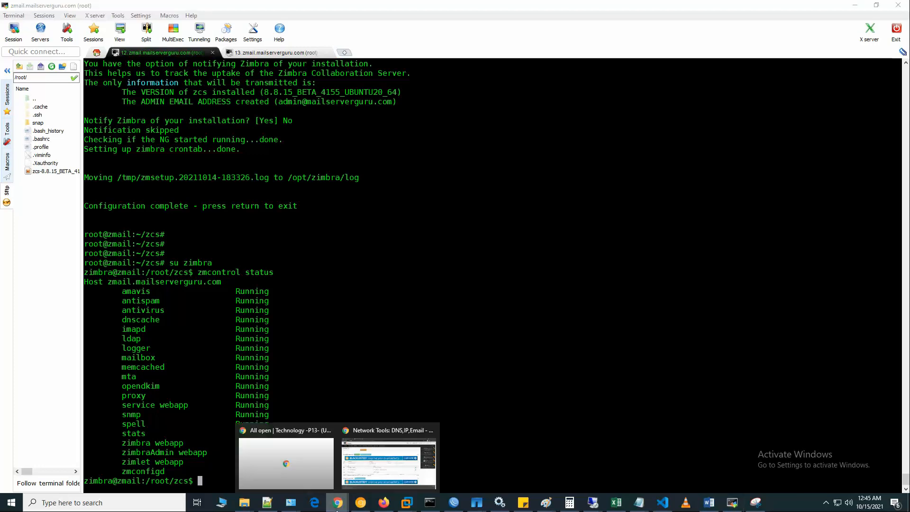
- Load zmail.mailserverguru.com:7071/zimbraAdmin in Chrome, bypass the certificate warning and sign in as admin
click(285, 462)
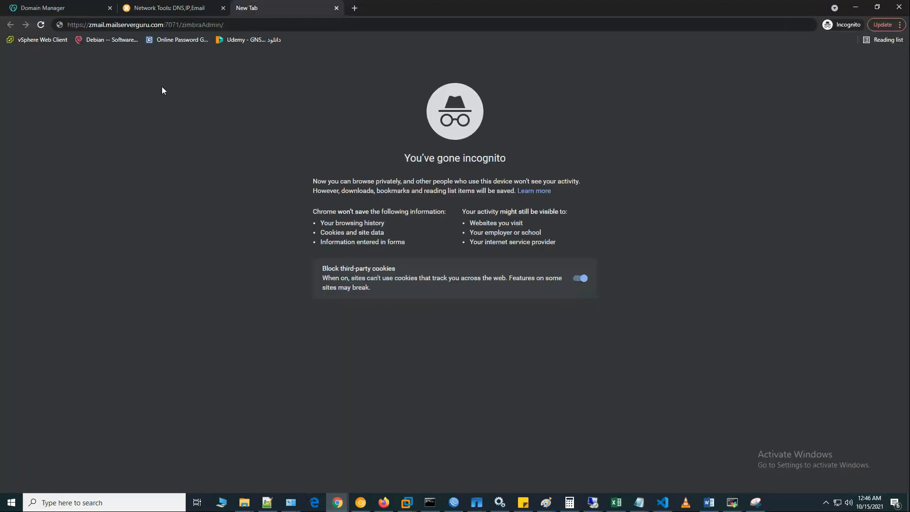
mouse_move(96, 39)
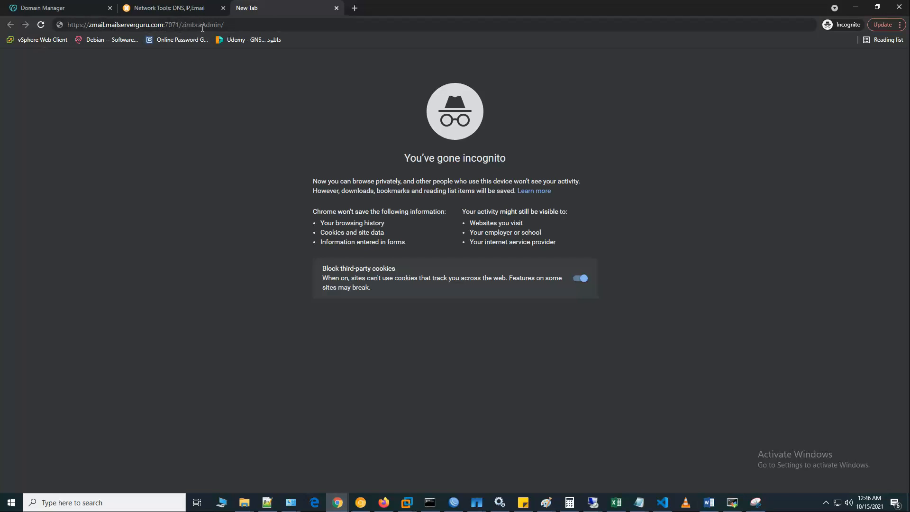
key(Return)
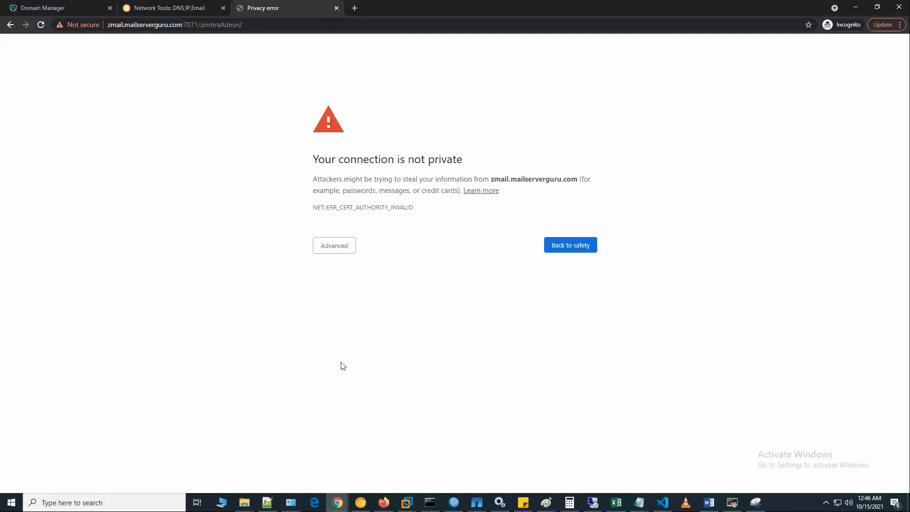
click(334, 244)
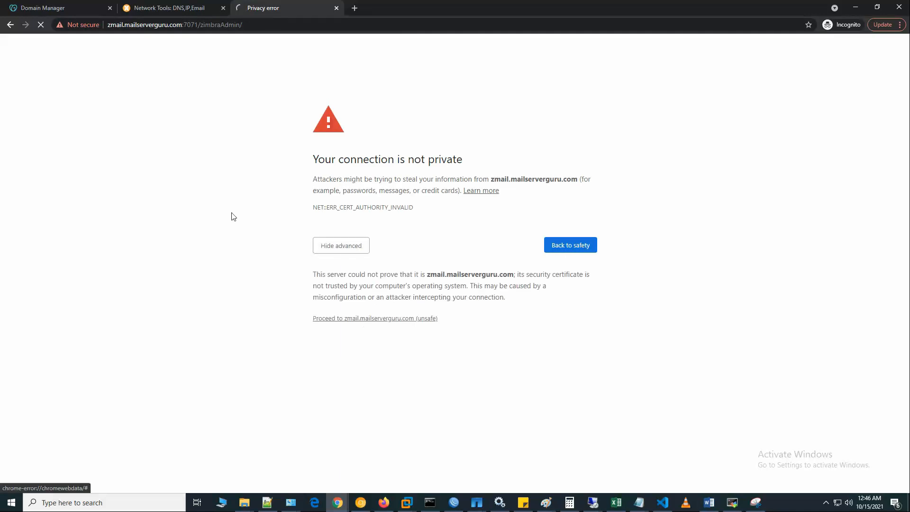
click(375, 318)
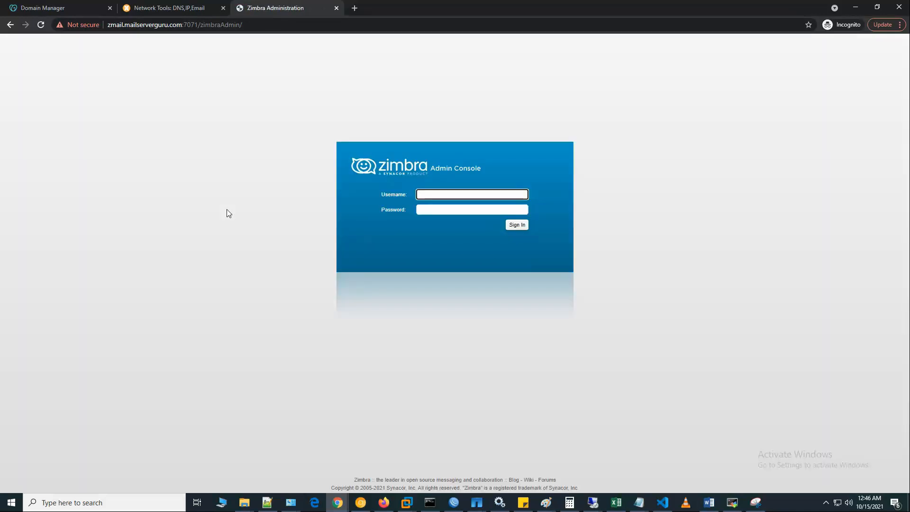
click(472, 194)
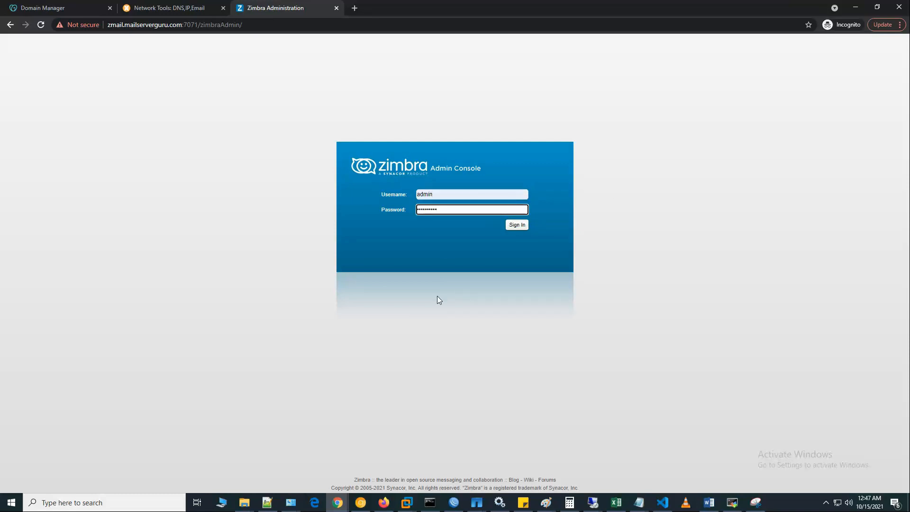
click(516, 226)
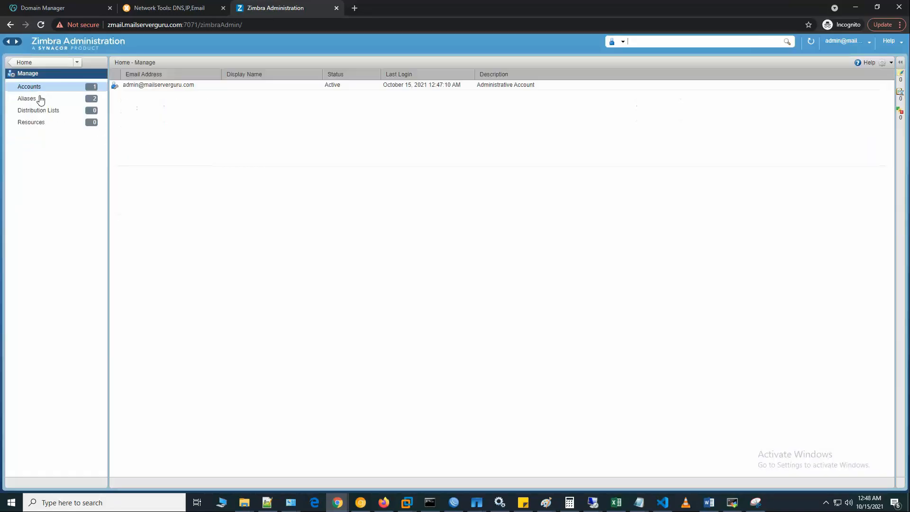
click(901, 62)
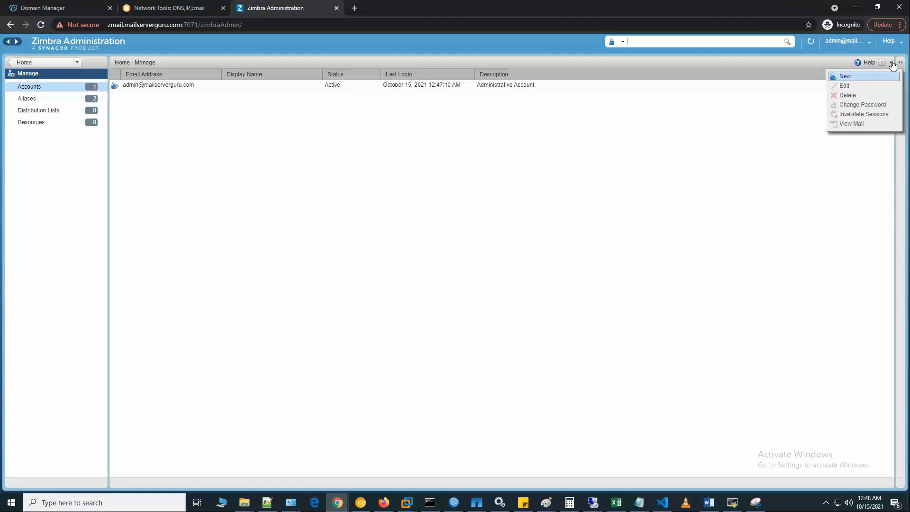
click(845, 76)
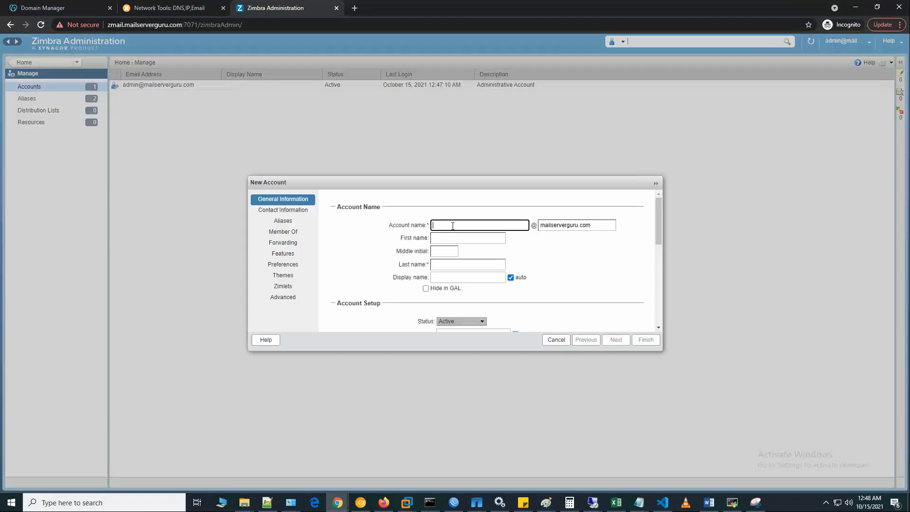
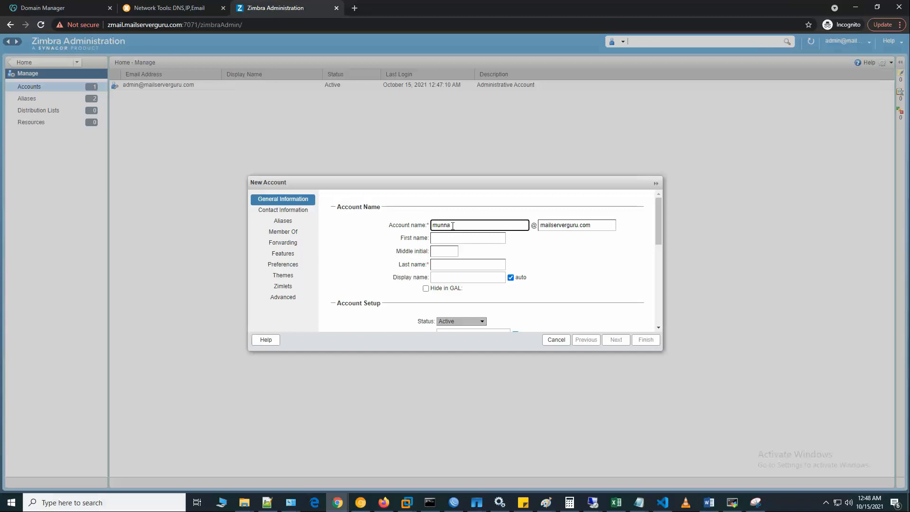
click(615, 340)
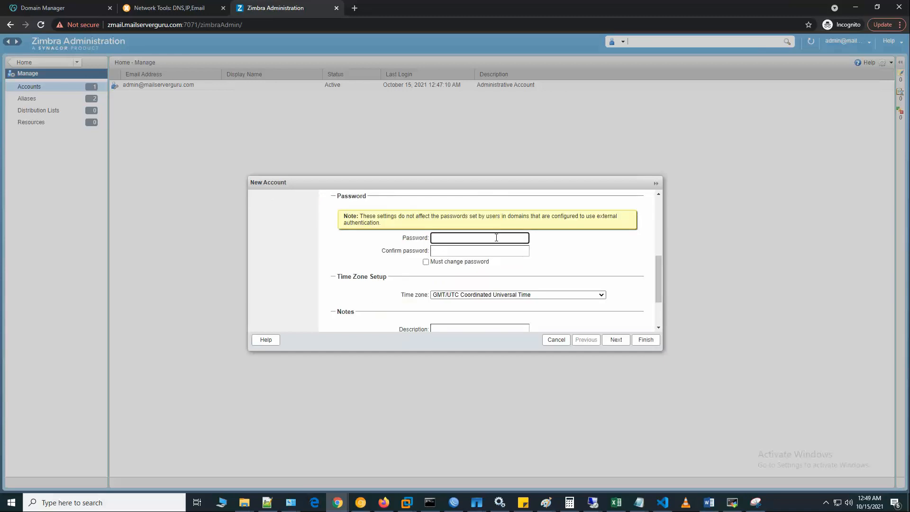
text(password)
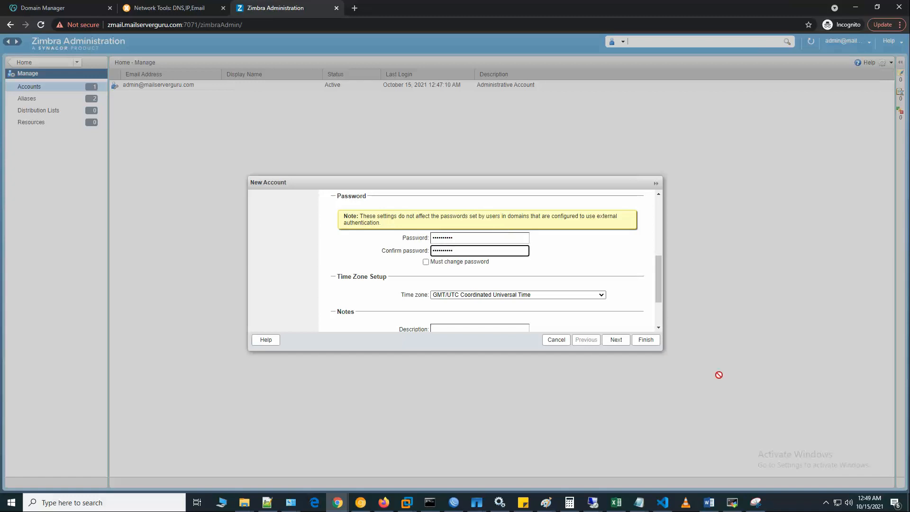
click(645, 340)
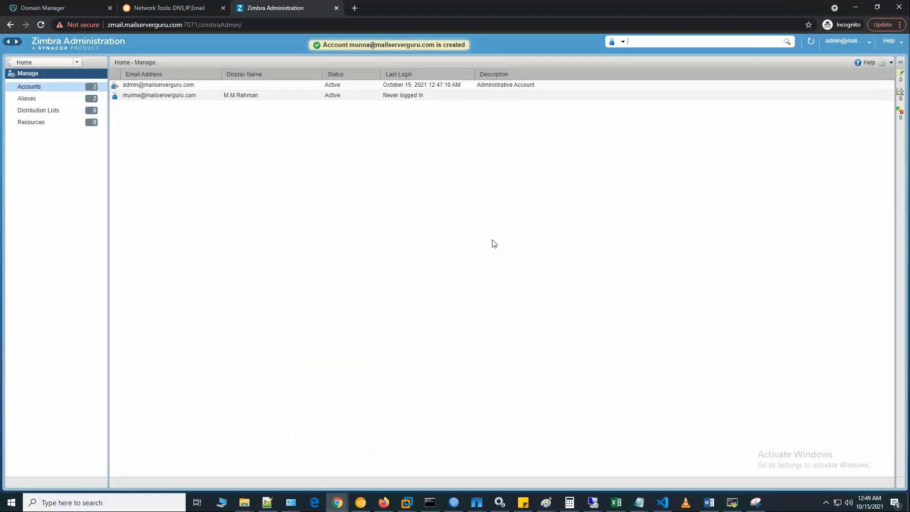
mouse_move(165, 99)
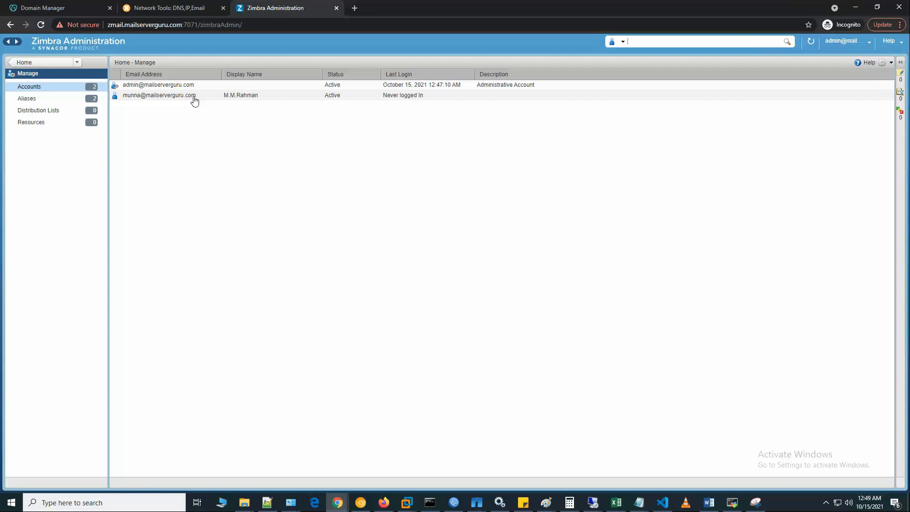
click(160, 95)
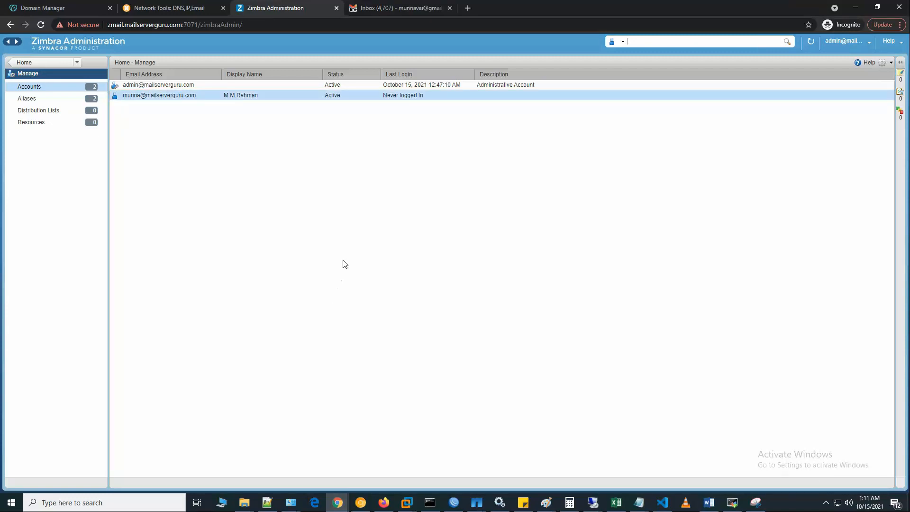
mouse_move(402, 10)
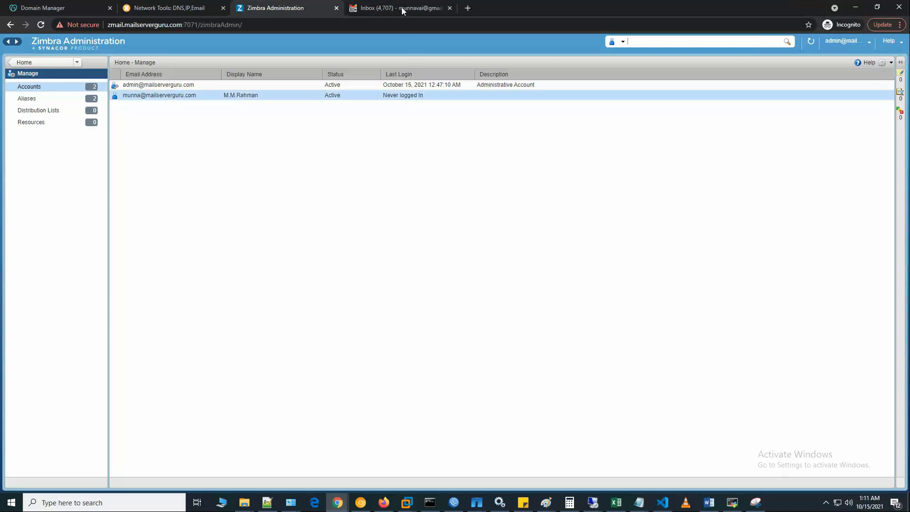
click(400, 8)
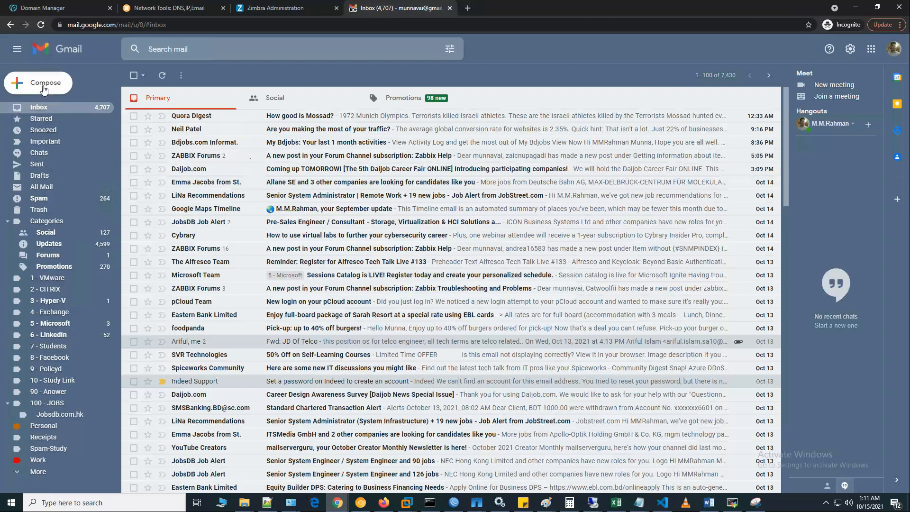
click(38, 82)
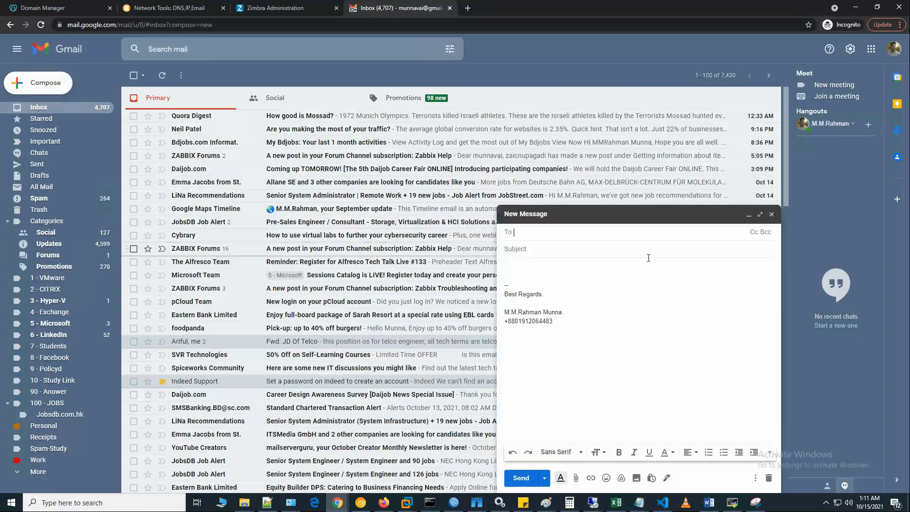
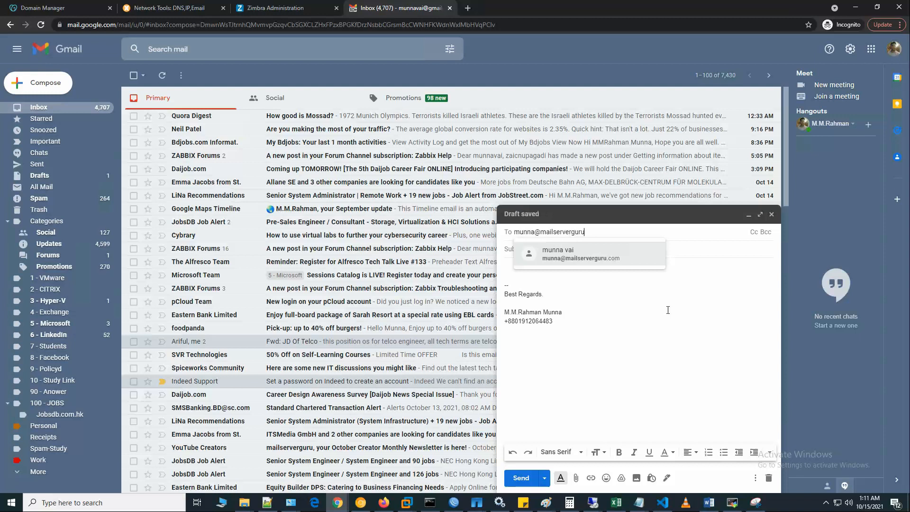
click(580, 254)
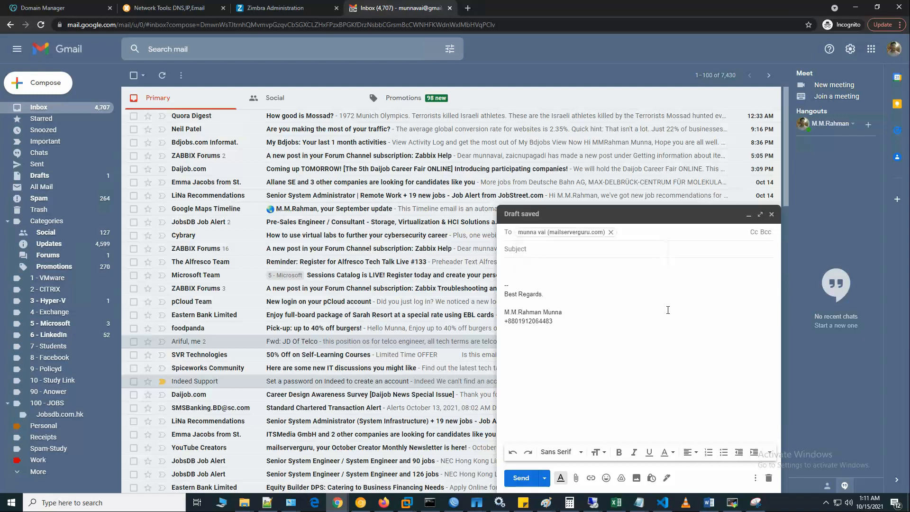
text(system test1)
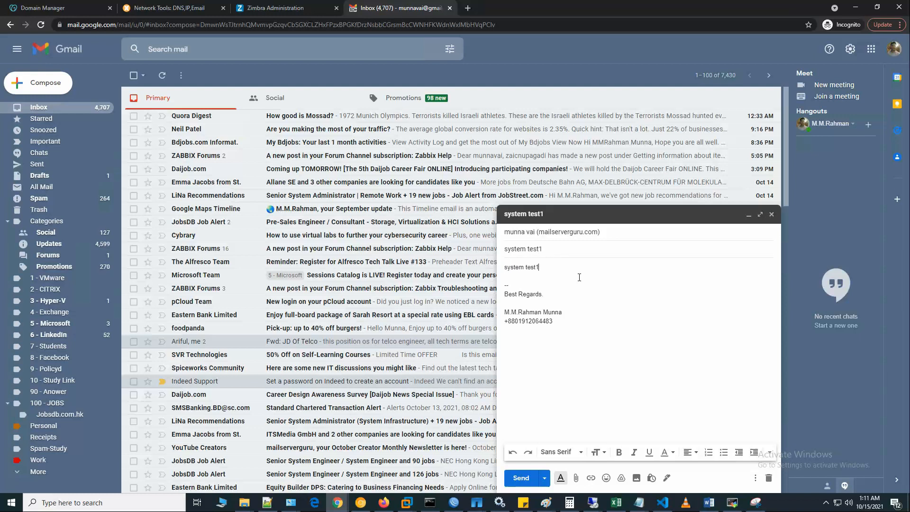
click(521, 478)
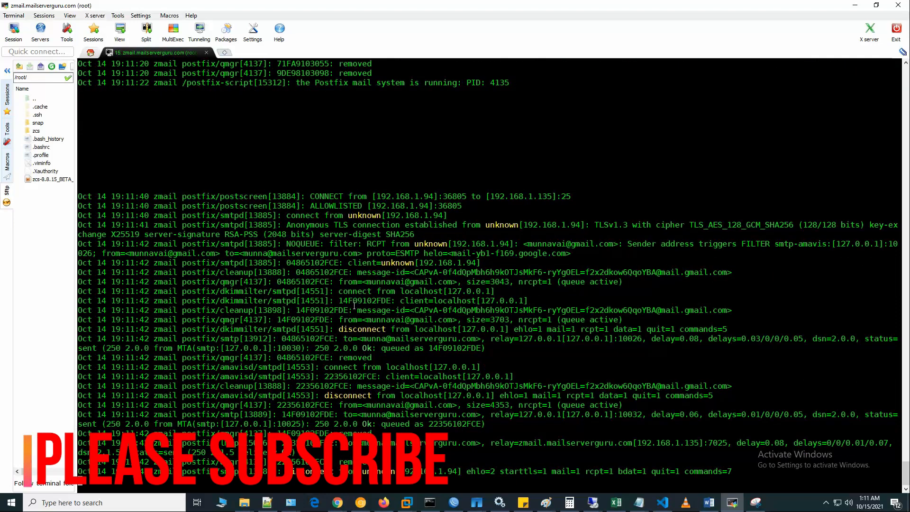
- Review the Postfix log for the delivered message, then use View Mail on the new account in Zimbra Admin
double_click(386, 282)
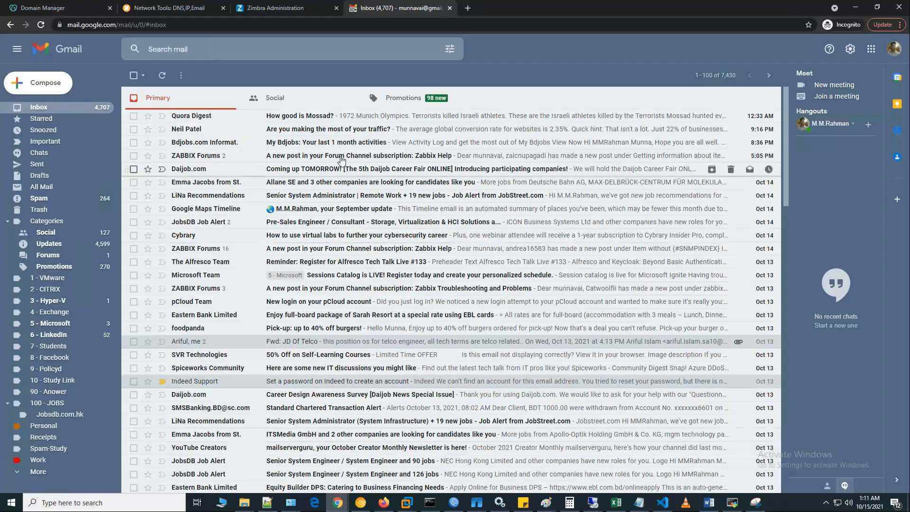
click(283, 7)
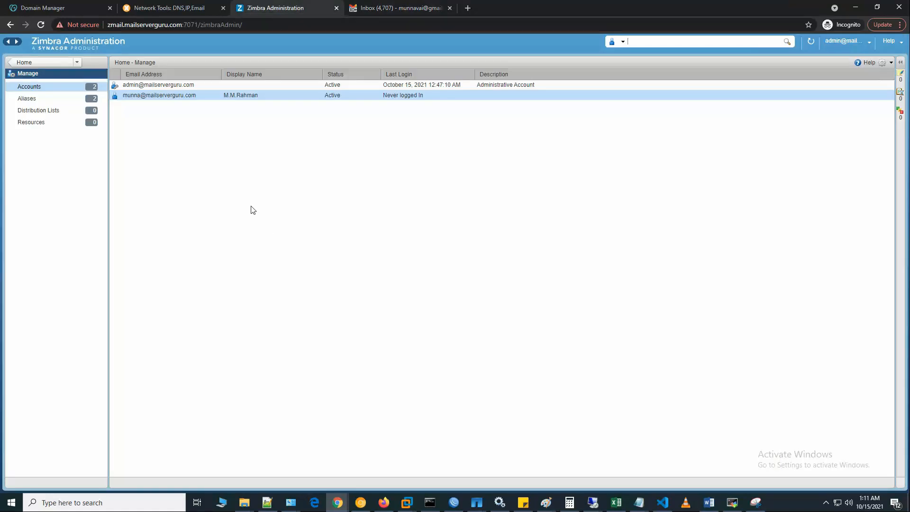
right_click(160, 95)
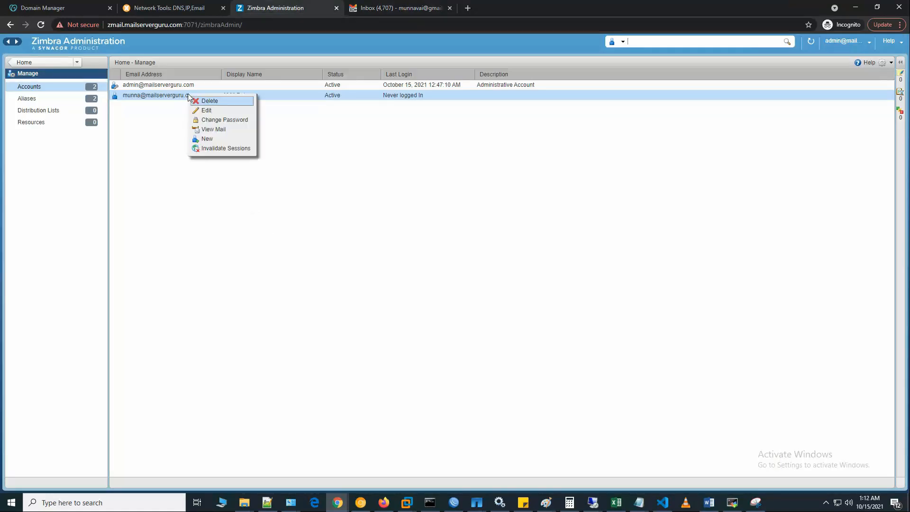
click(214, 129)
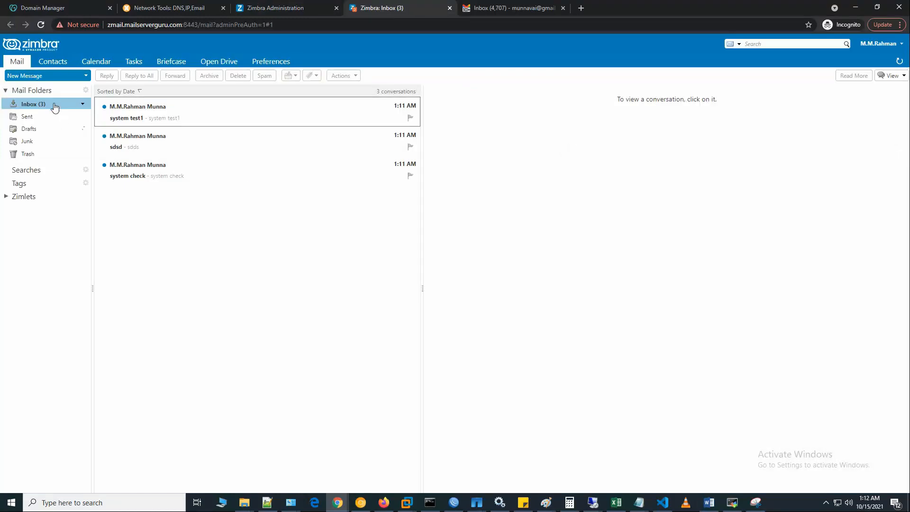
mouse_move(126, 187)
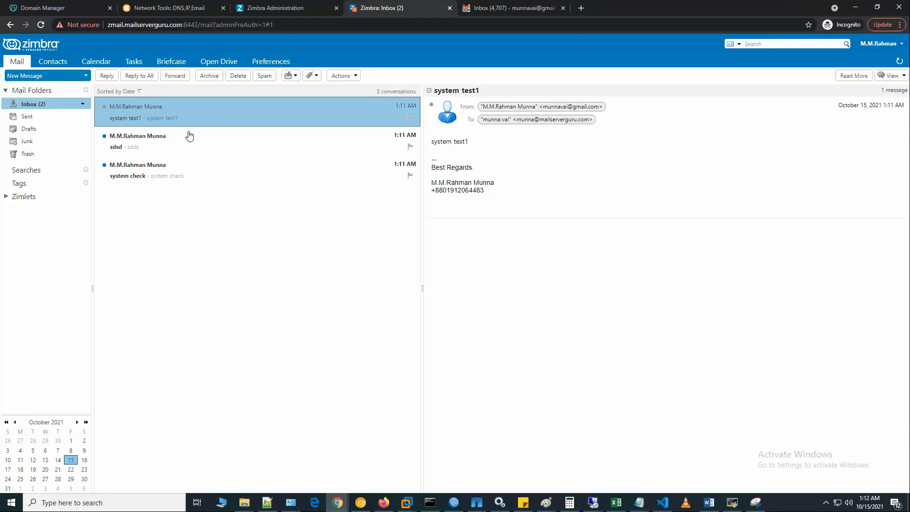
mouse_move(268, 258)
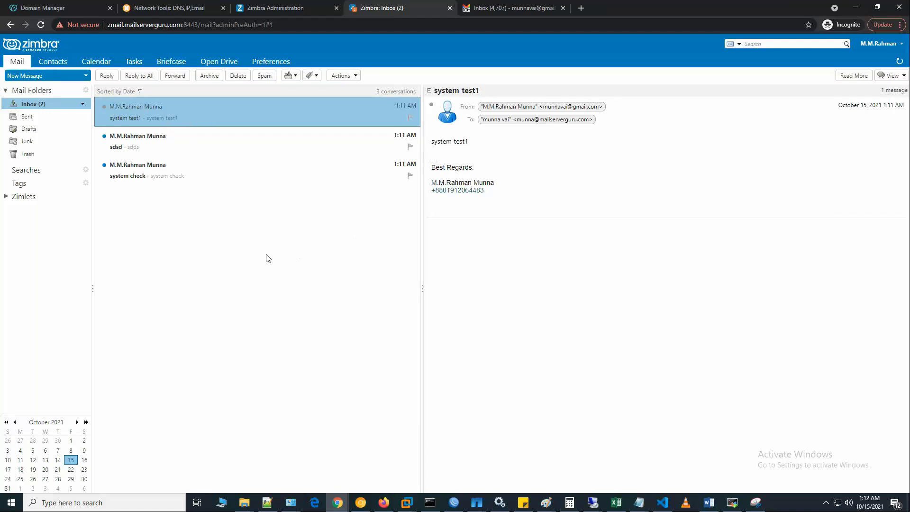
mouse_move(165, 187)
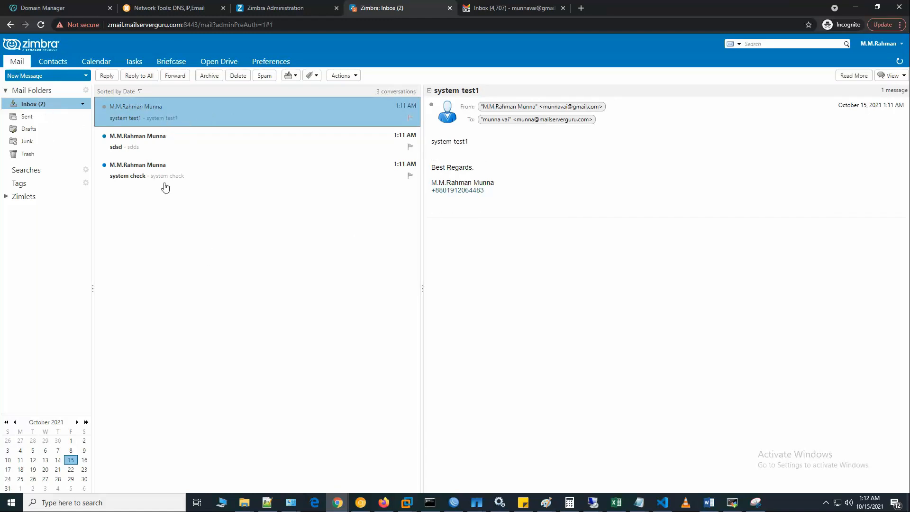
mouse_move(277, 271)
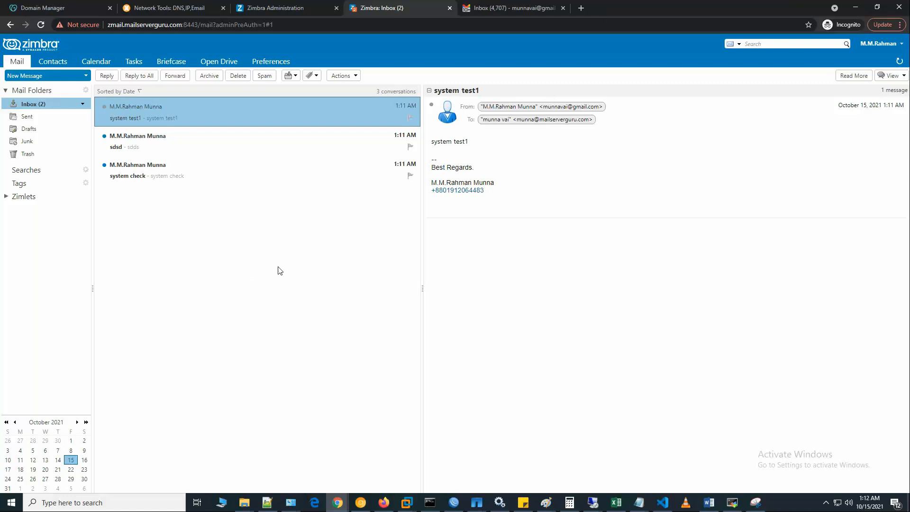
mouse_move(328, 282)
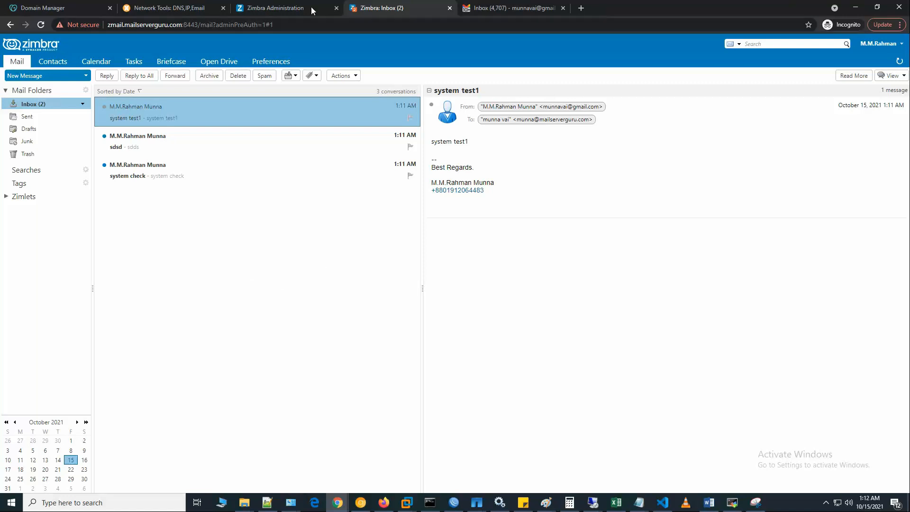
click(273, 8)
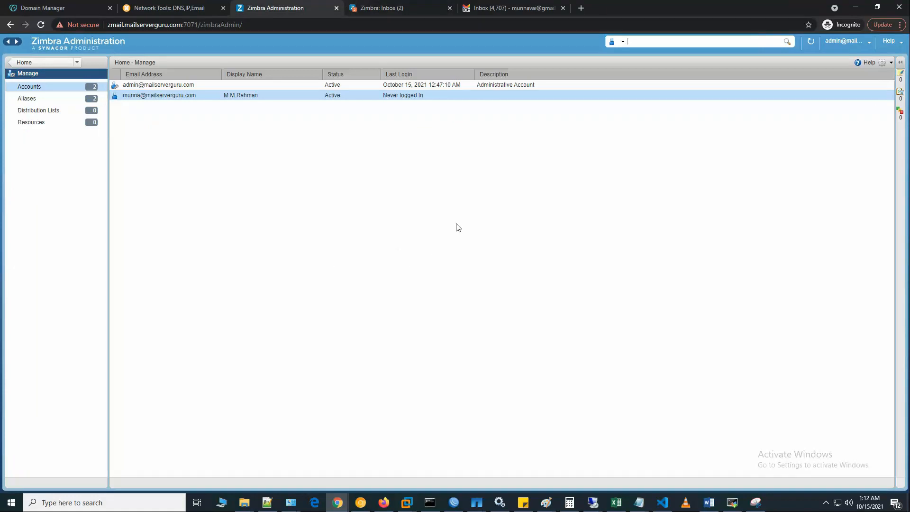
mouse_move(447, 233)
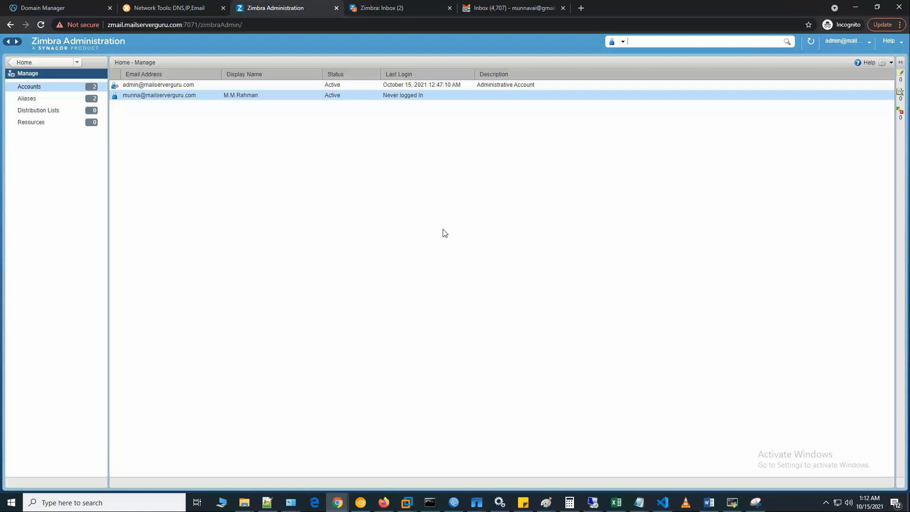
mouse_move(360, 251)
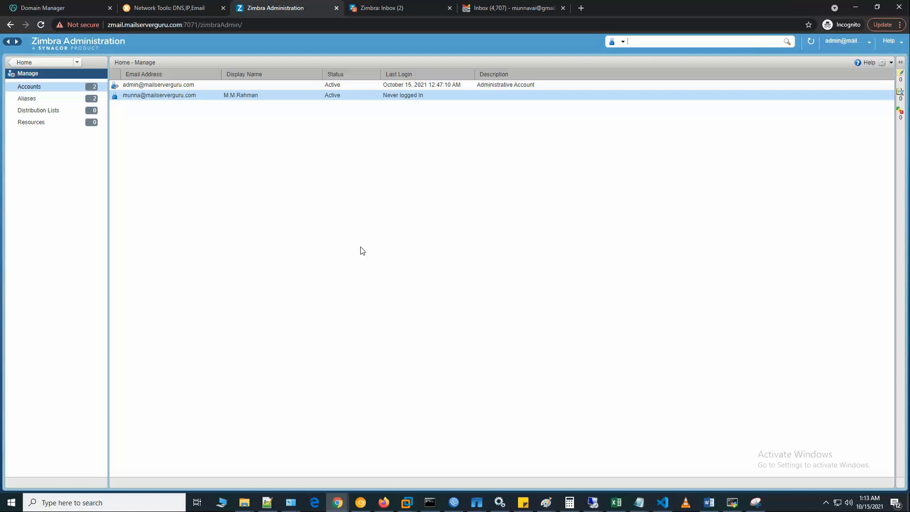
mouse_move(473, 257)
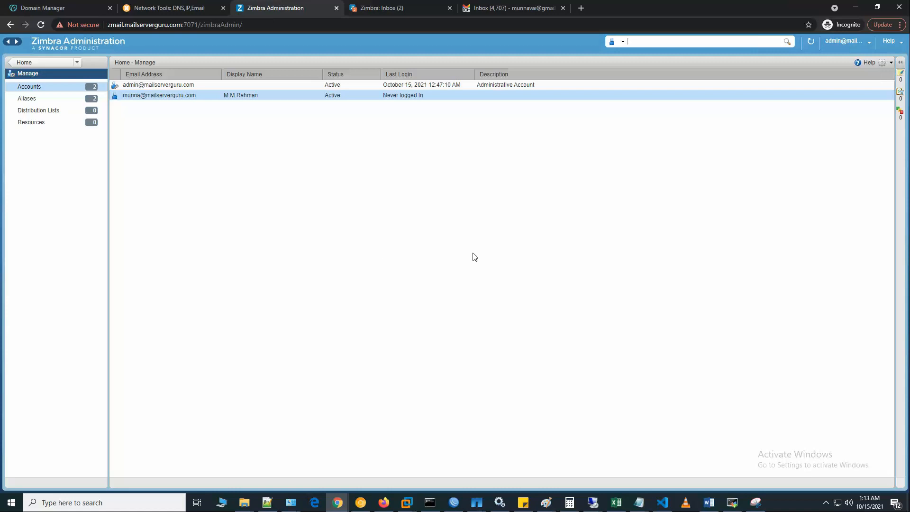
mouse_move(400, 245)
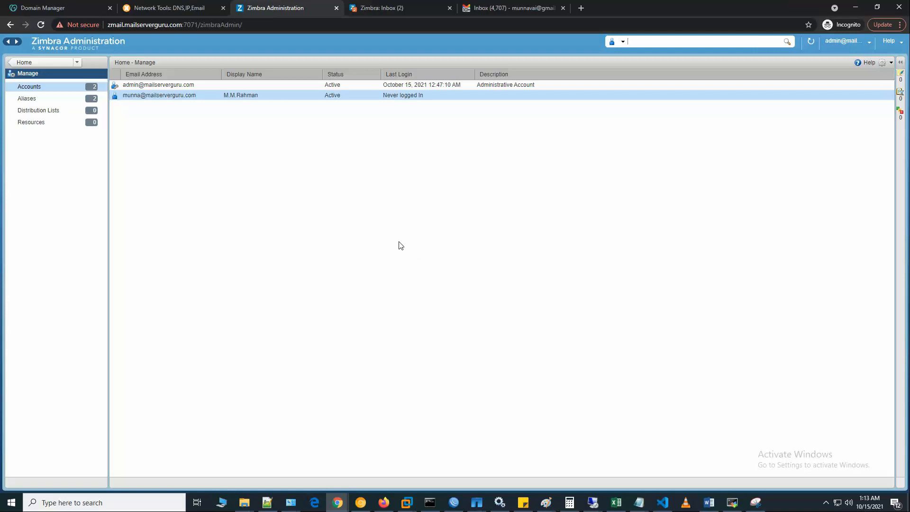